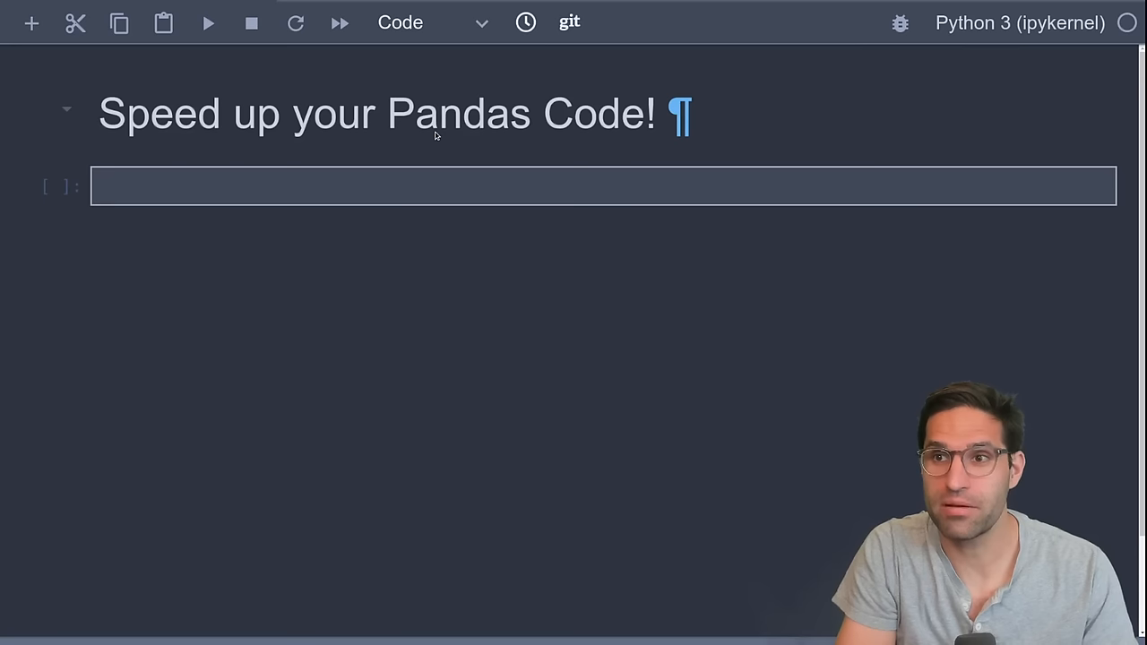
- Import pandas as pd and numpy as np, run the cell, and begin a 'Create our dataset' heading
text(import pandas a)
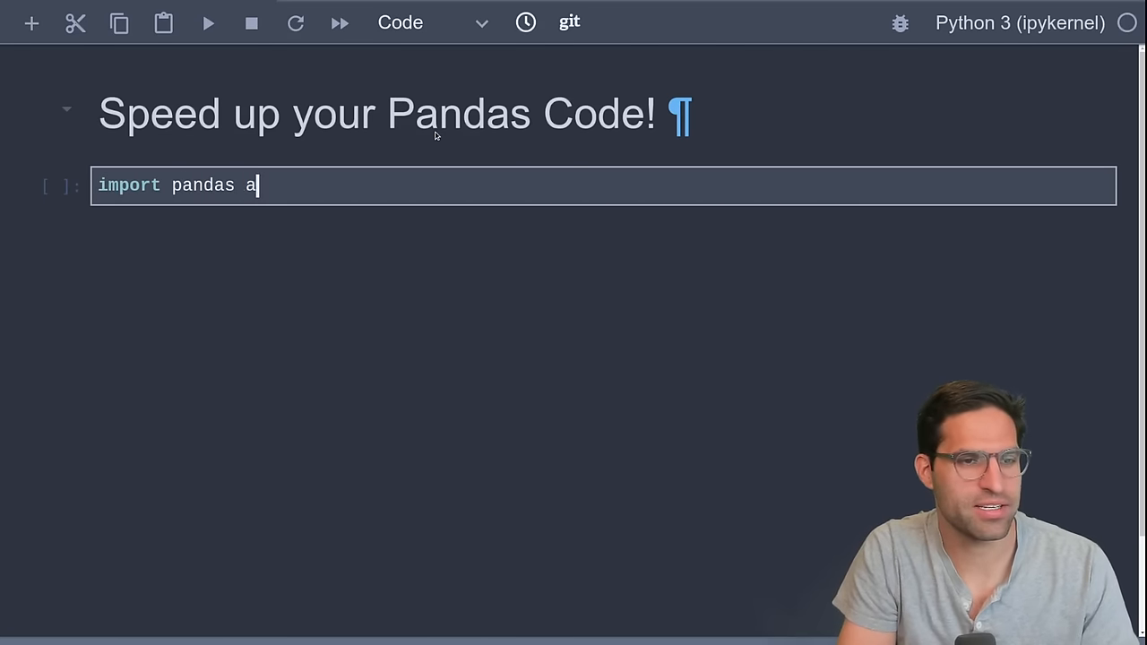
text(s pd)
text(import numpy as np)
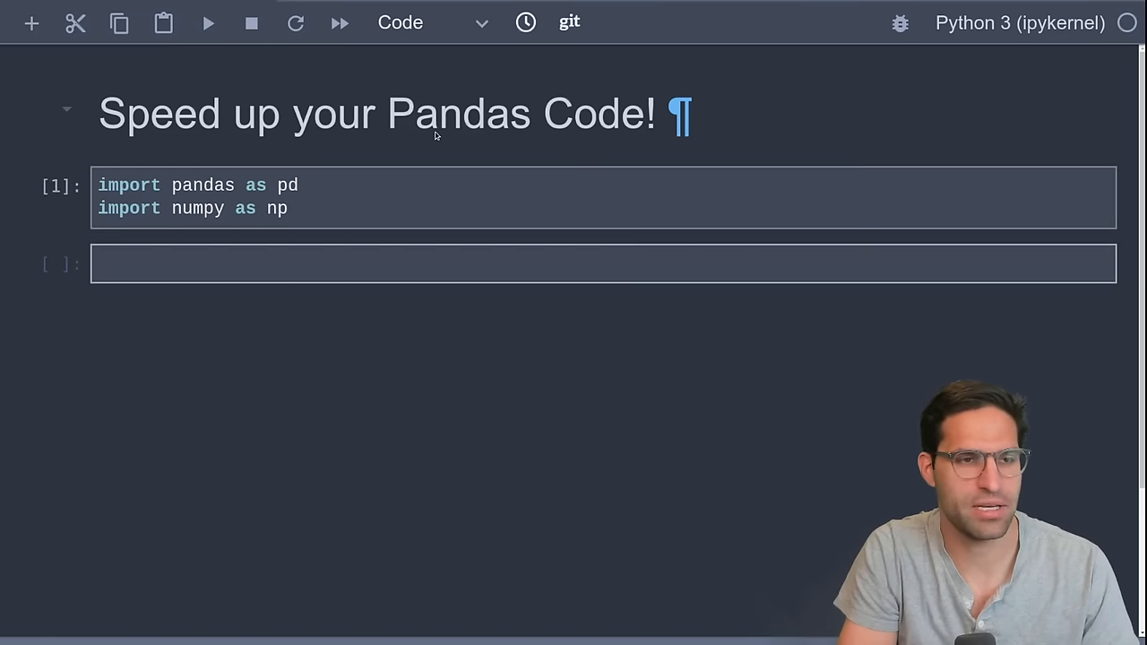
text(# Create out)
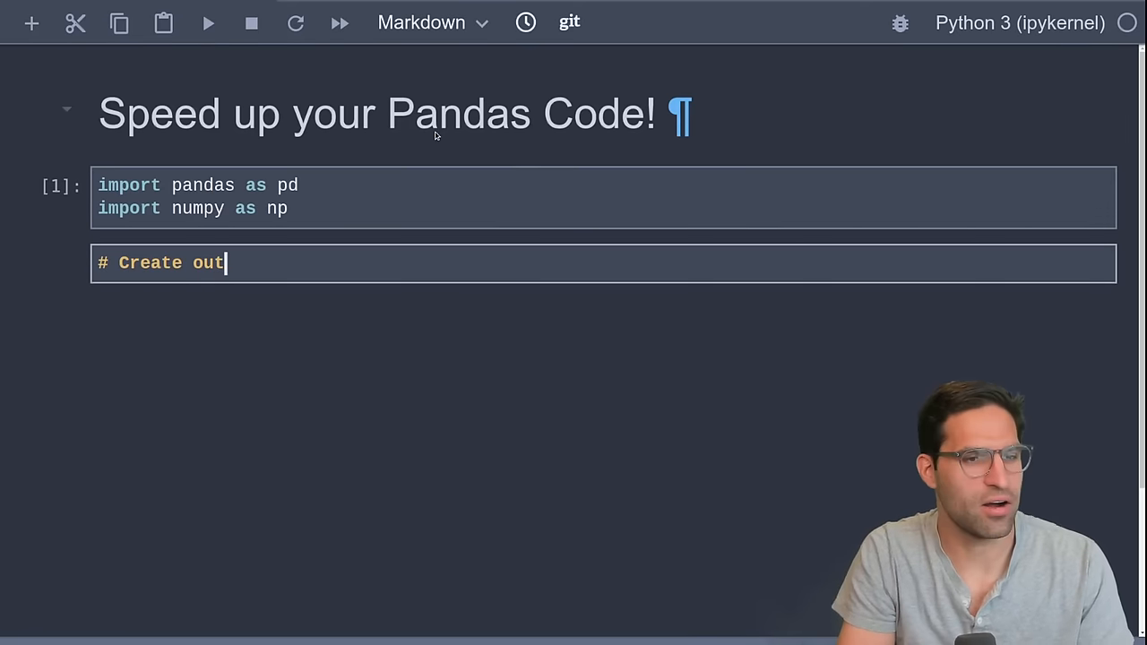
- Finish the heading and start a DataFrame with size 10_000 and a random age column (0-100)
text(our dataset)
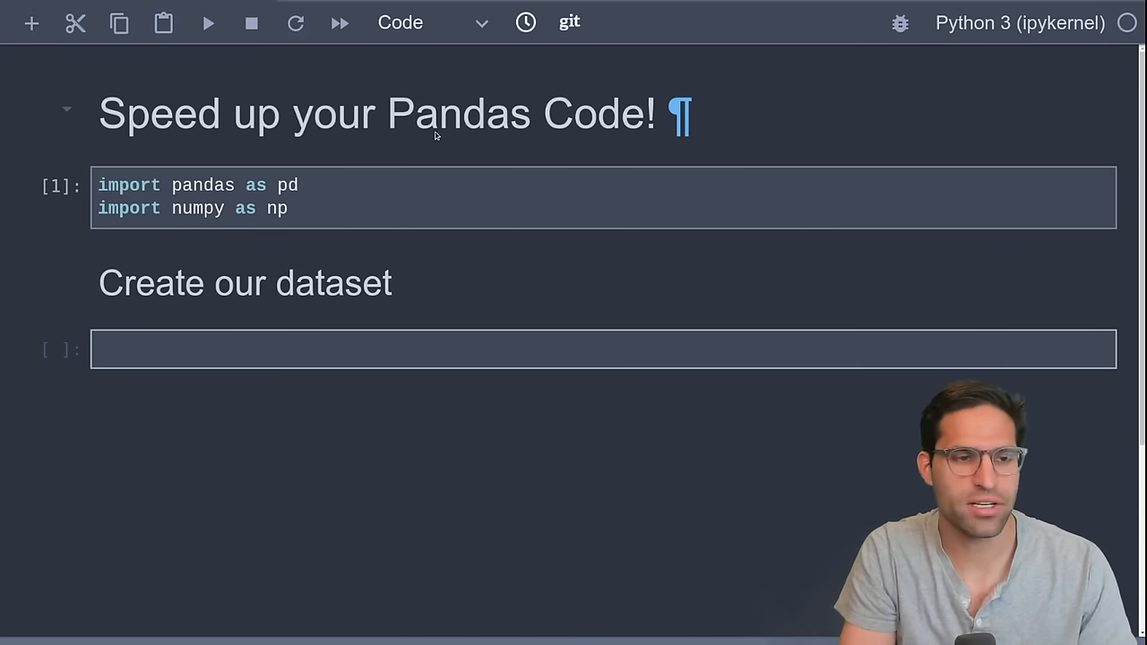
text(df = pd.Da)
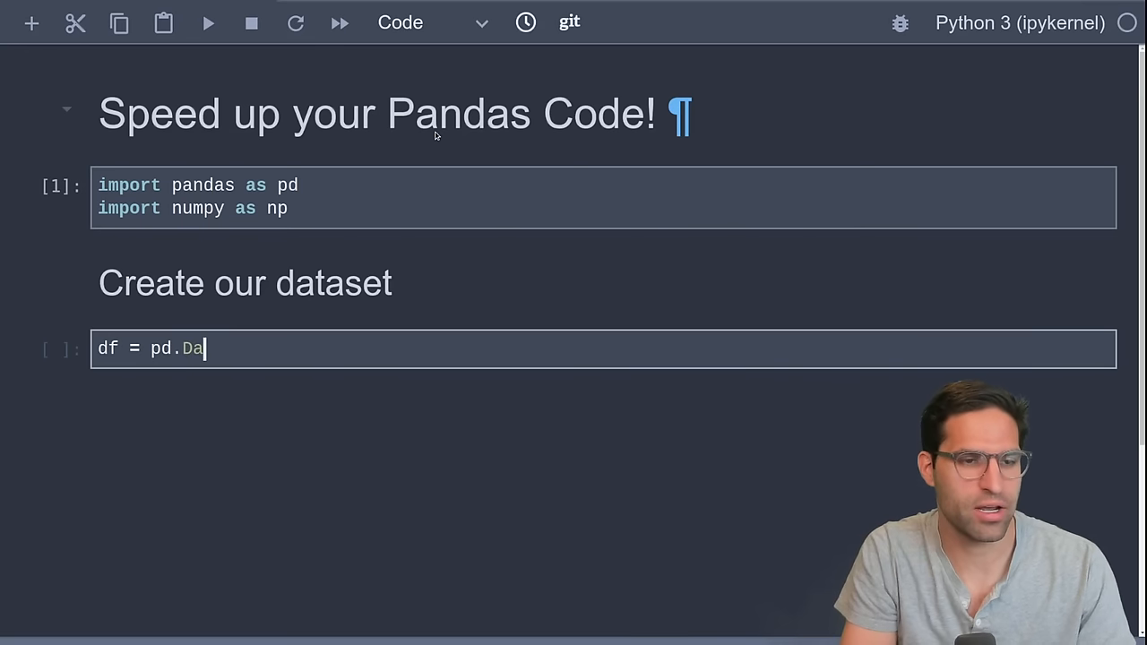
text(taFrame)
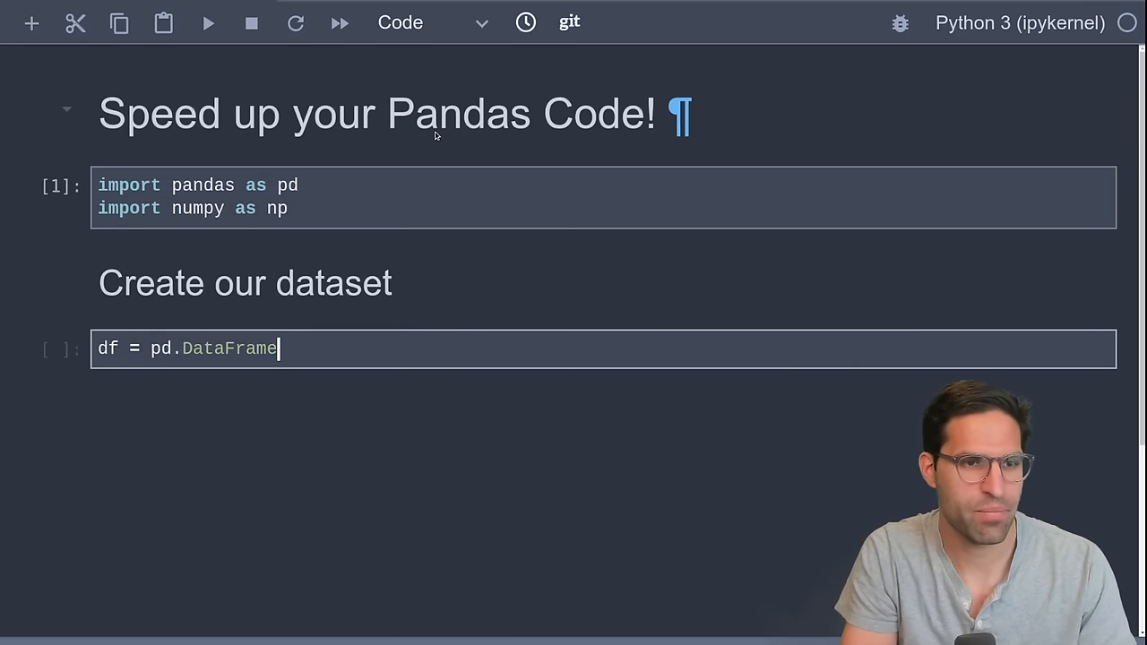
text(())
text(df[')
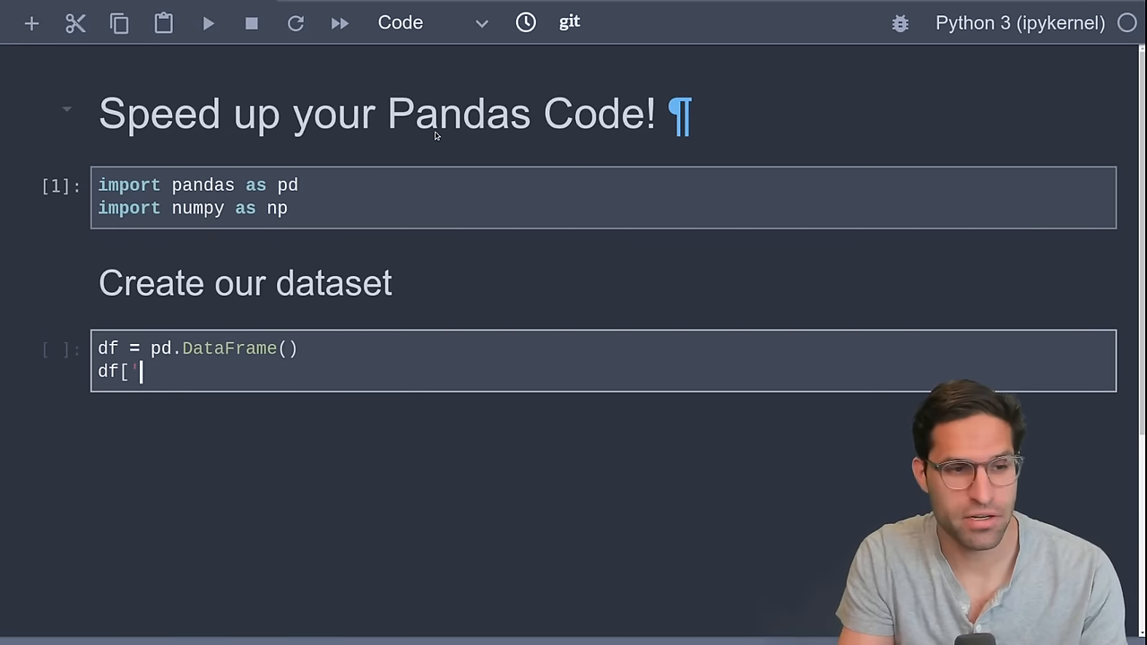
text(age')
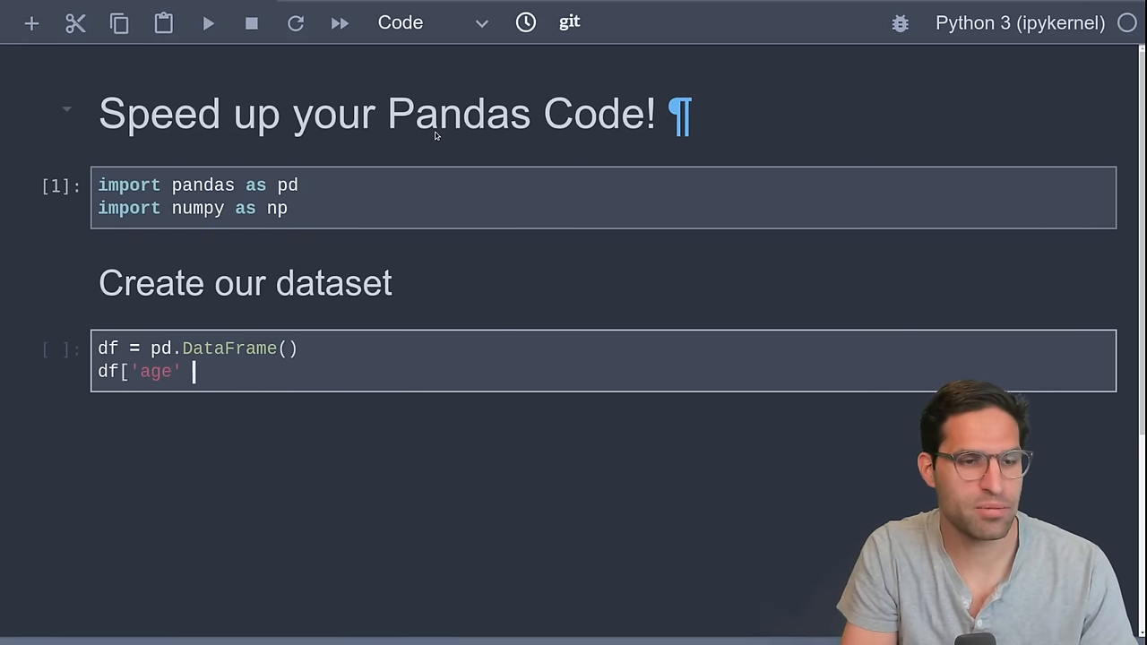
text(] = n)
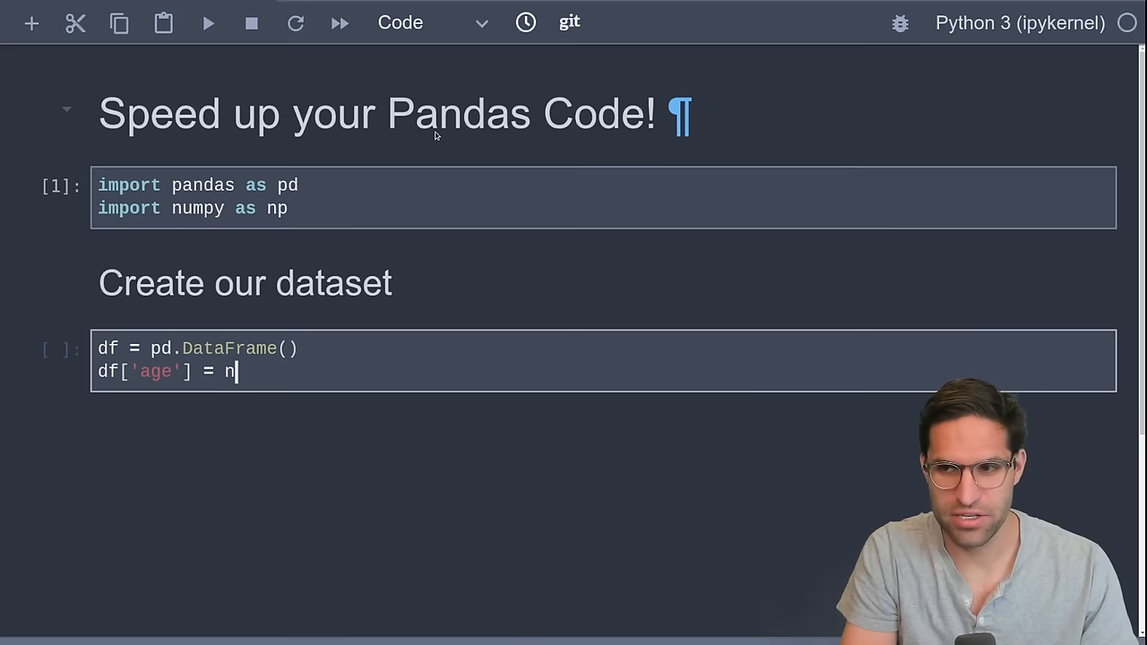
text(p.random)
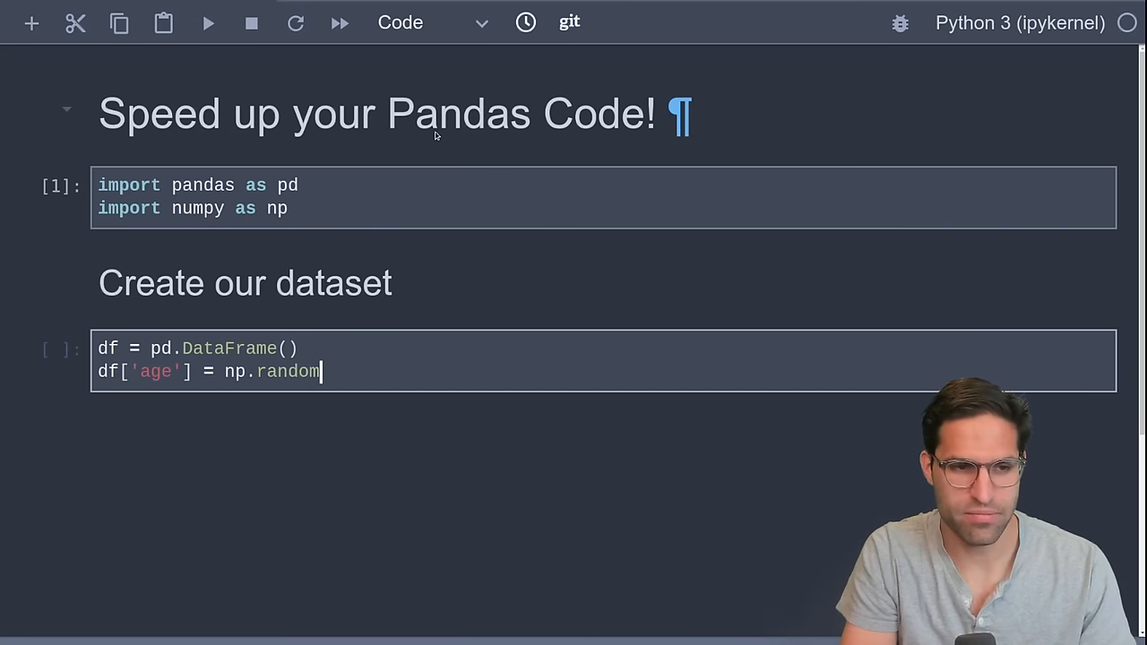
text(.randint(0)
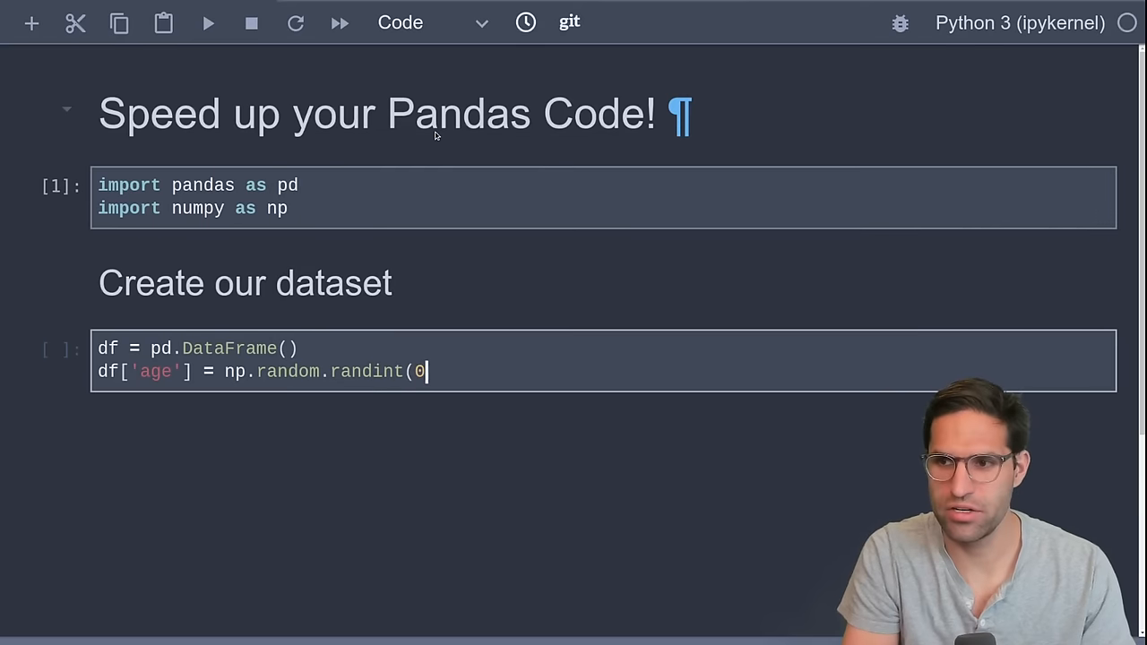
text(, 100, si)
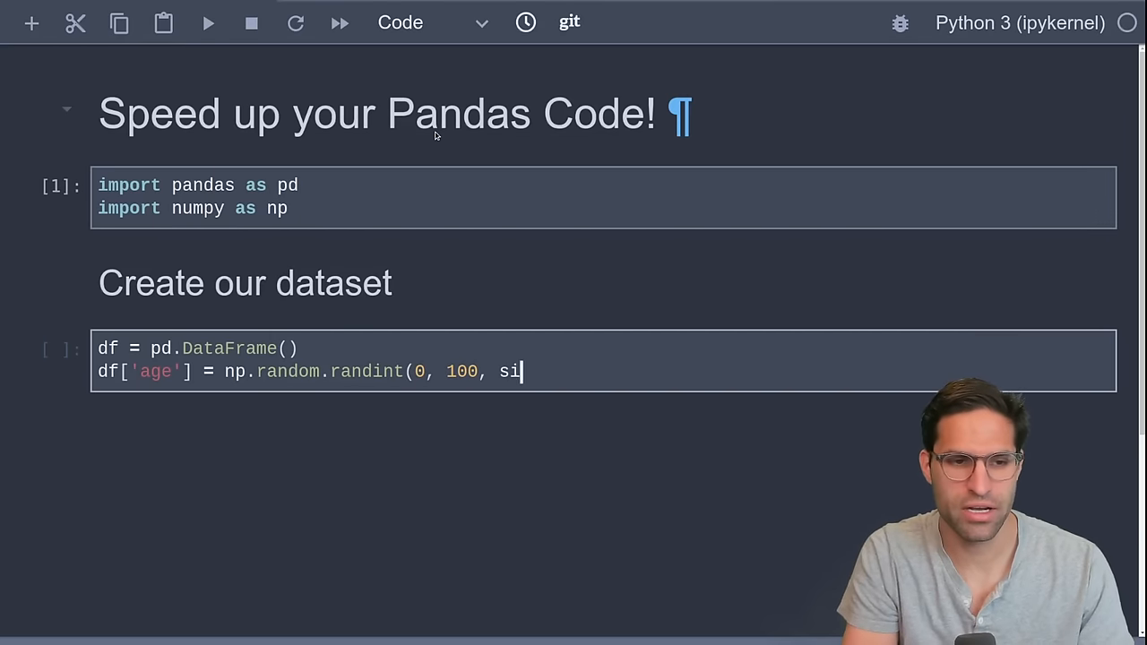
text(size =)
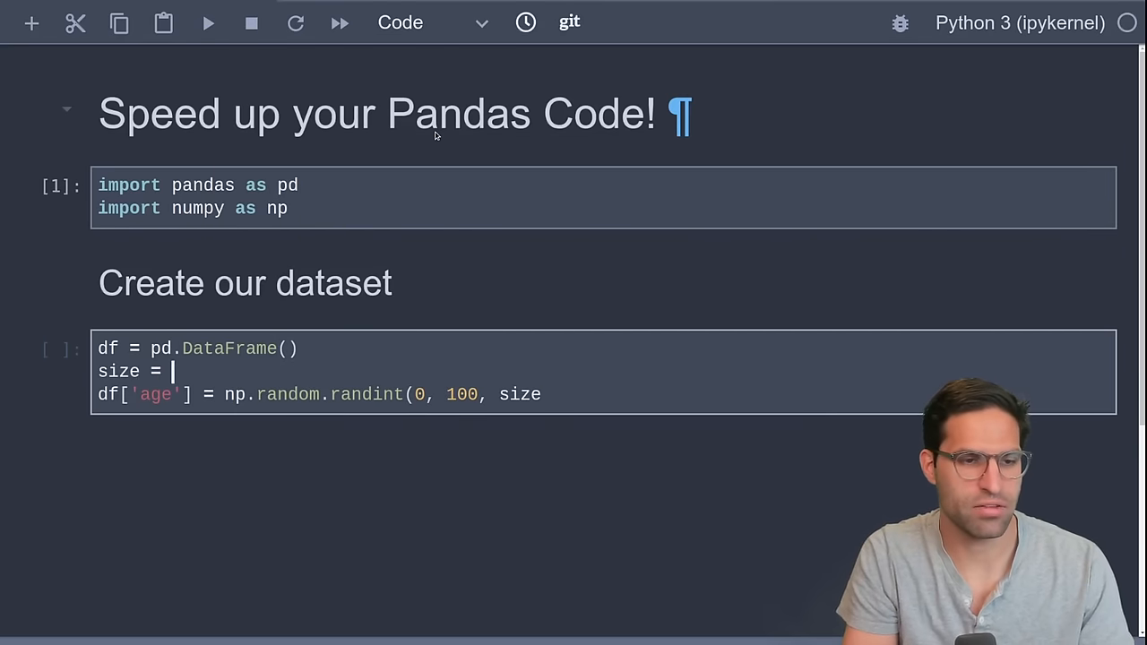
text(10_000)
text(df[')
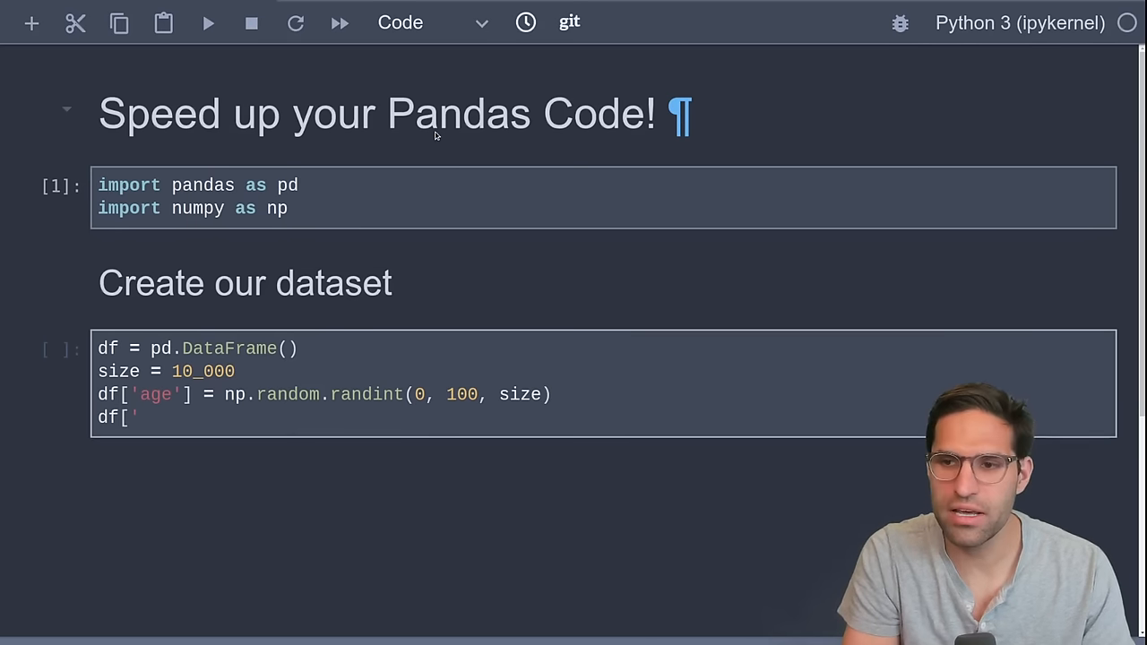
- Add random time_in_bed (0-9) and pct_sleeping columns to the DataFrame
text(time_in_b)
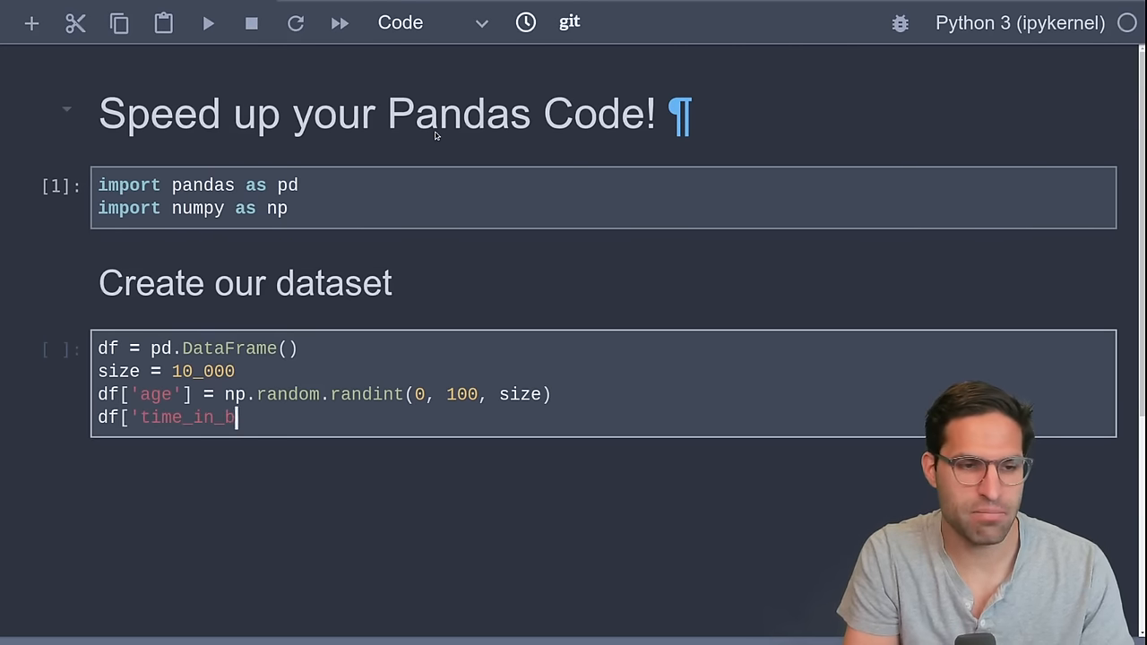
text(ed'] =)
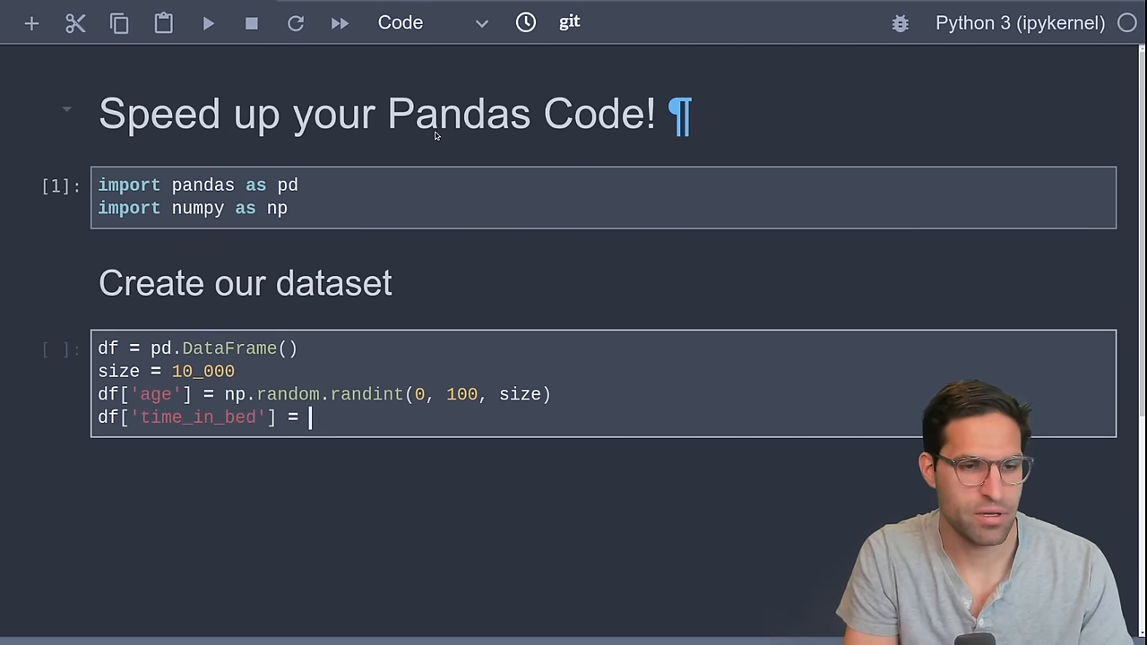
text(np.rand)
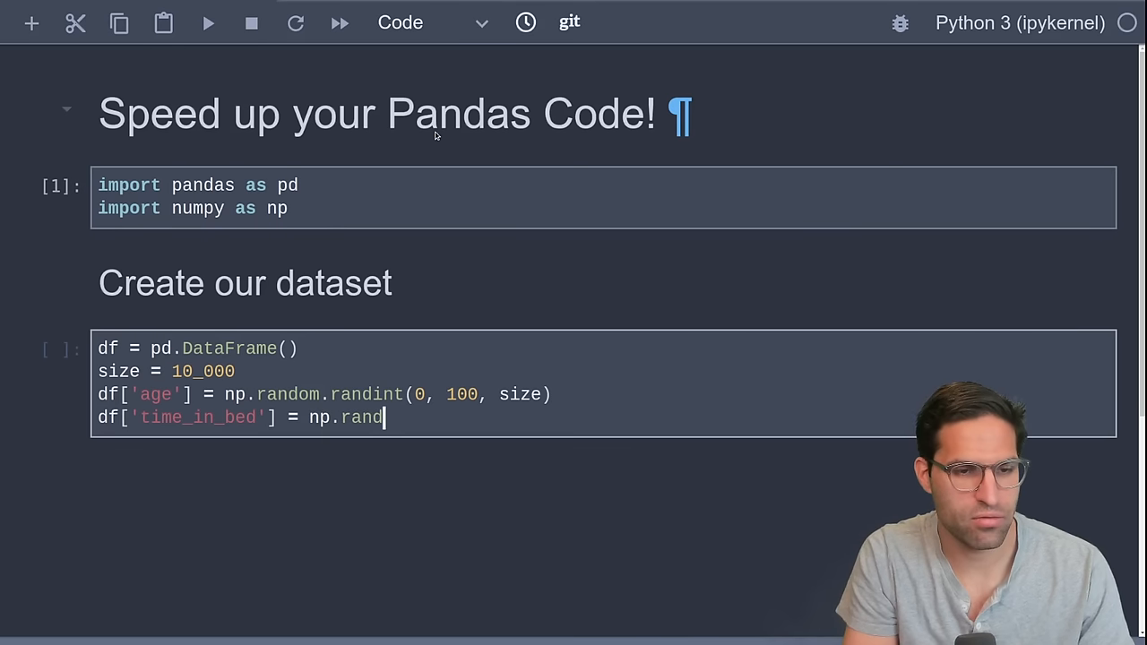
text(om.randin)
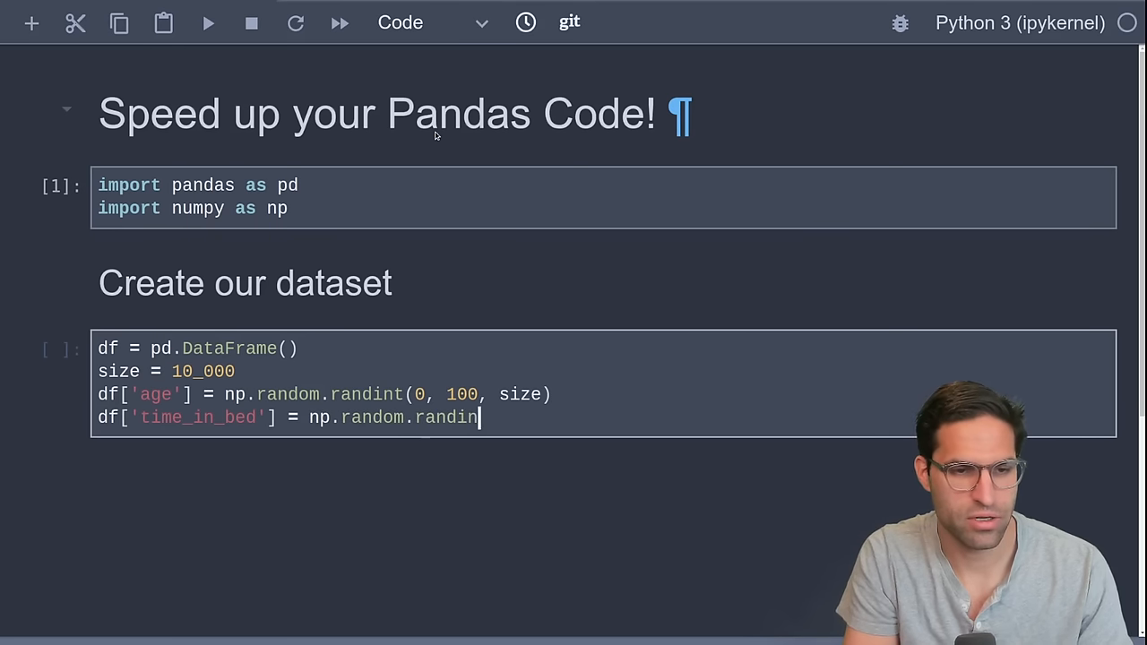
text(t(0, 9, size))
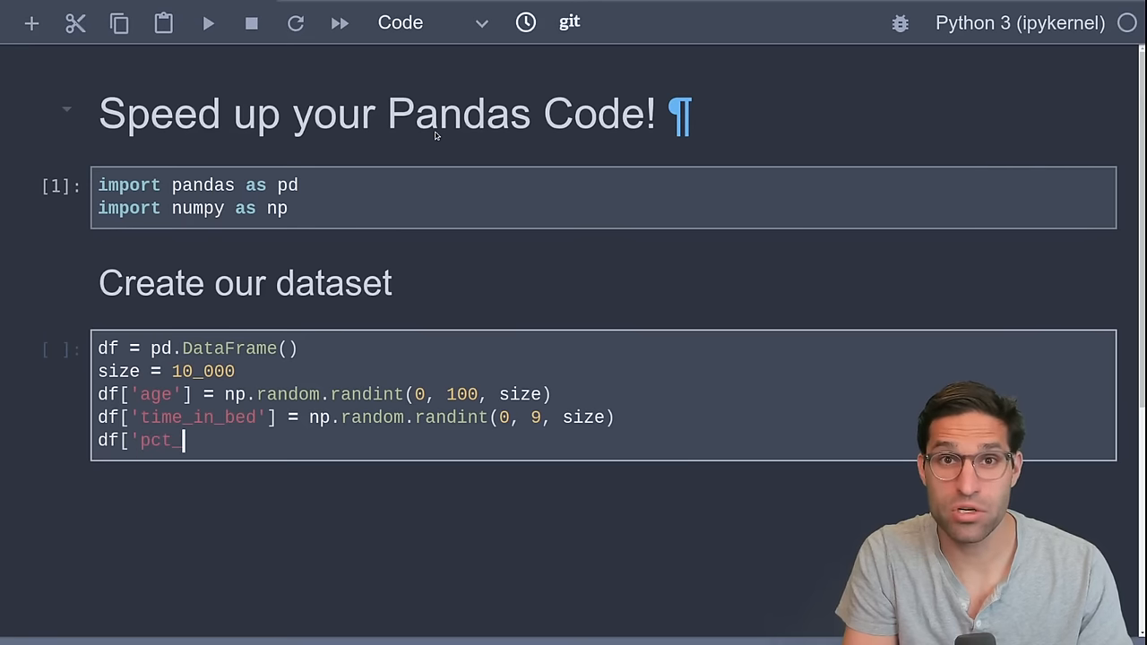
text(s)
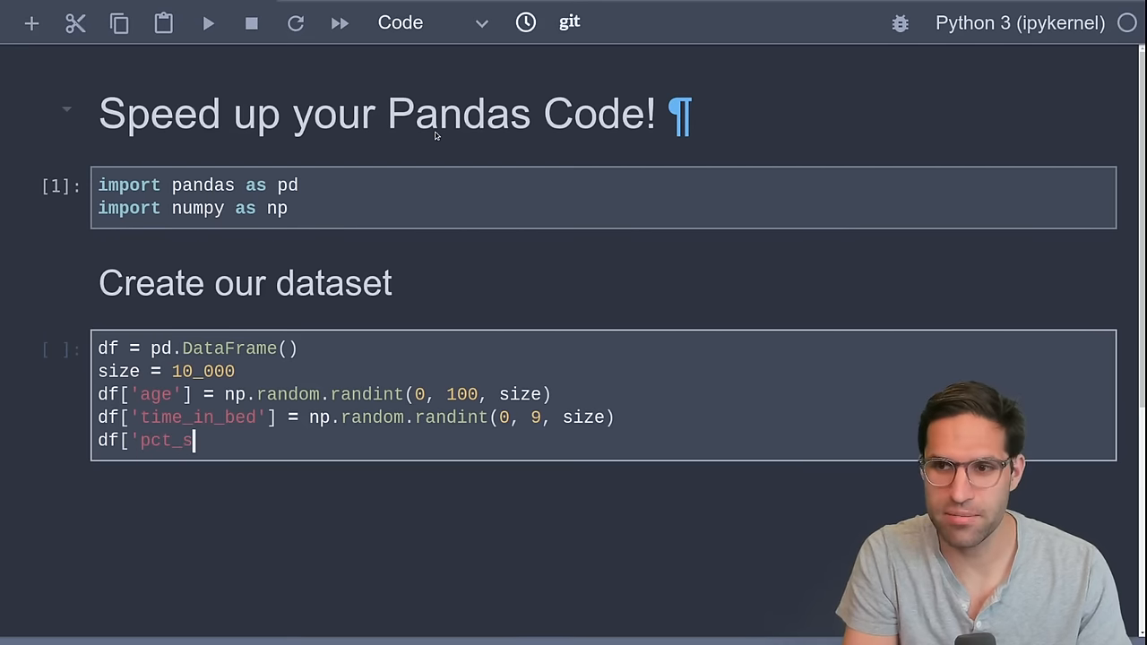
text(leeping'] = np.random.rand(size))
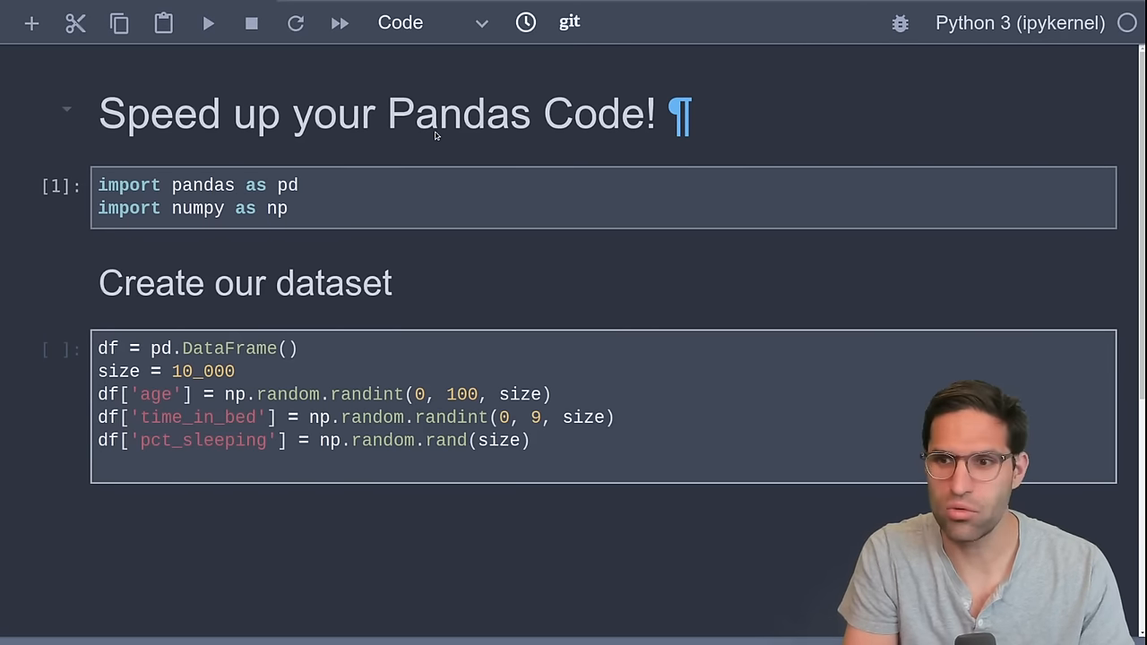
- Add favorite_food chosen from pizza, taco, ice-cream, and begin the hate_food choice list with broccoli
text(df['favorite_food'] = np.random.choice(['pi)
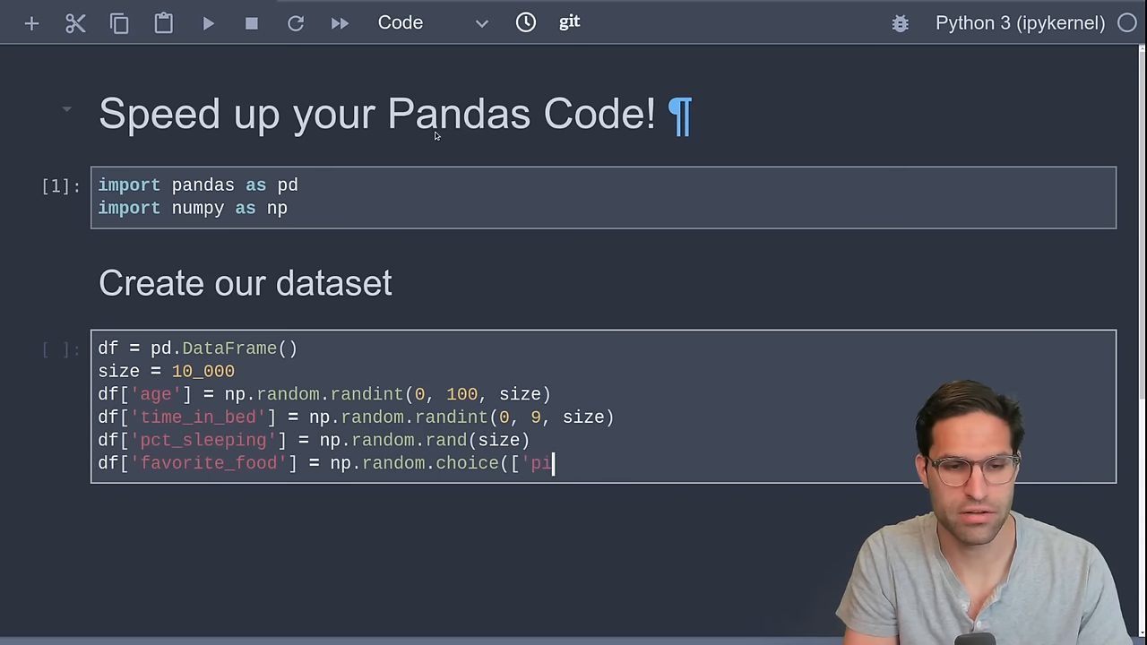
text(zza', 'taco)
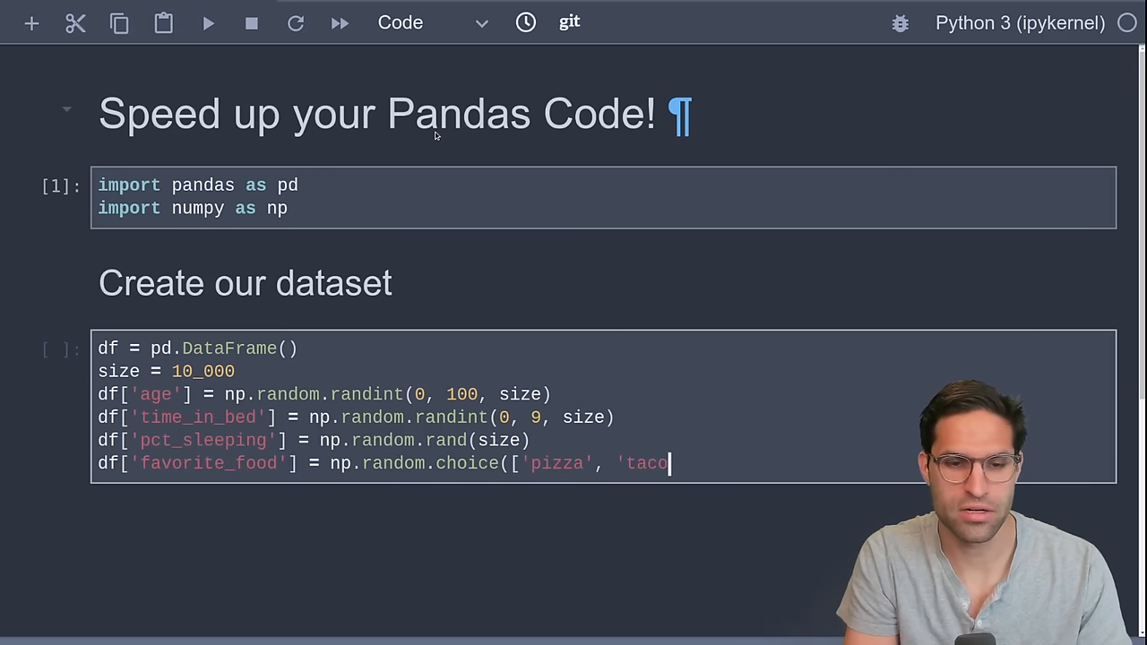
text(',)
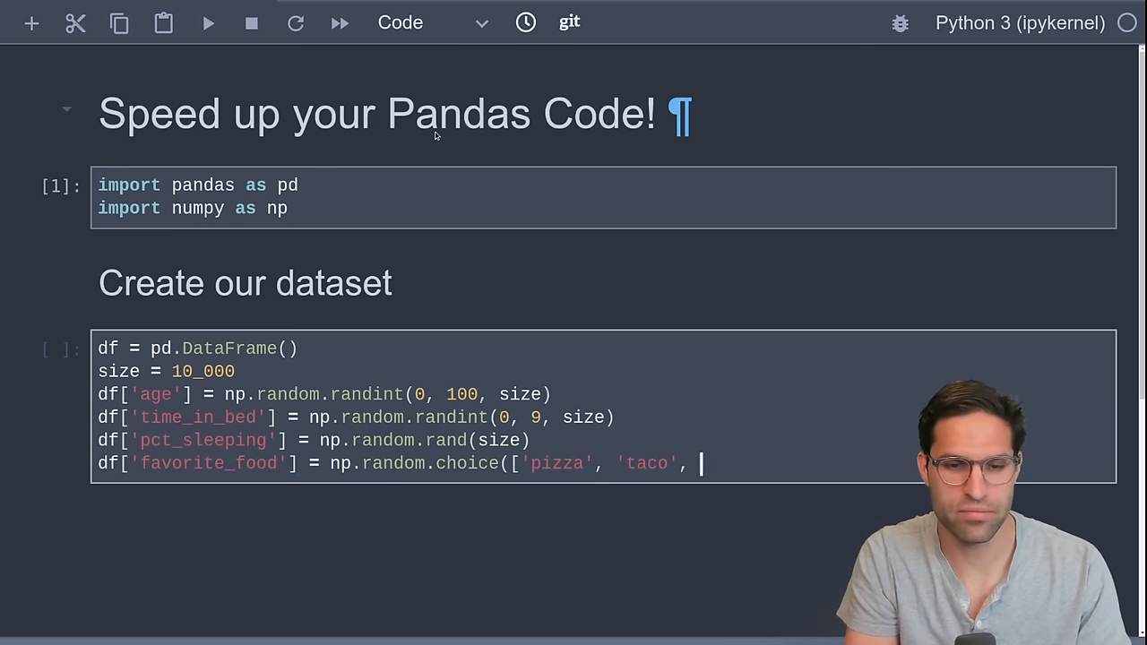
text('ice-cream']))
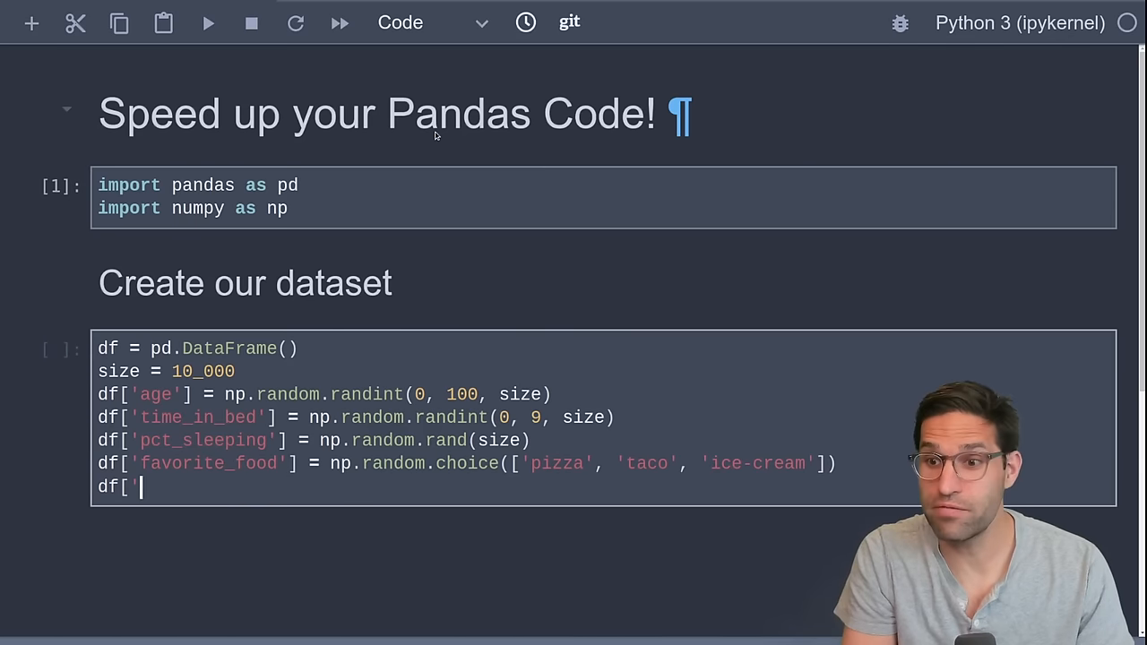
text(hate_fo)
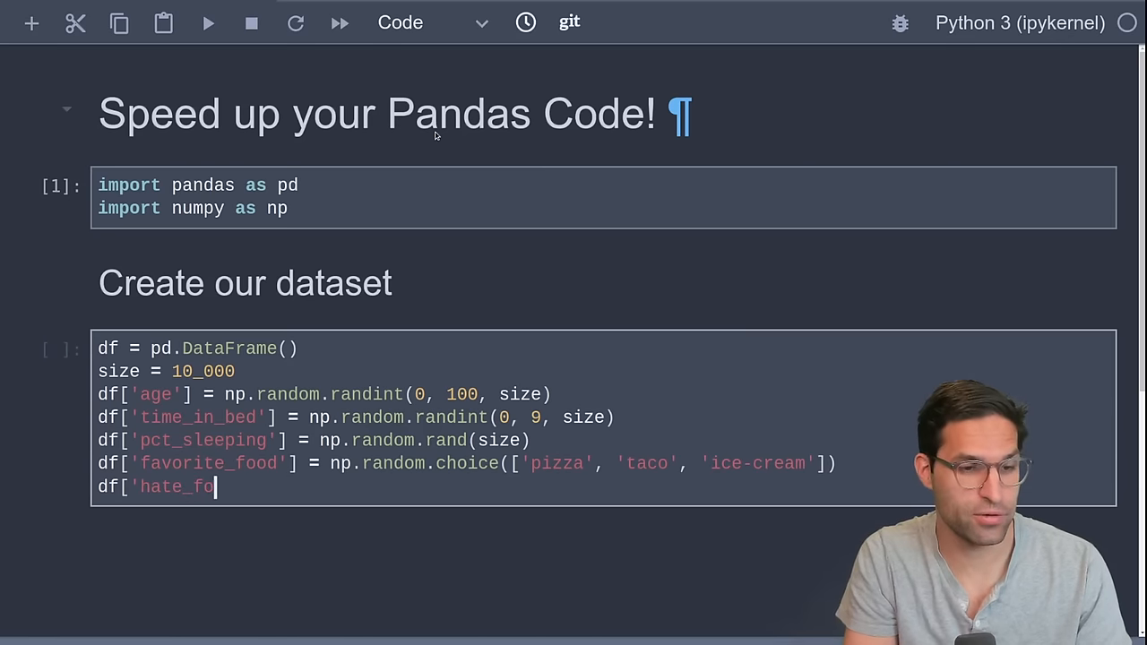
text(od'] = np.random.c)
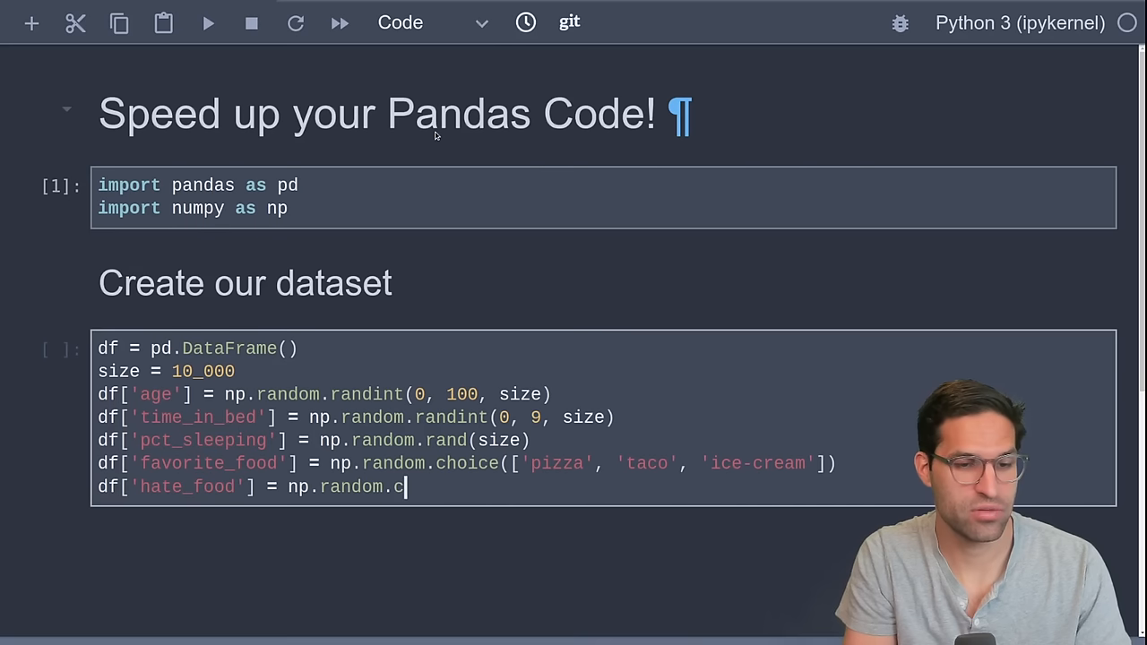
text(hoice([')
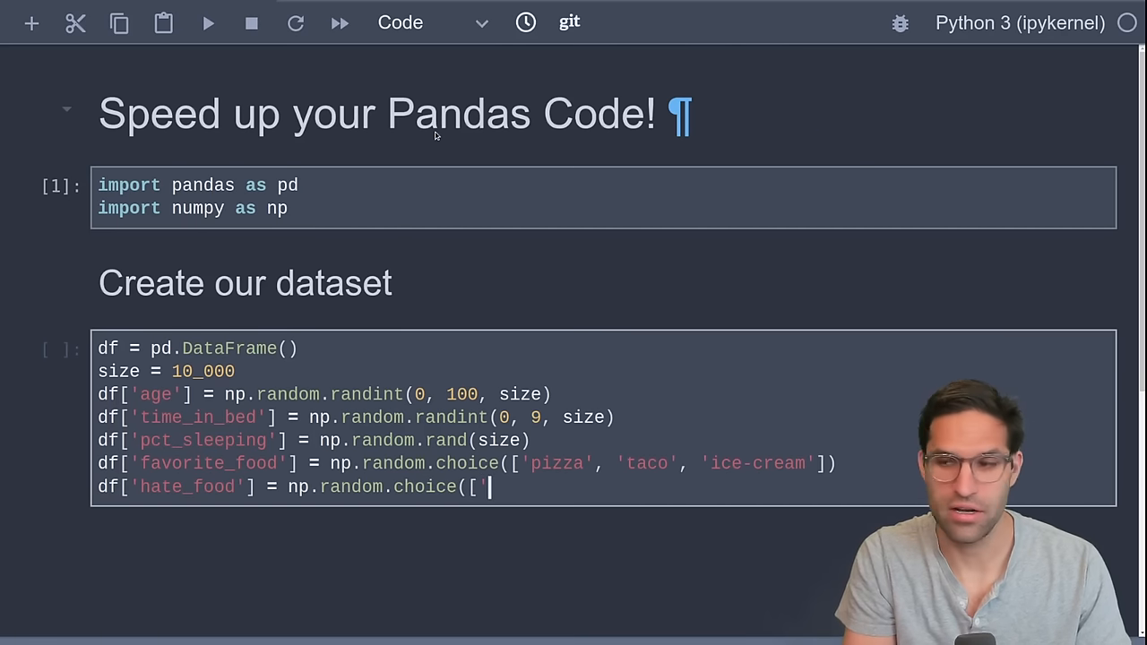
text(broccoli', 'candy corn', 'e)
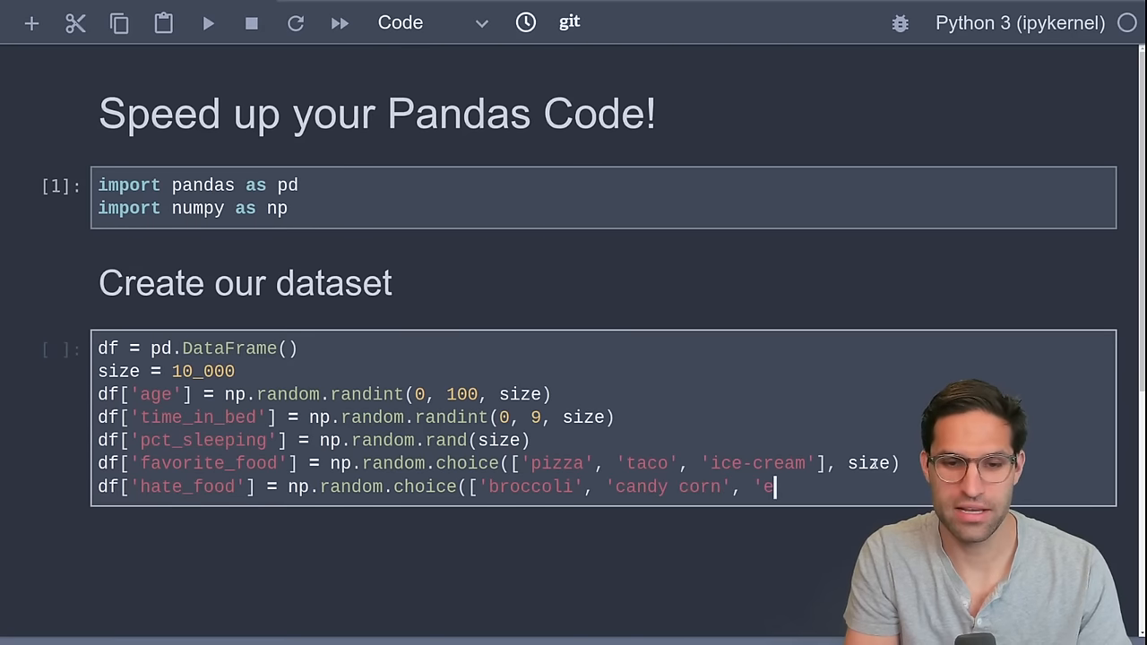
- Finish the hate_food list with eggs and wrap the code in get_data(size=10_000)
text(ggs'], size))
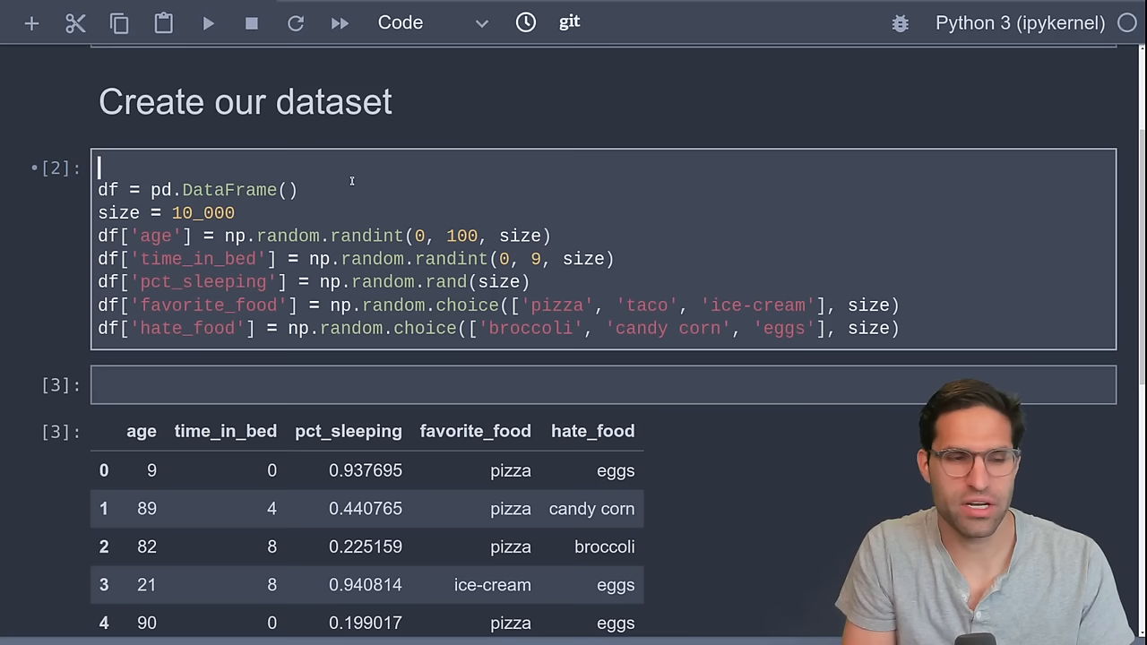
text(def get_data)
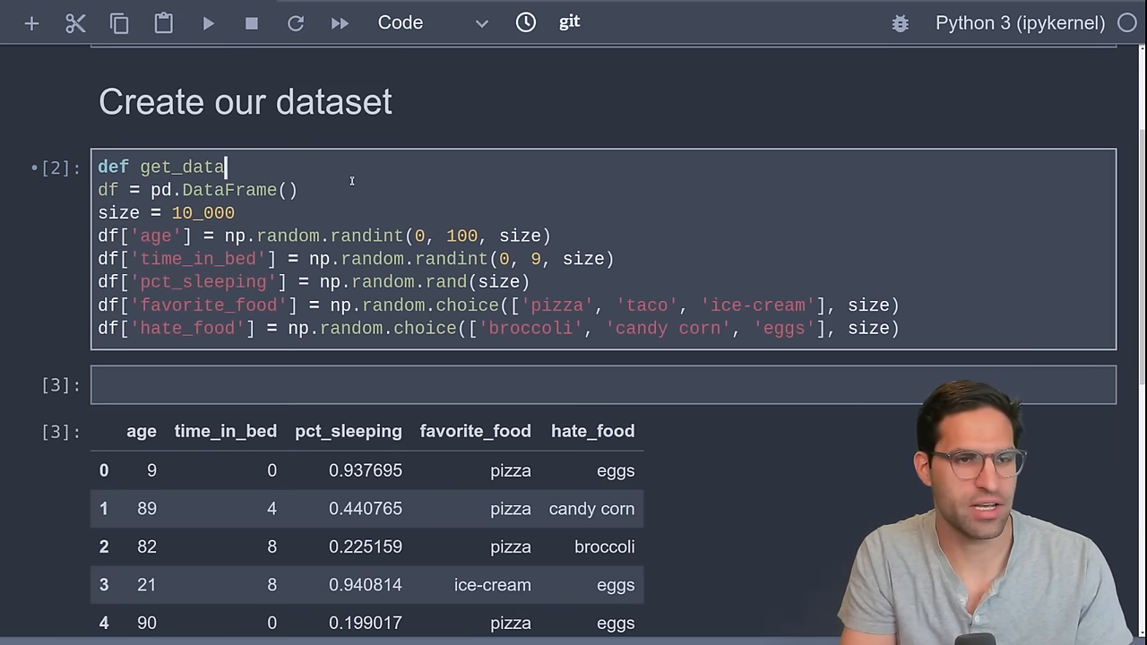
text((size = 10_000=)
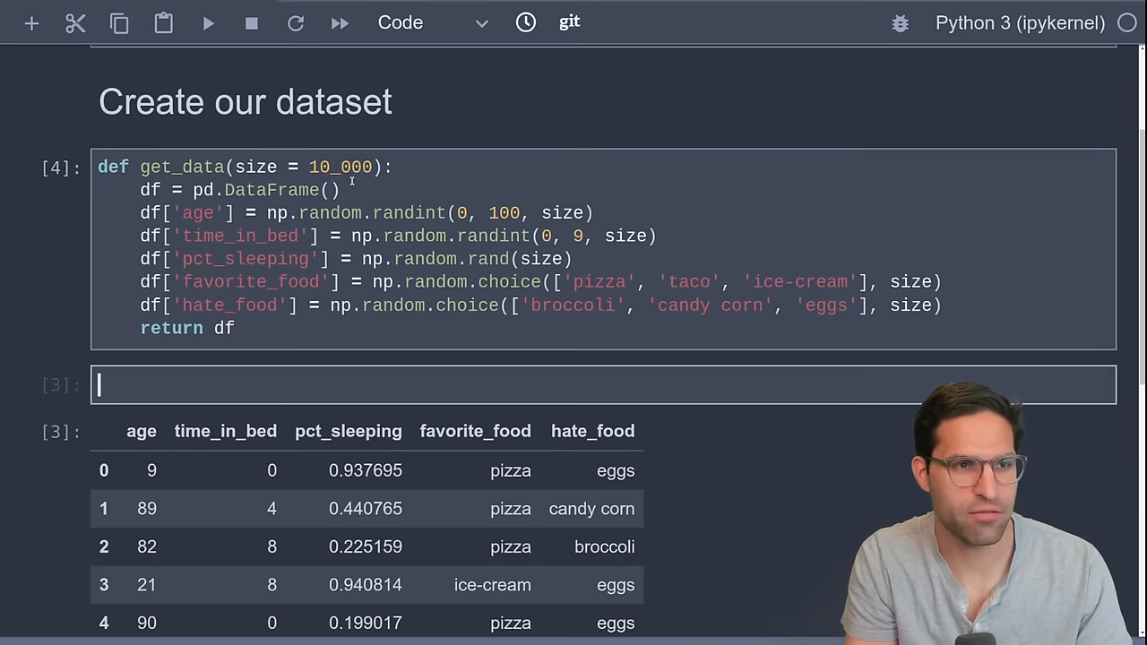
text(get_de)
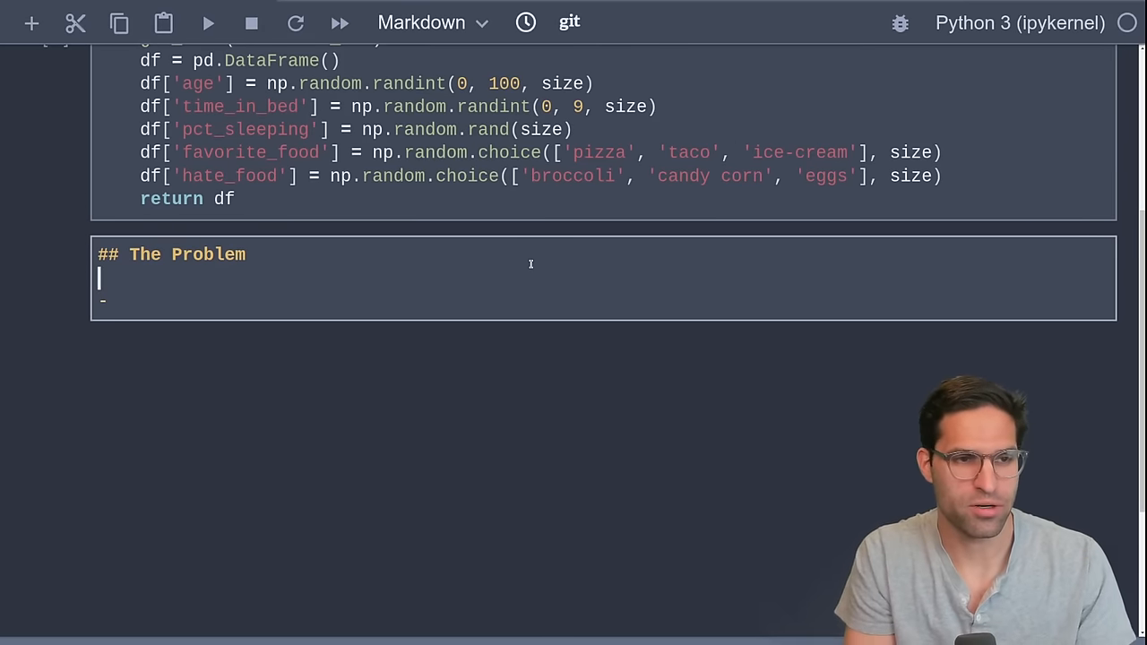
- Write the reward calculation rule: over 5 hours in bed and over 50% sleeping earns favorite food
text(Reward)
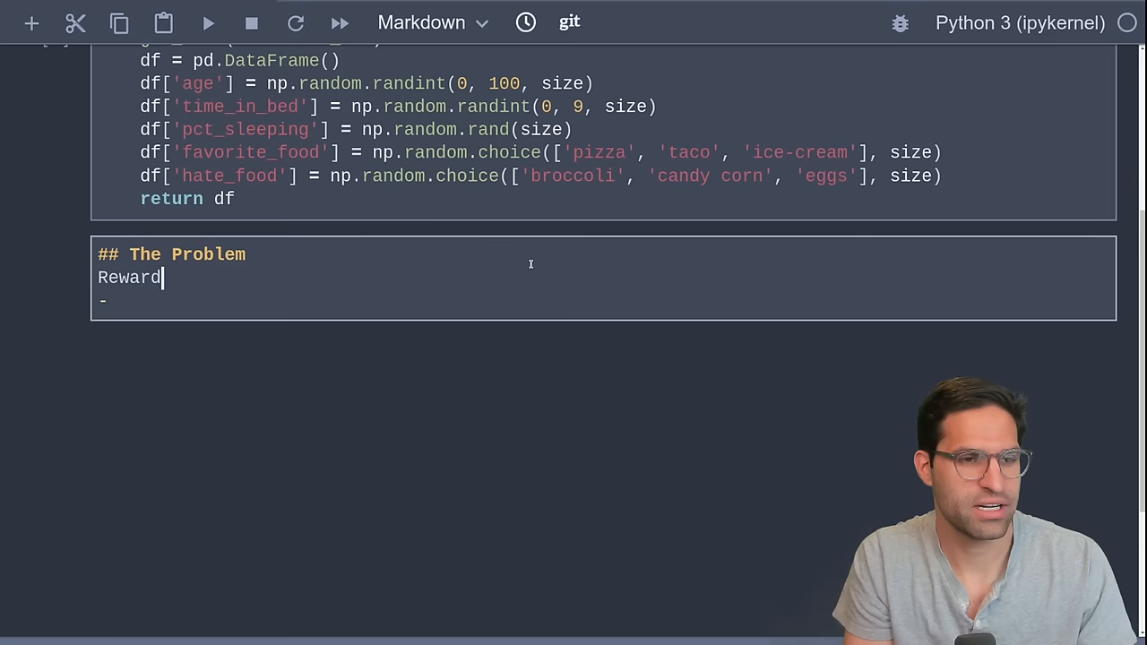
text(calculation:)
click(603, 300)
text( If they were in bed for)
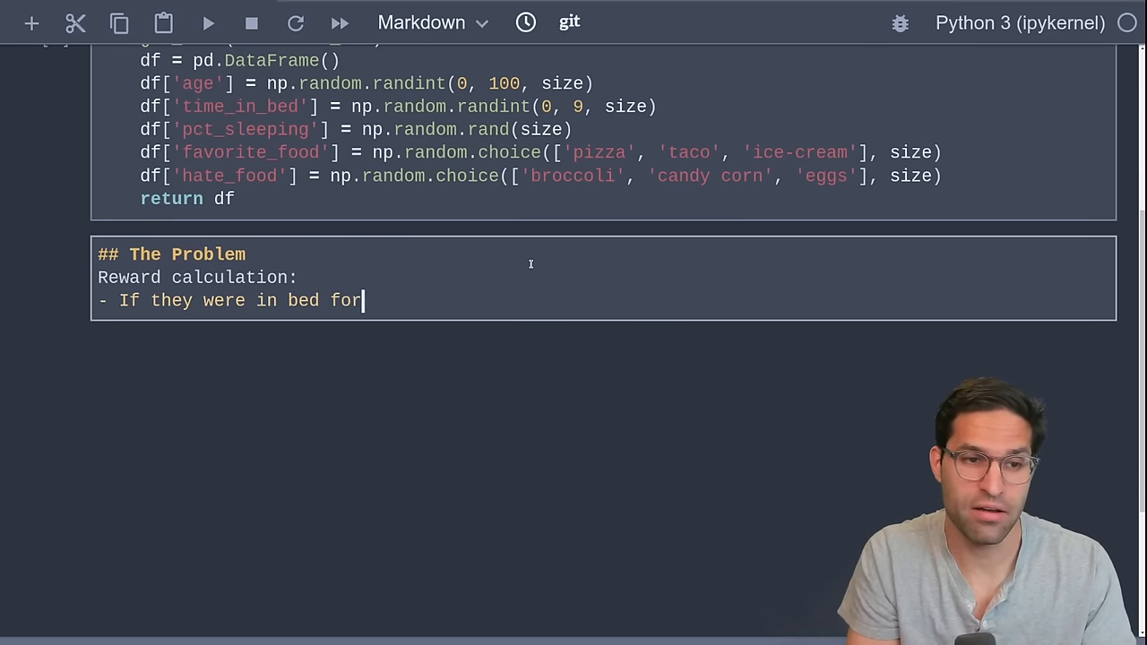
text(more th)
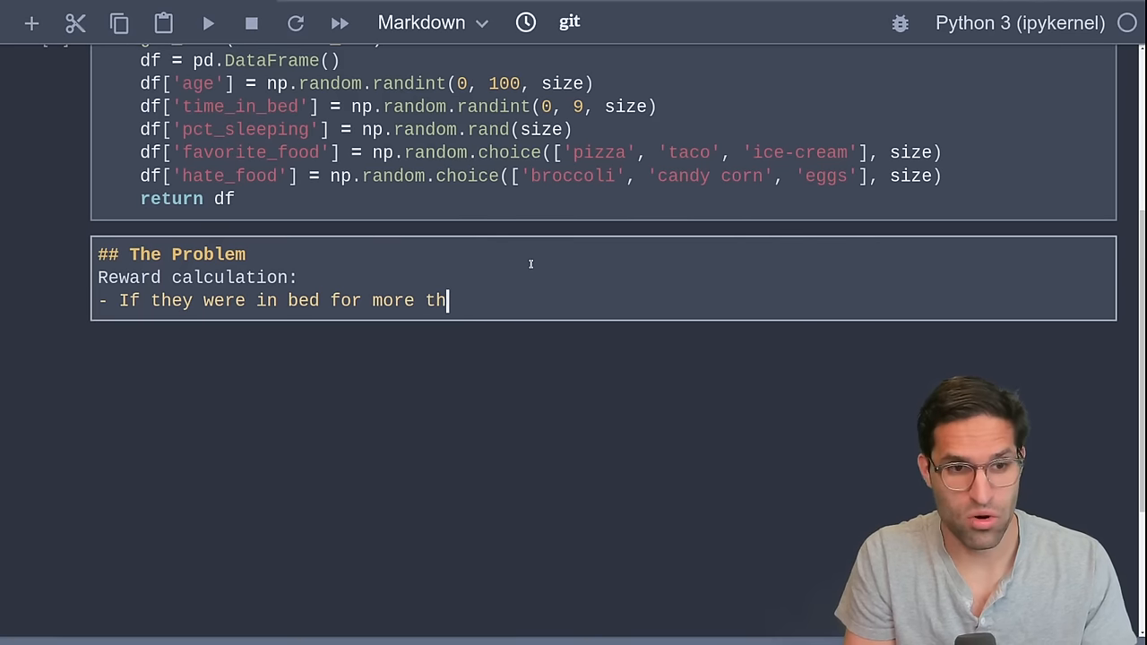
text(an 5 hours)
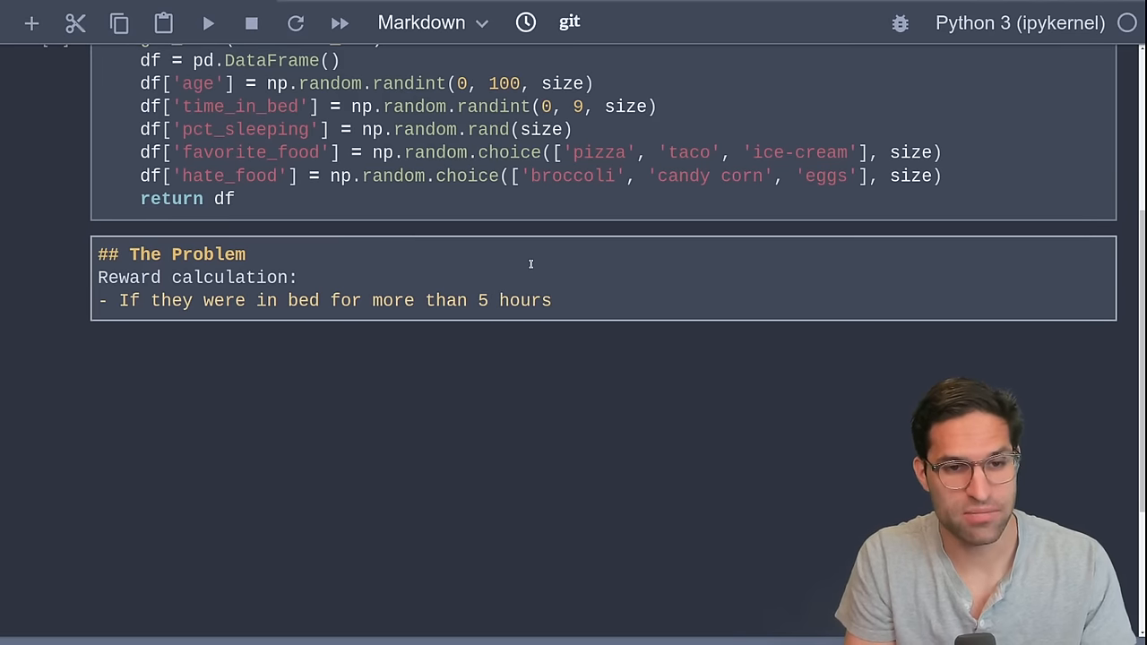
text(AND they were)
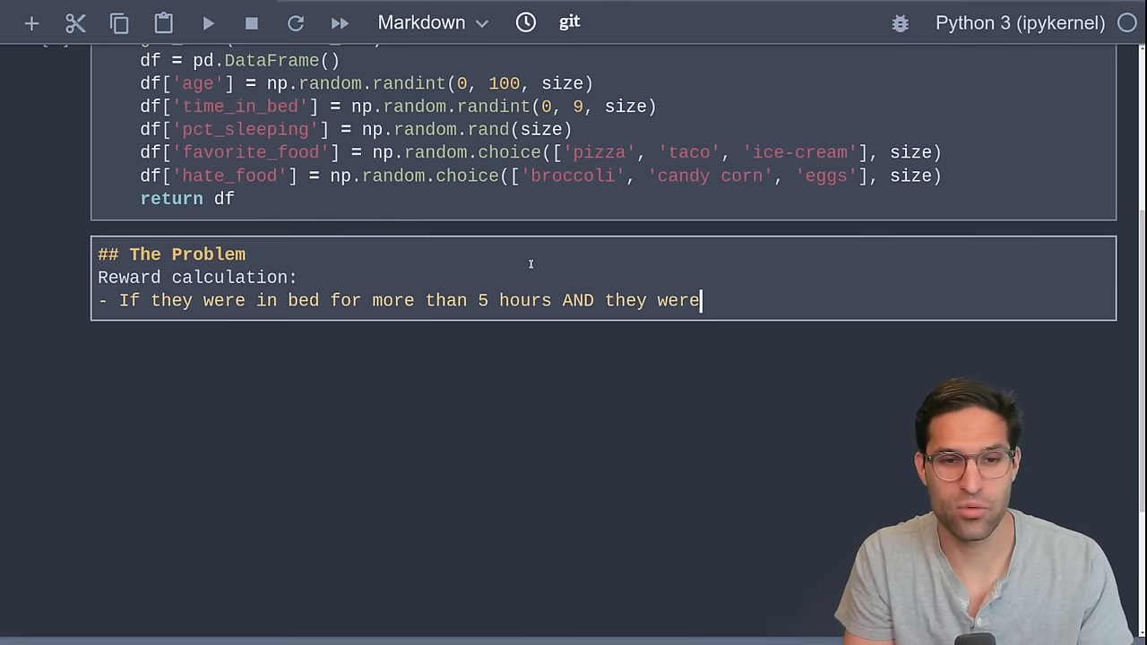
text(sleeping)
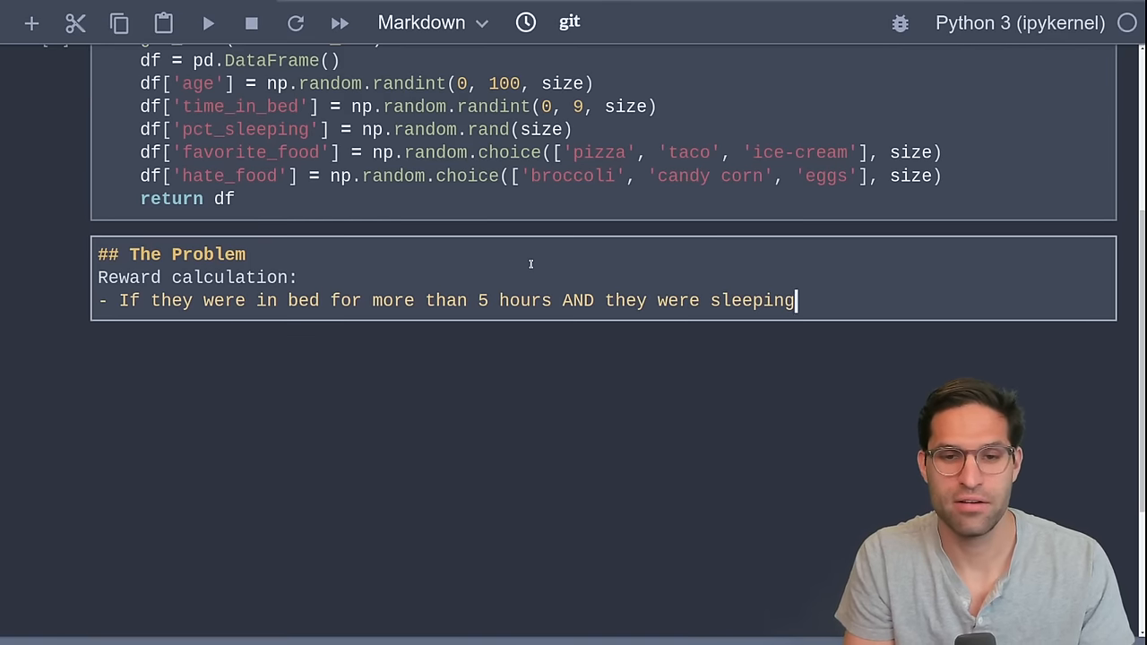
text(for more than)
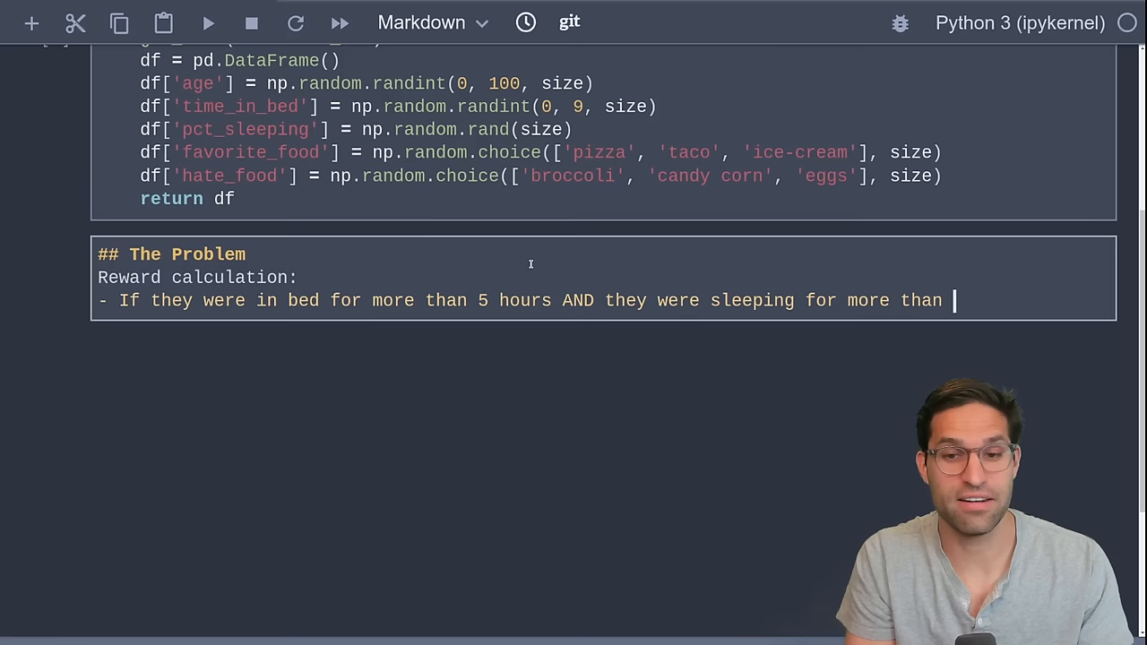
text(50%)
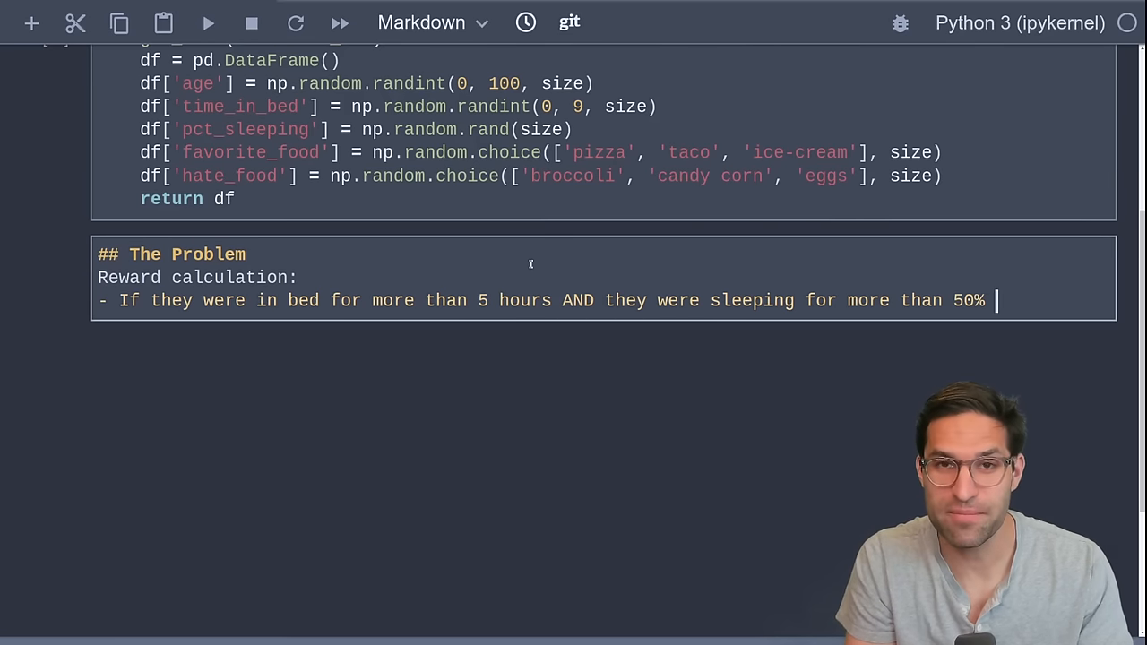
text(we give them their favorite)
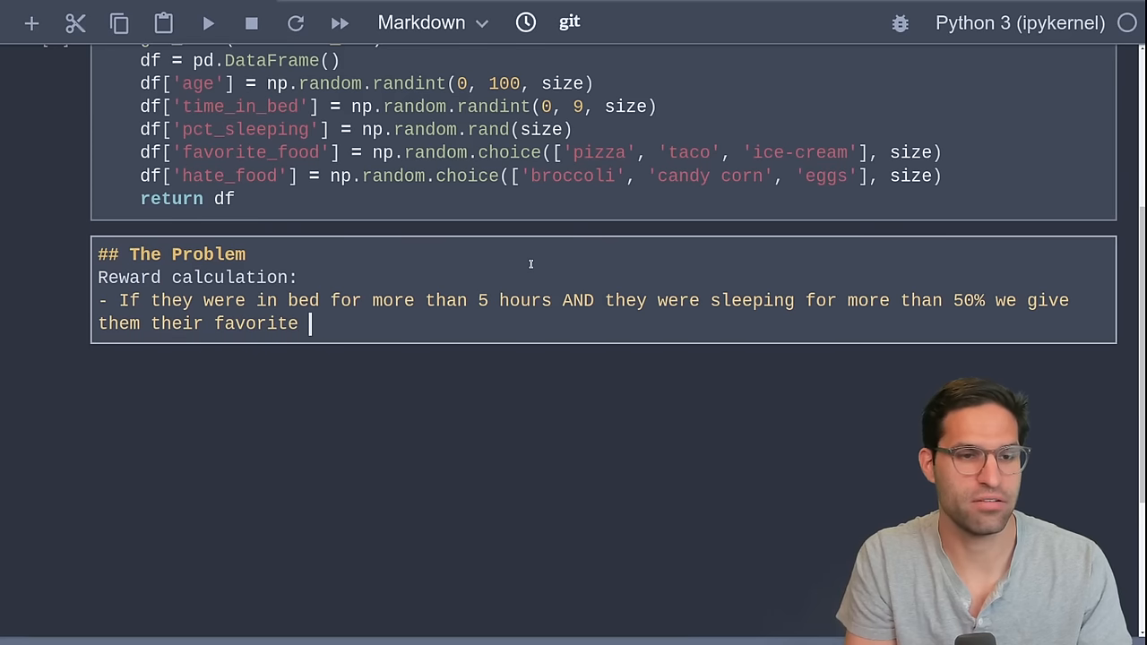
text(food.)
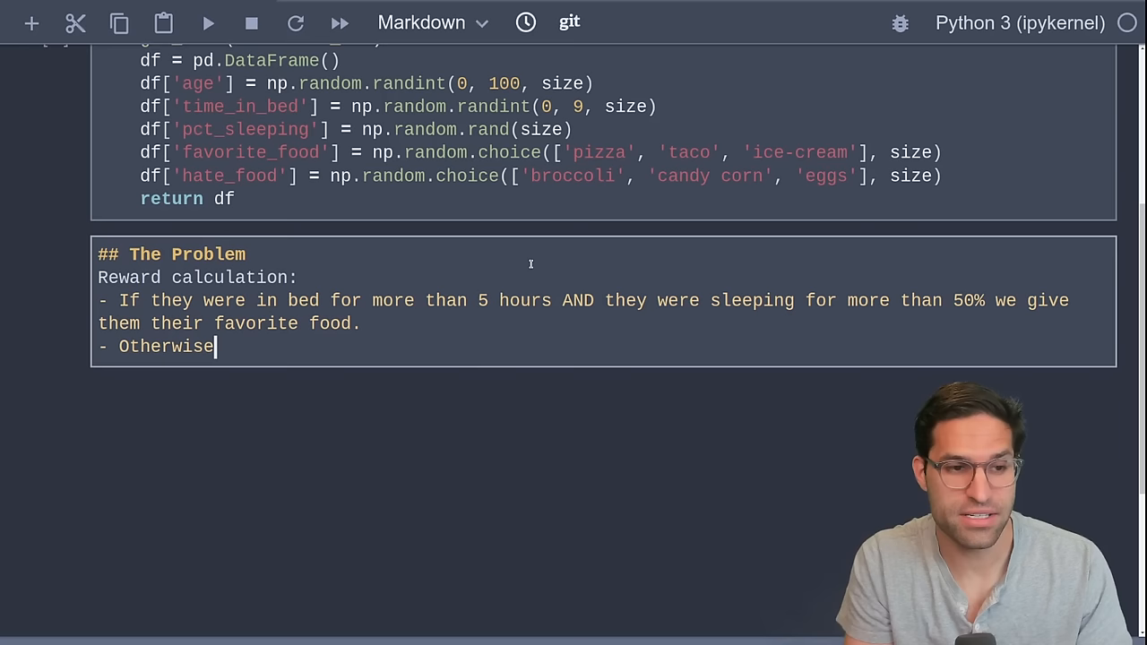
- Add the rules: otherwise give their hate food, and over-90s get favorite food regardless
text(we give them)
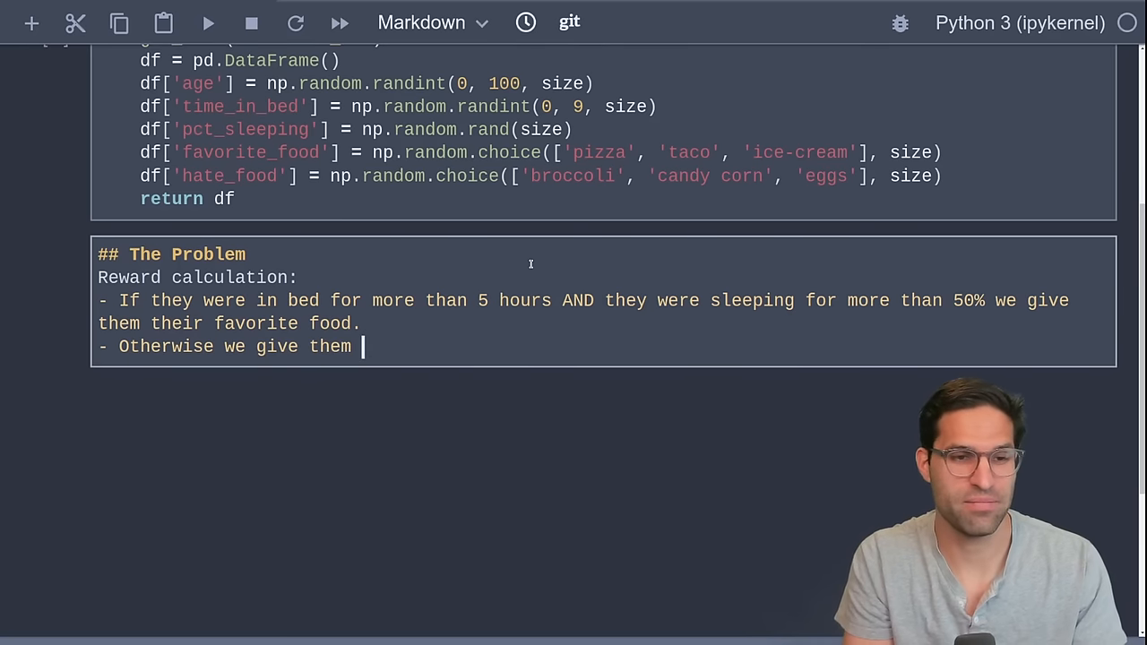
text(their hate)
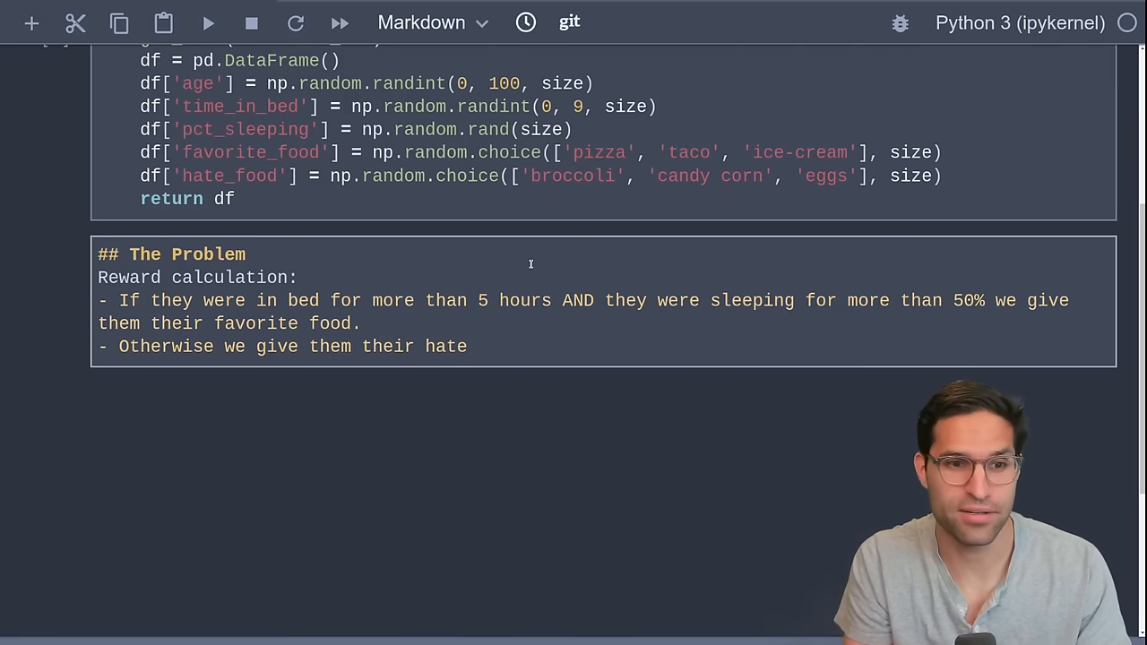
text(food.)
text(- If they are over 90 years old)
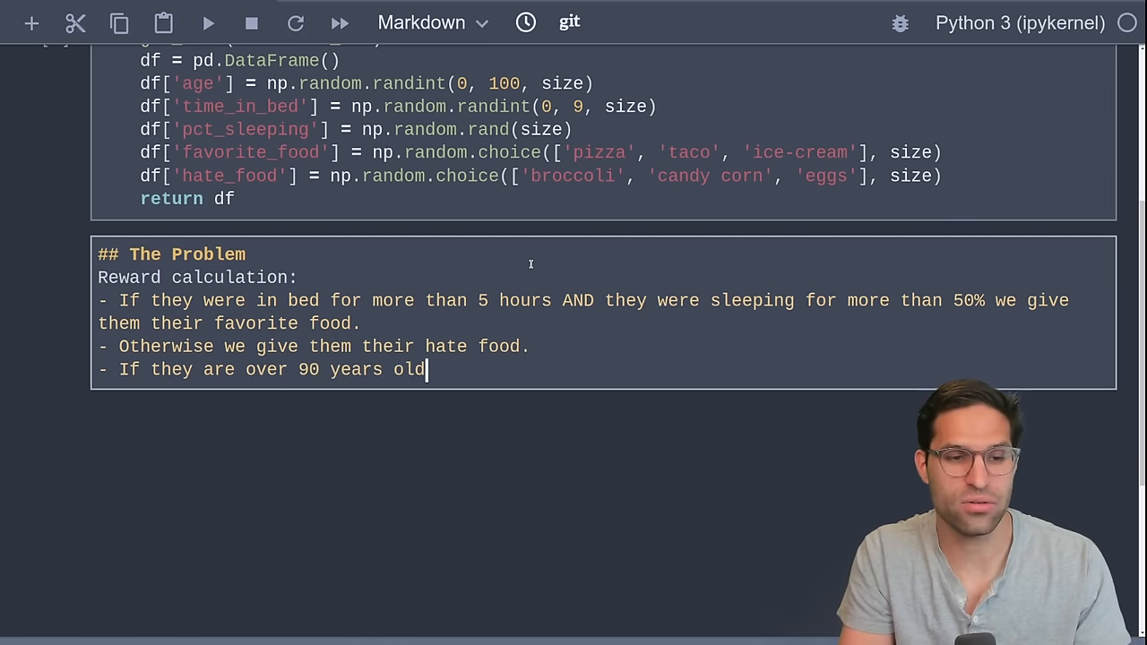
text(give their favorite food rega)
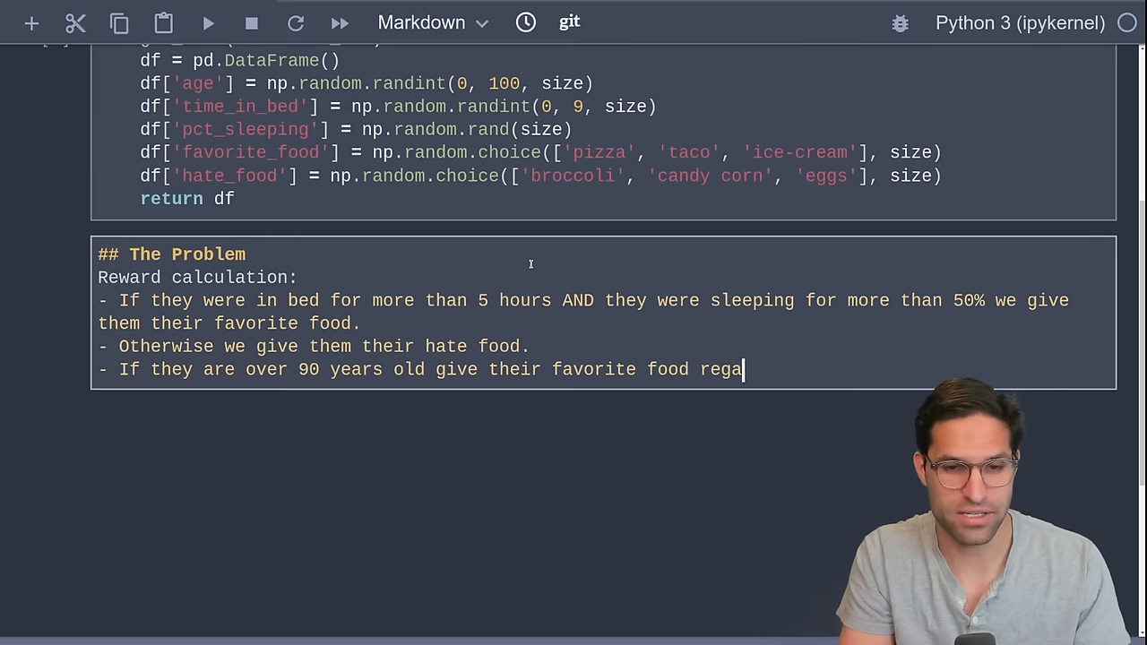
text(rdless.)
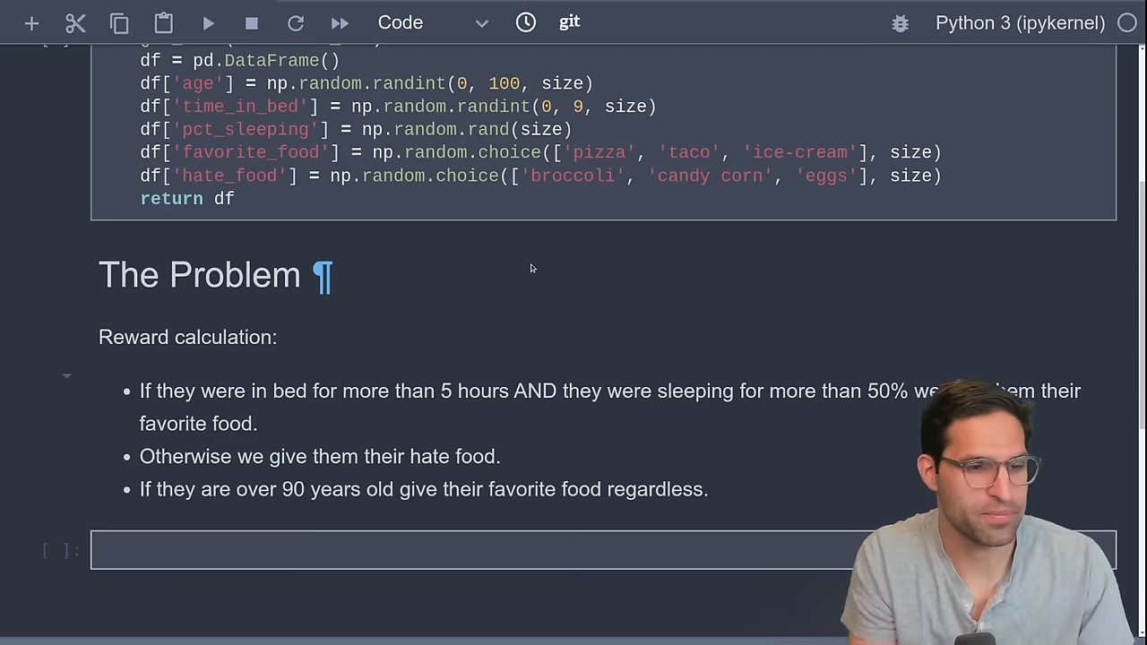
- Define reward_calc(row) returning row['favorite_food'] when age is 90 or over
scroll(down, 3)
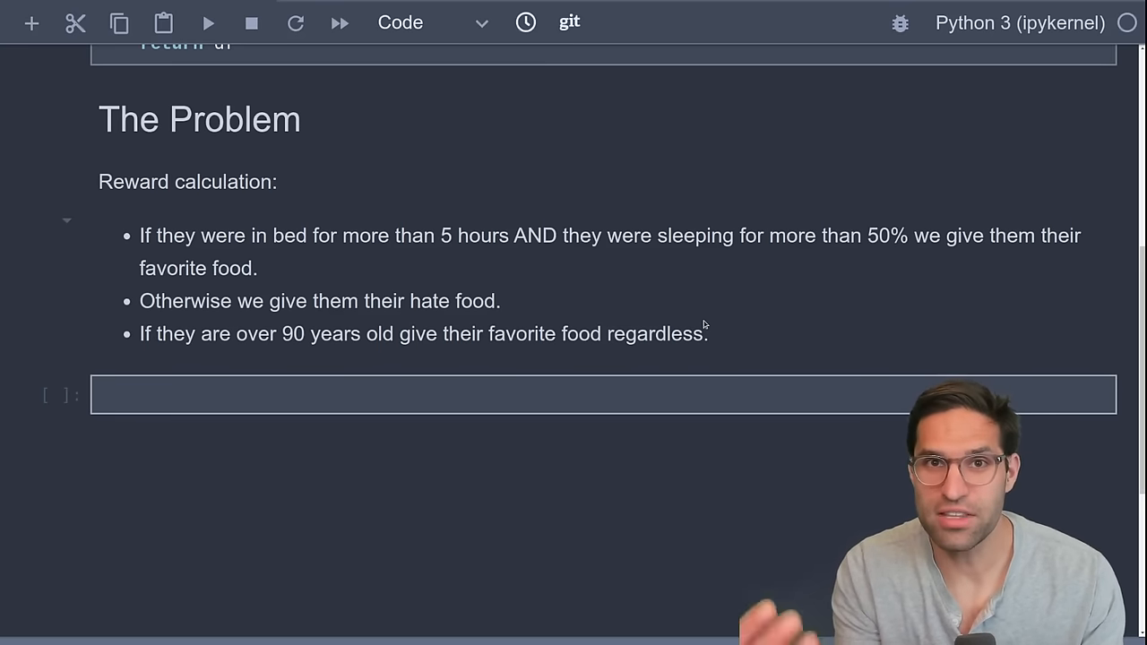
click(359, 394)
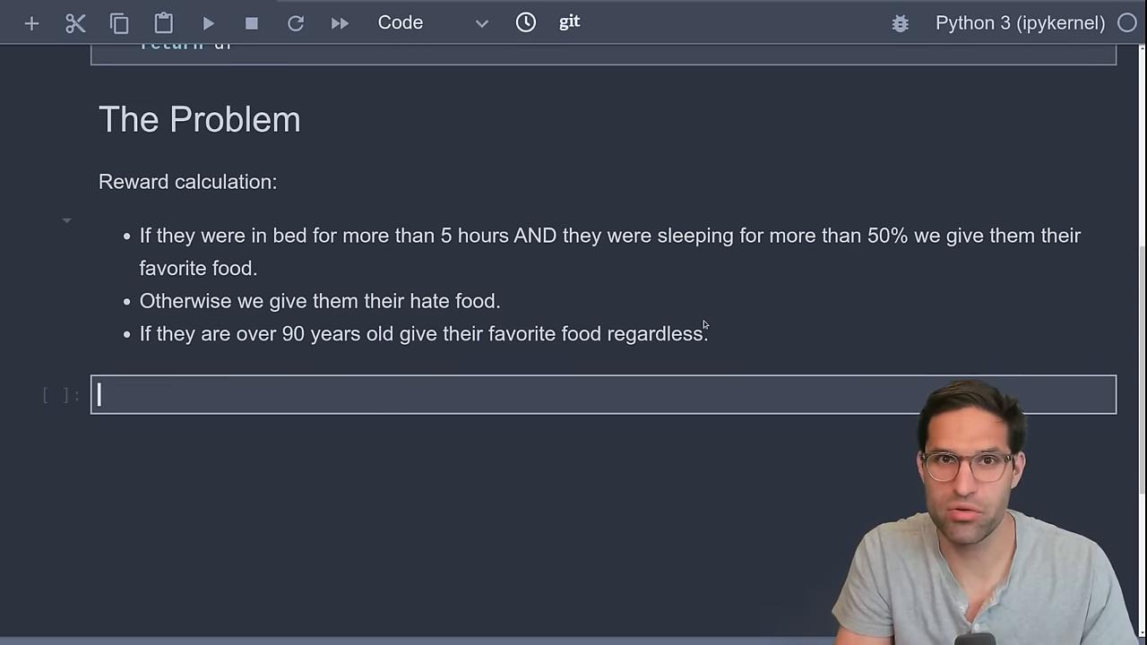
text(def reward_cal)
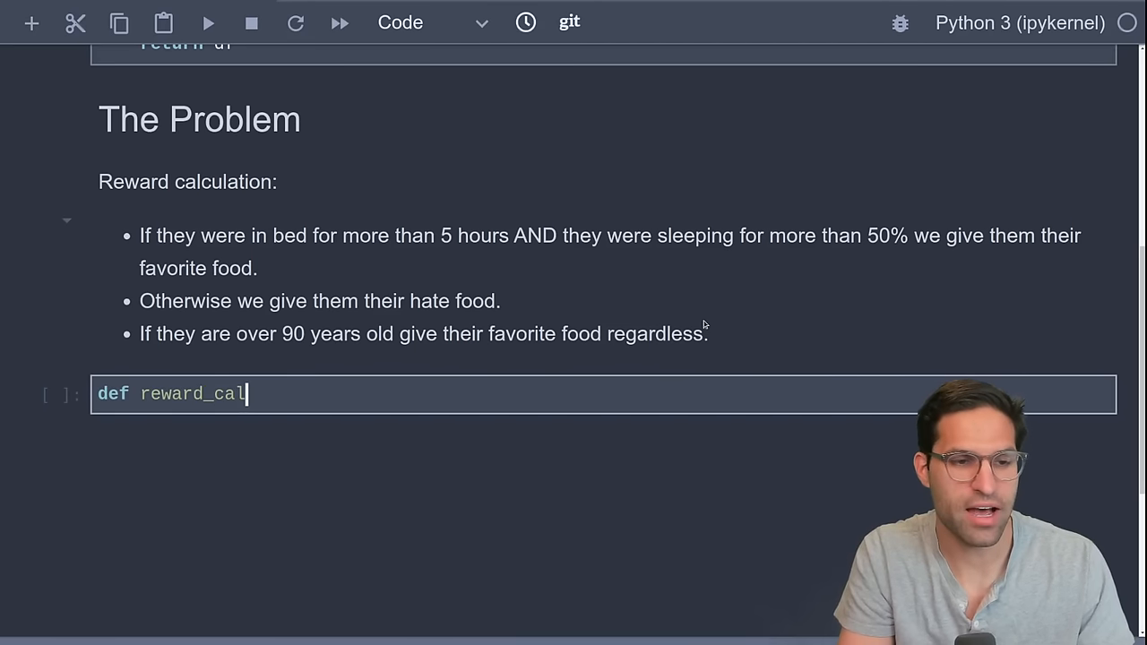
text((row):)
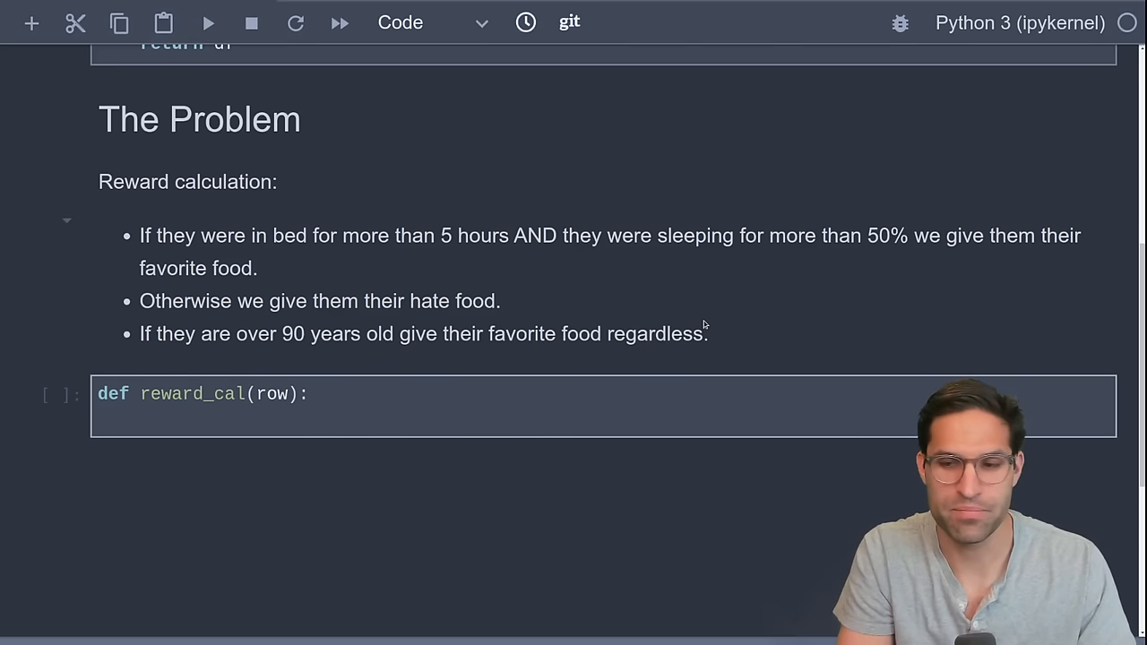
key(enter)
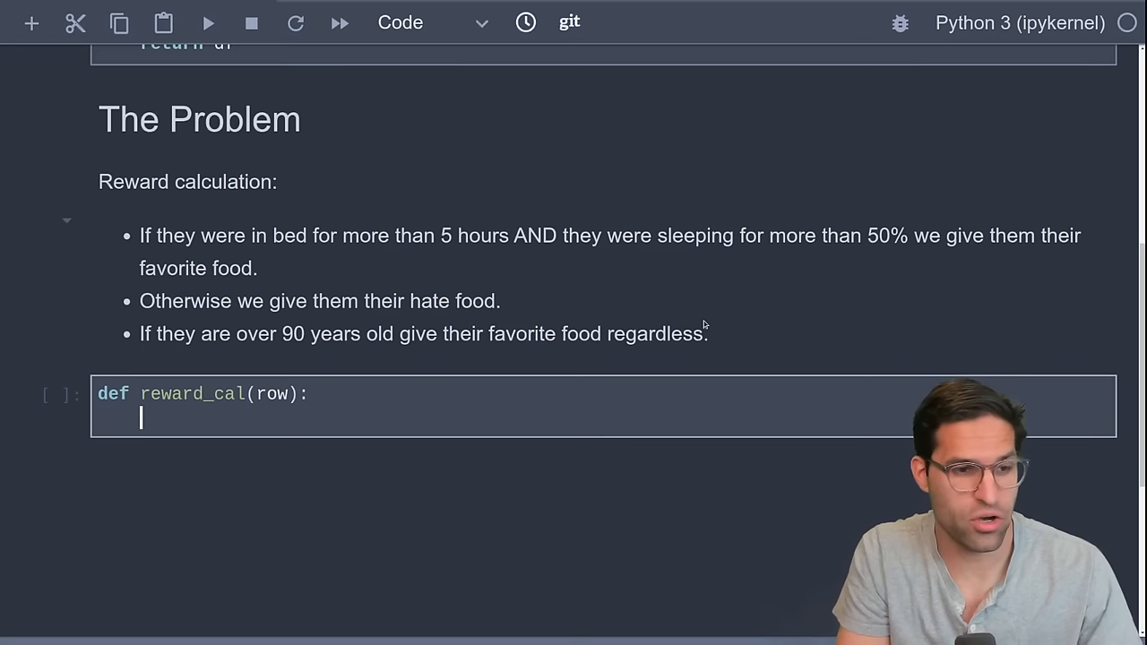
text(if row['a)
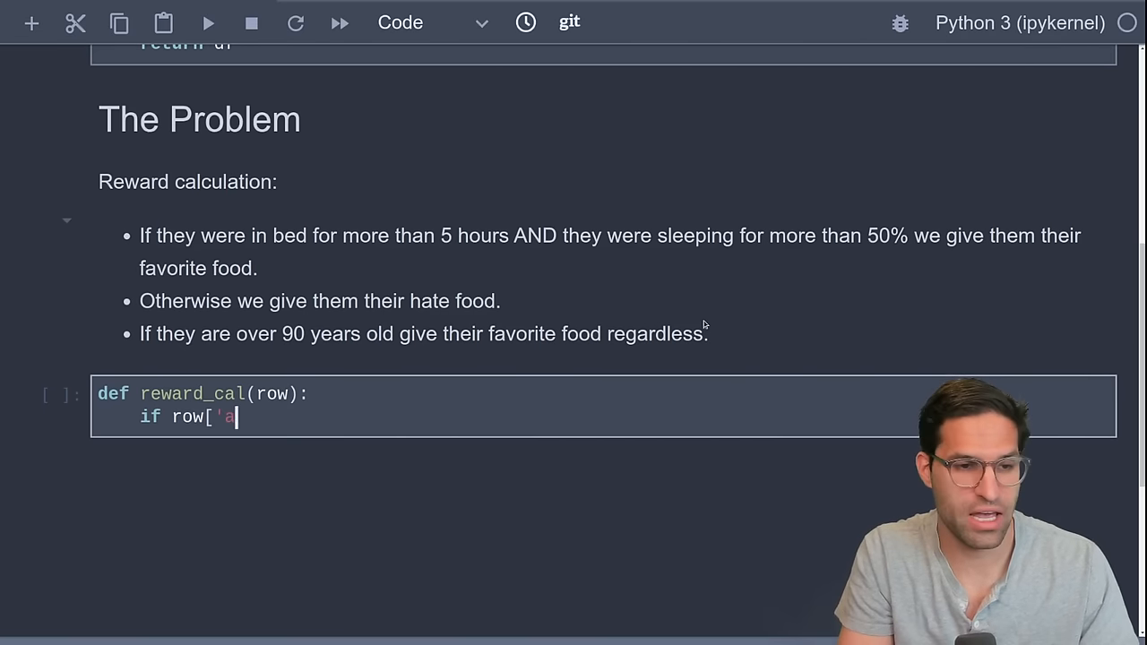
text(ge'] >)
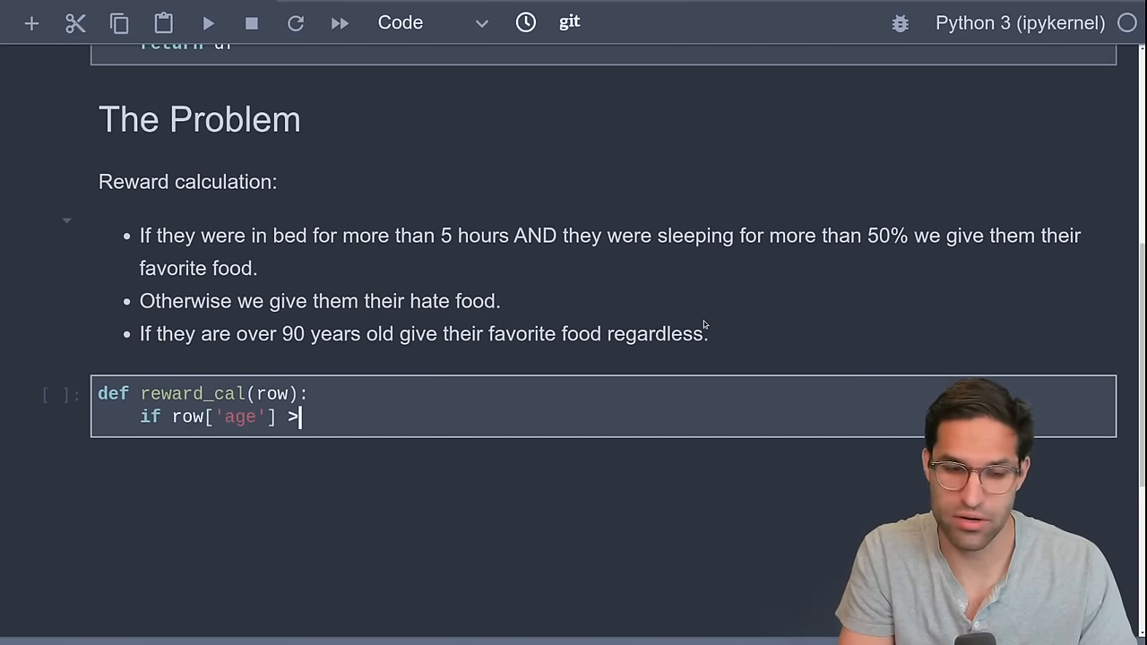
text(= 90:)
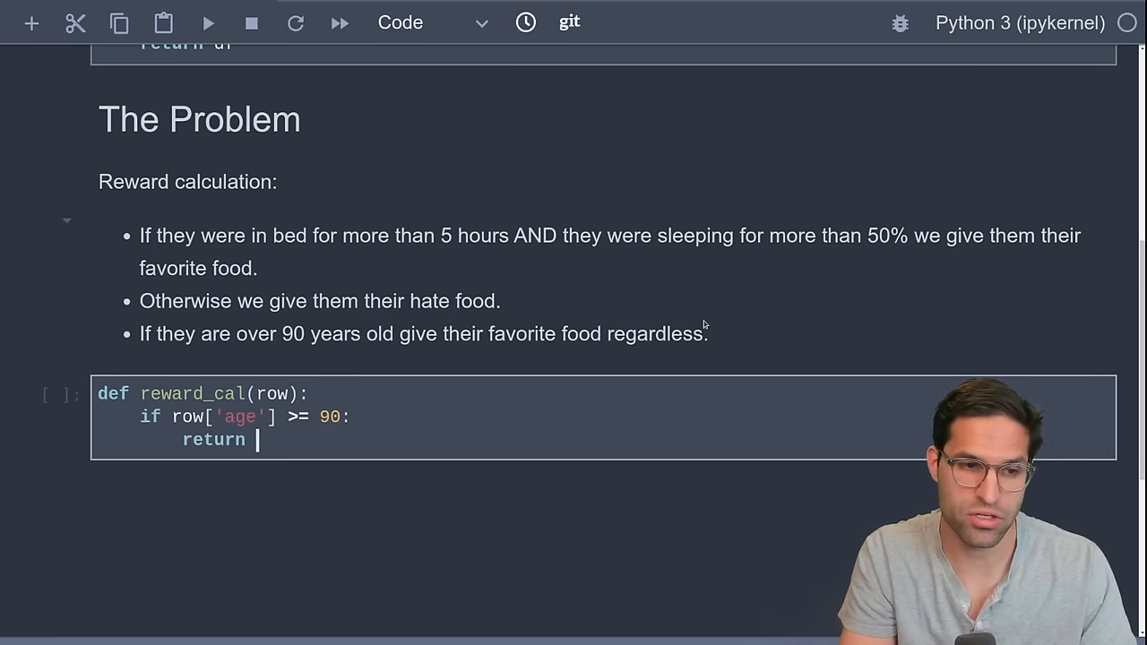
text(row['fav)
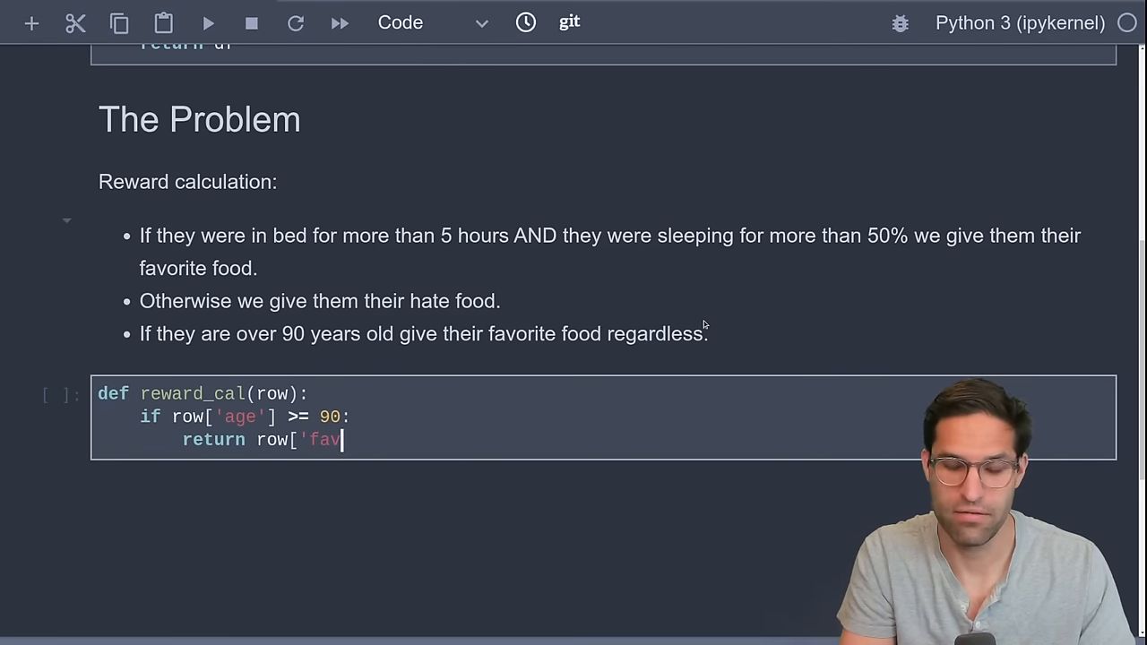
text(orite_food'])
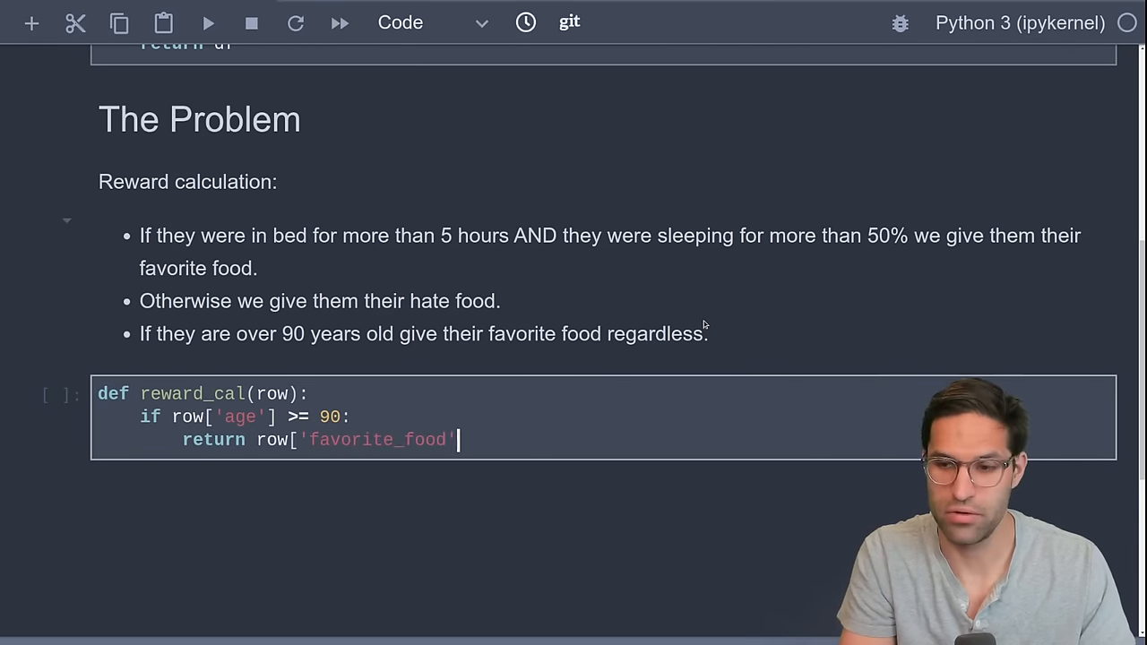
- Return favorite food when time_in_bed > 5 and pct_sleeping > 0.5, otherwise hate_food
text(if (row)
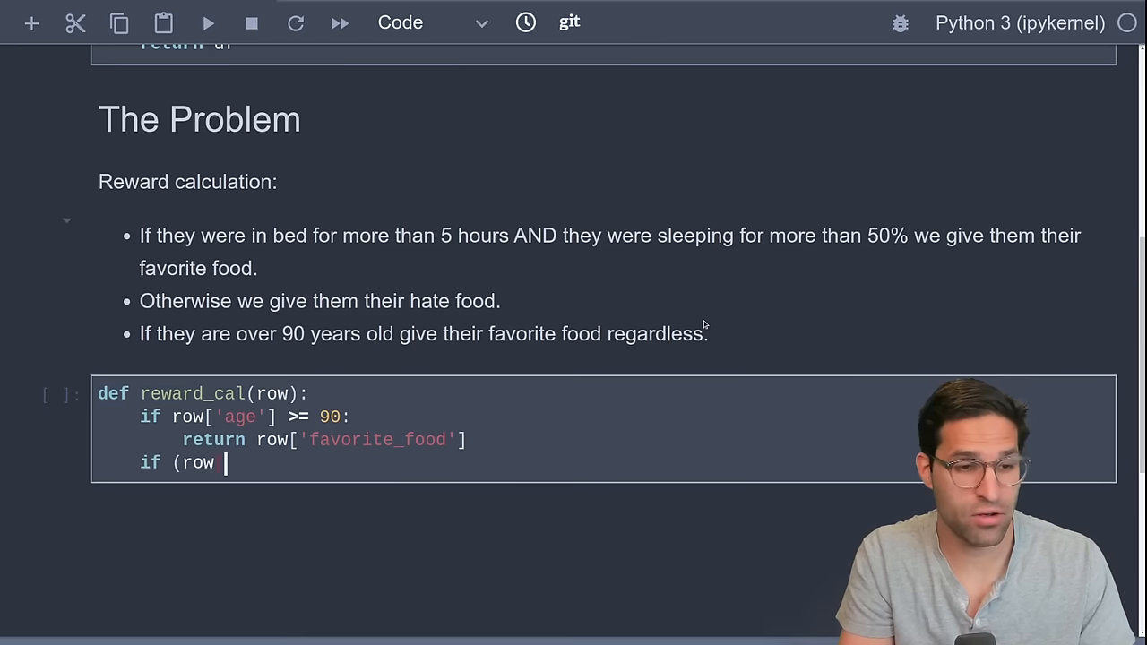
text(['time)
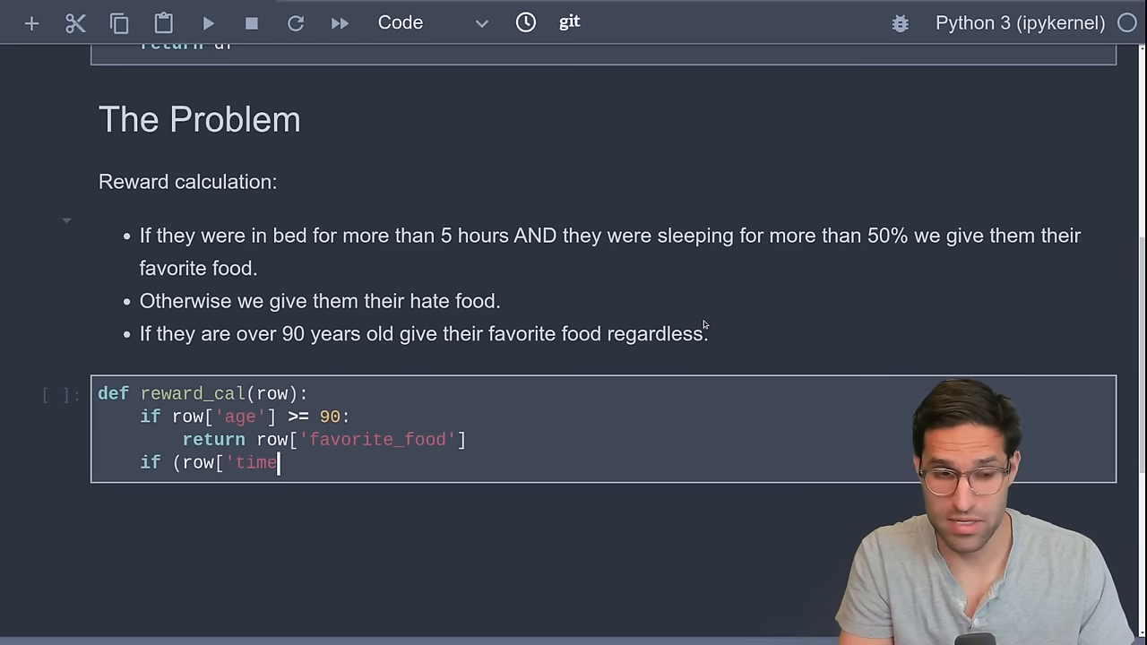
text(_in_bed')
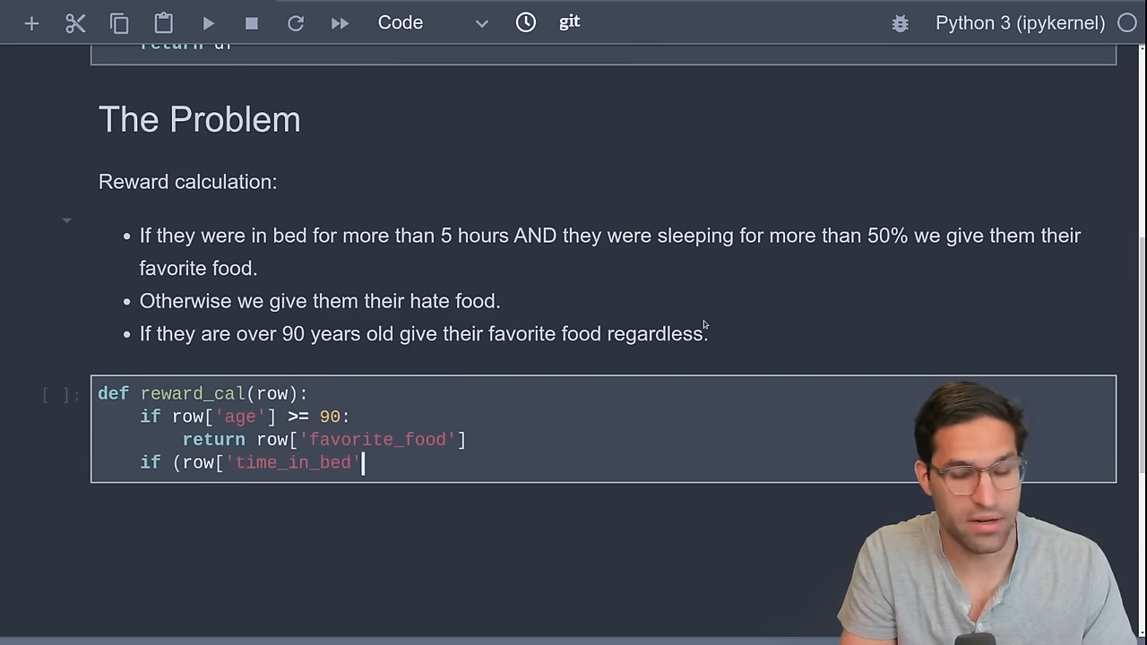
text('] > 5)')
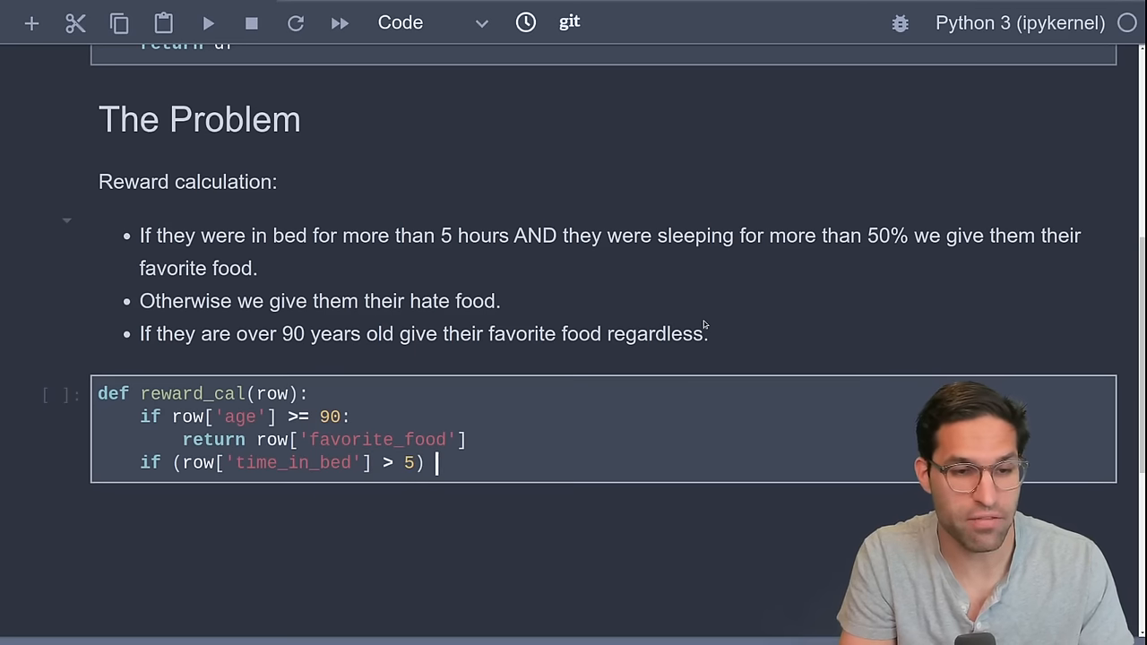
text(& (row['pct_sleeping)
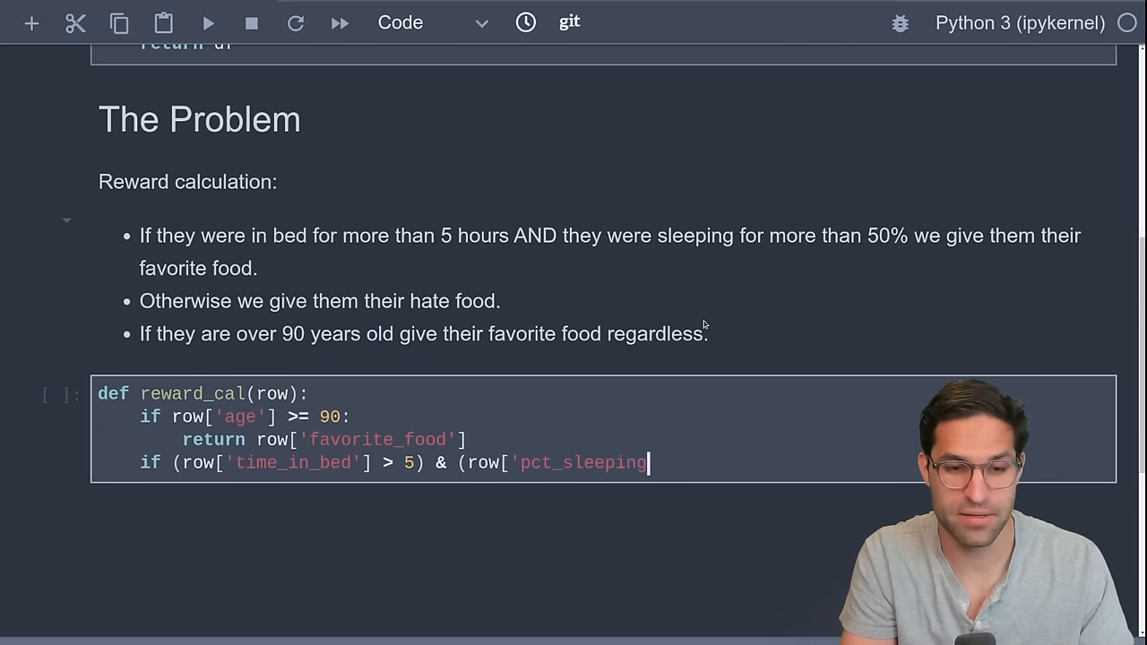
text(] > 0.5))
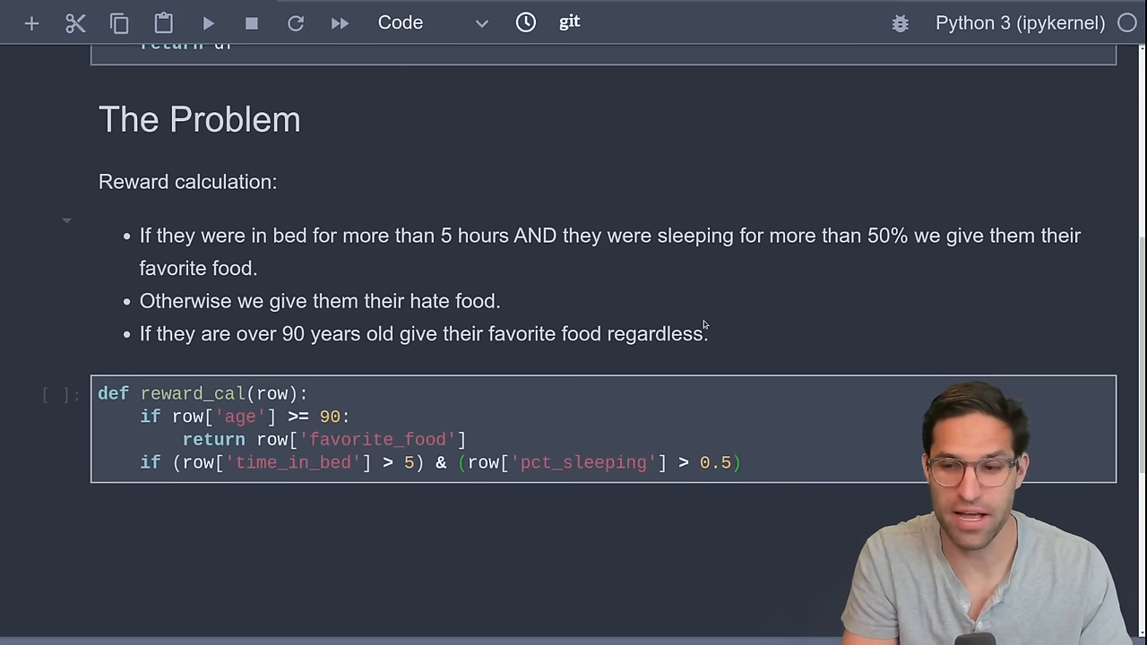
text(return ri)
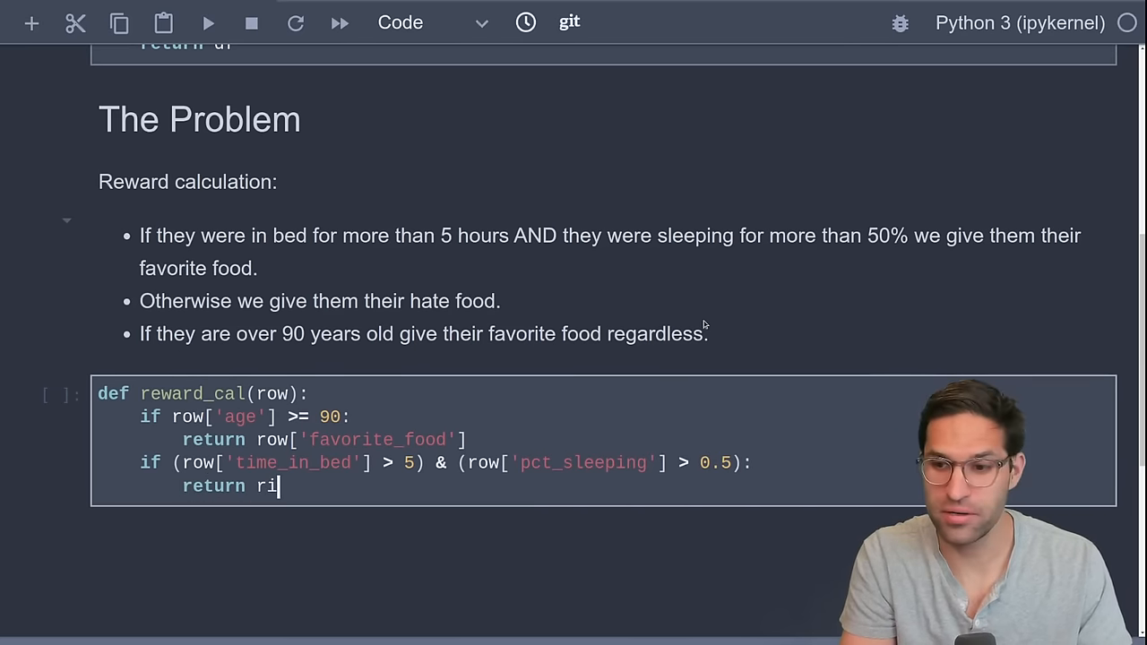
text(ow['favorite_food')
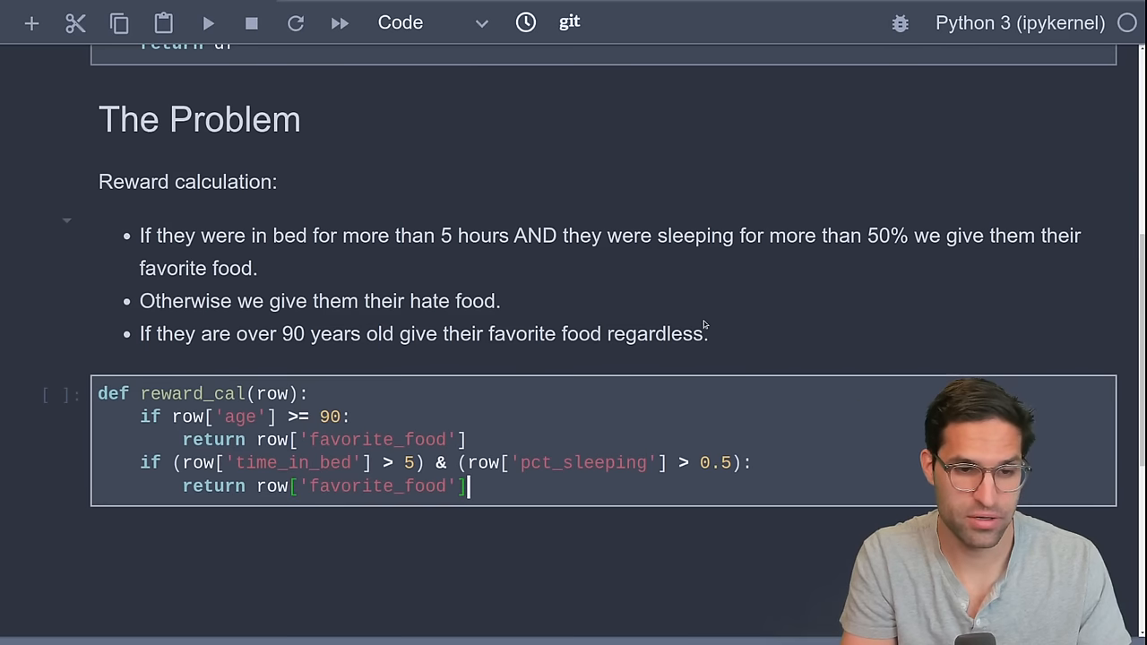
text(return)
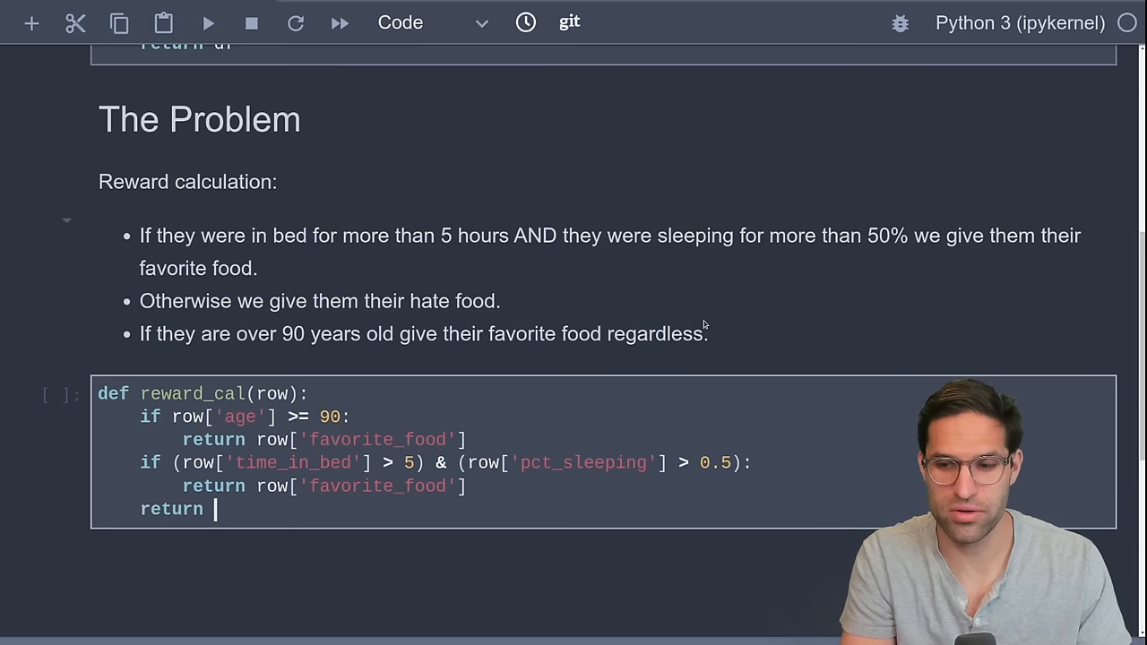
text(row['d)
click(203, 394)
text(c)
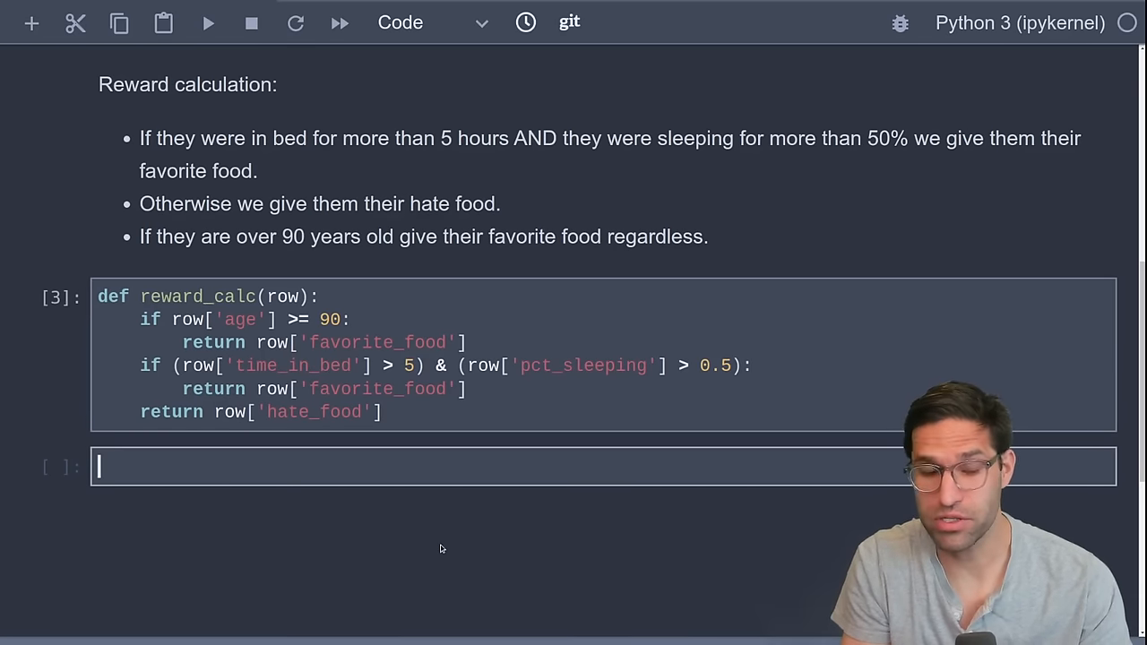
- Write the '## Level 1 - Loop' markdown heading and scroll down to the empty cell
text(## Le)
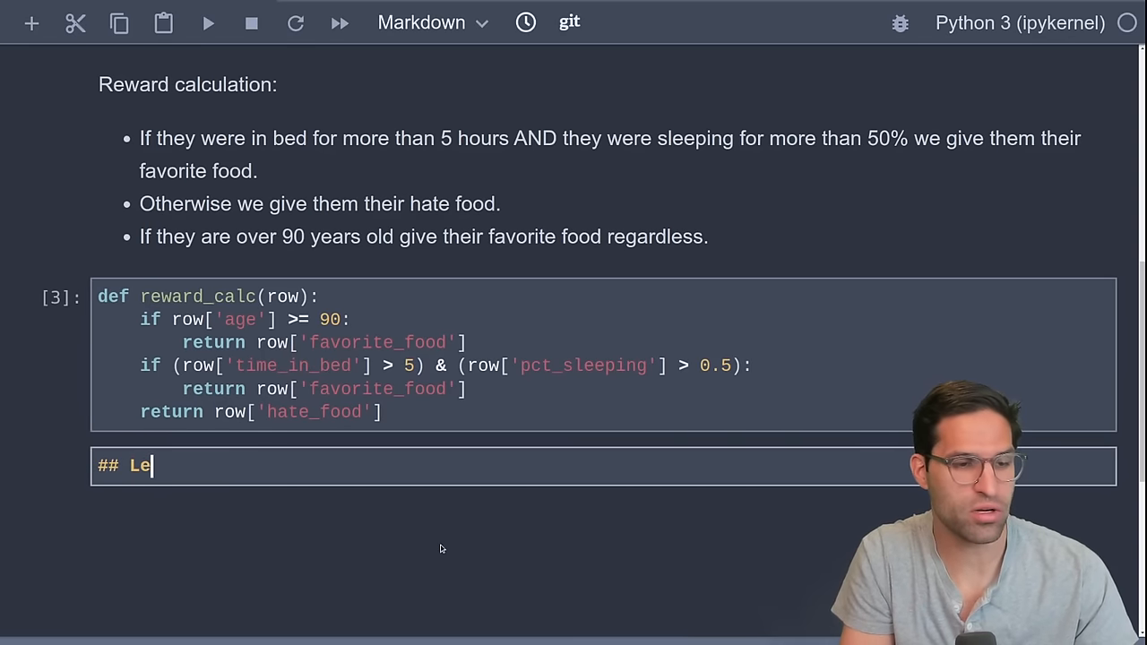
text(vel 1 - Loop)
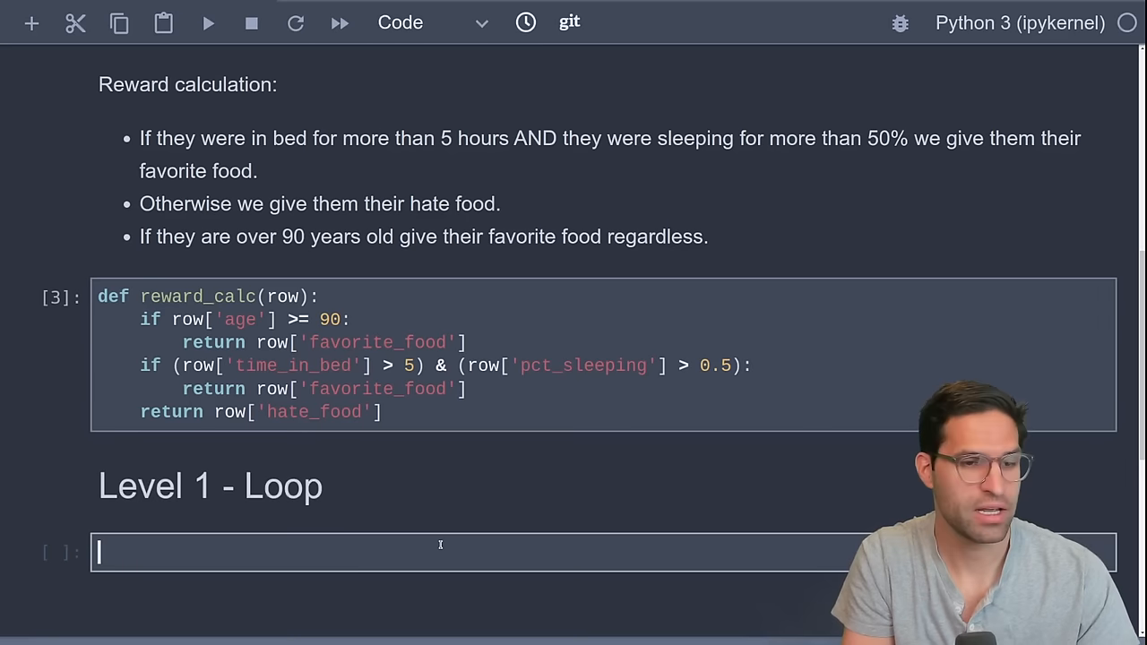
scroll(down, 3)
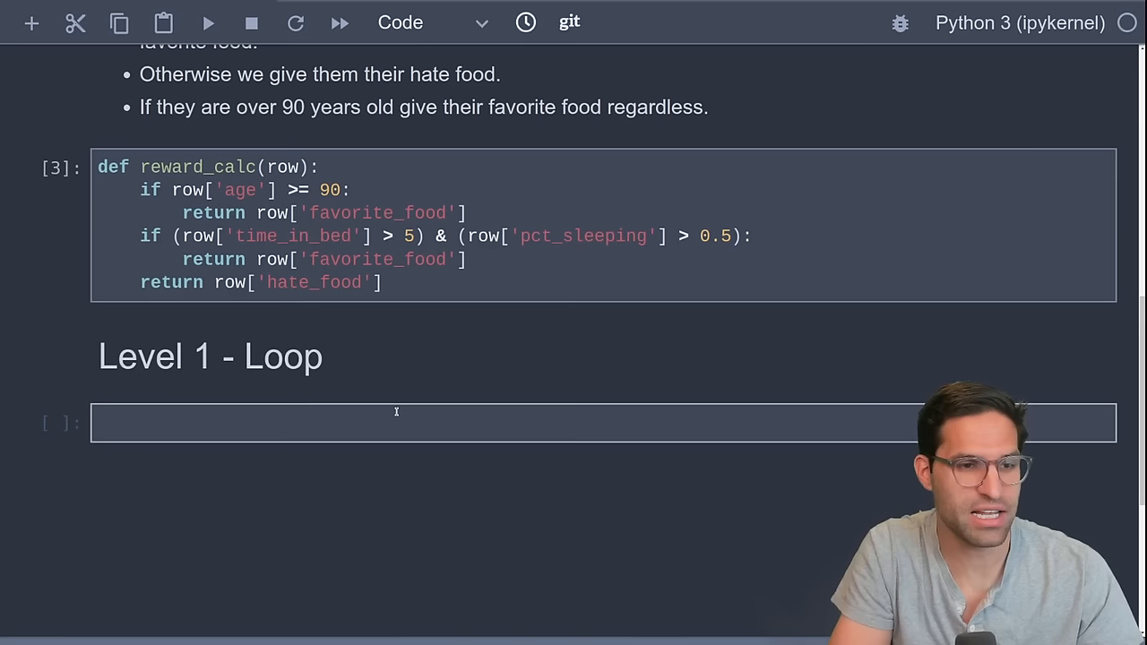
- Load df = get_data() and loop over df.iterrows(), assigning reward_calc(row) to df.loc[index, 'reward']
text(df = get)
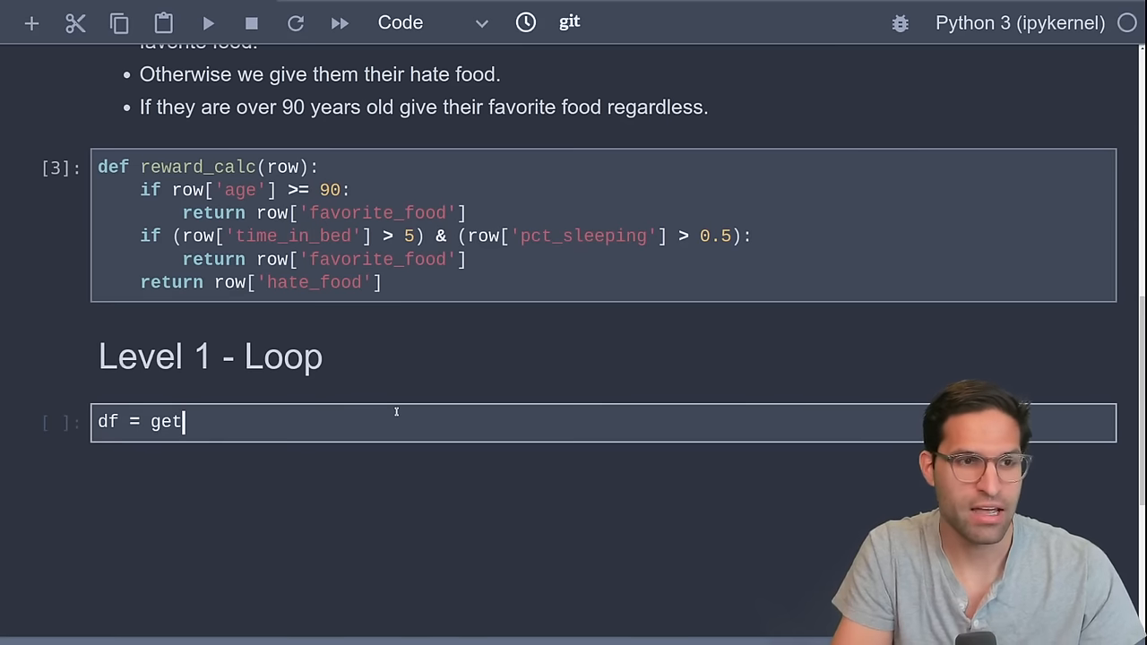
text(_data)
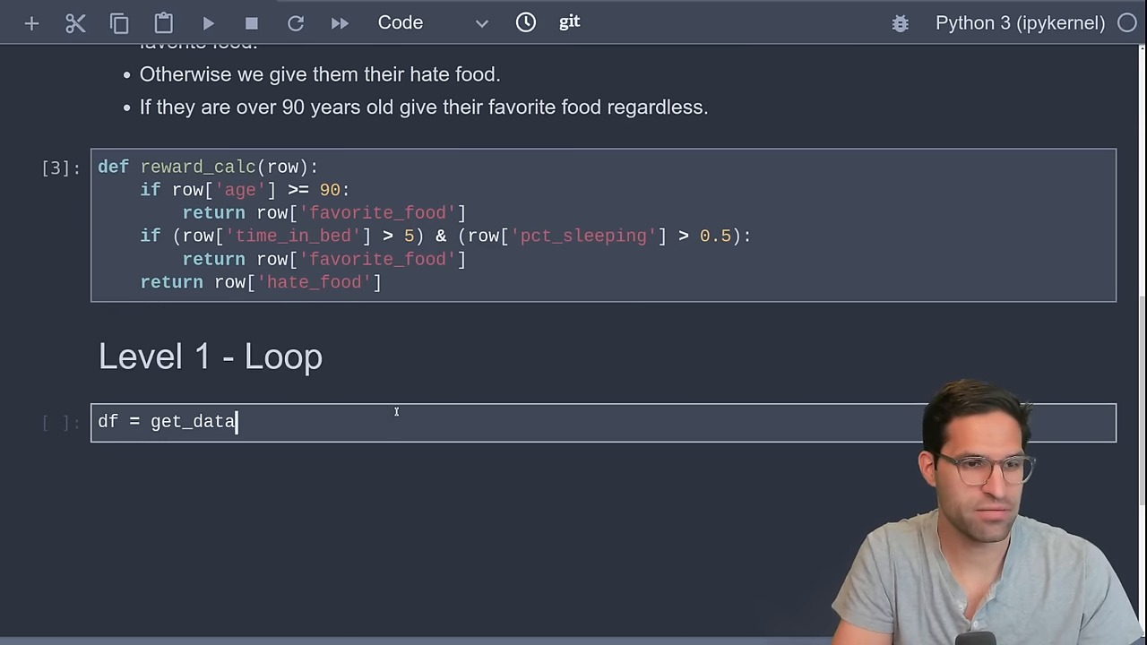
text(())
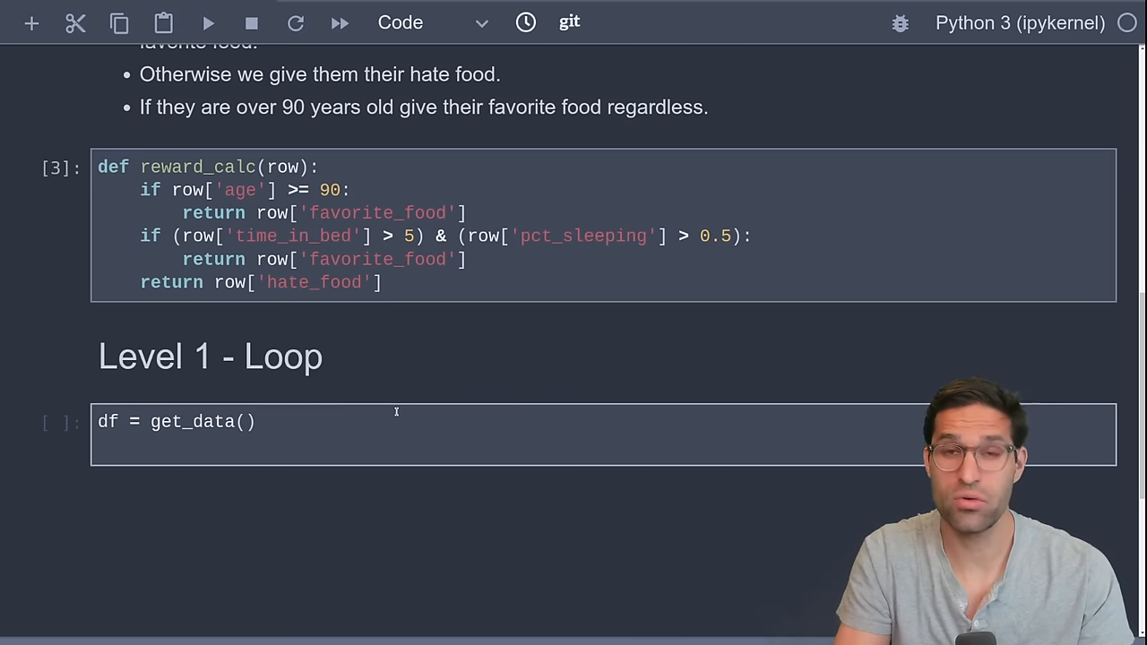
key(Enter)
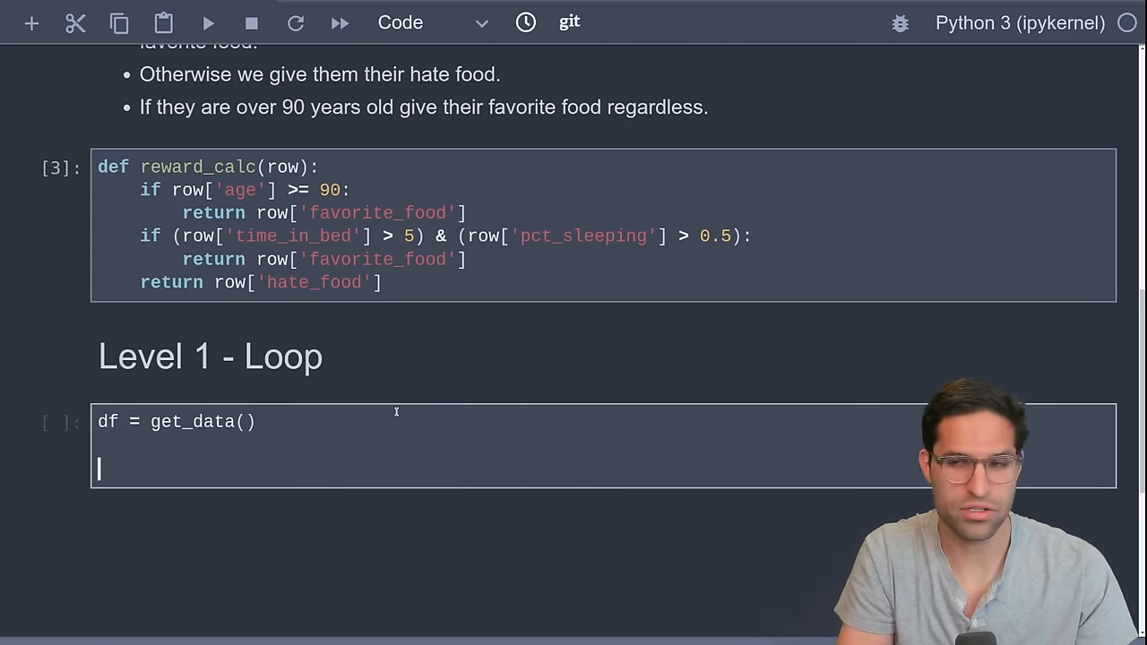
text(for index,)
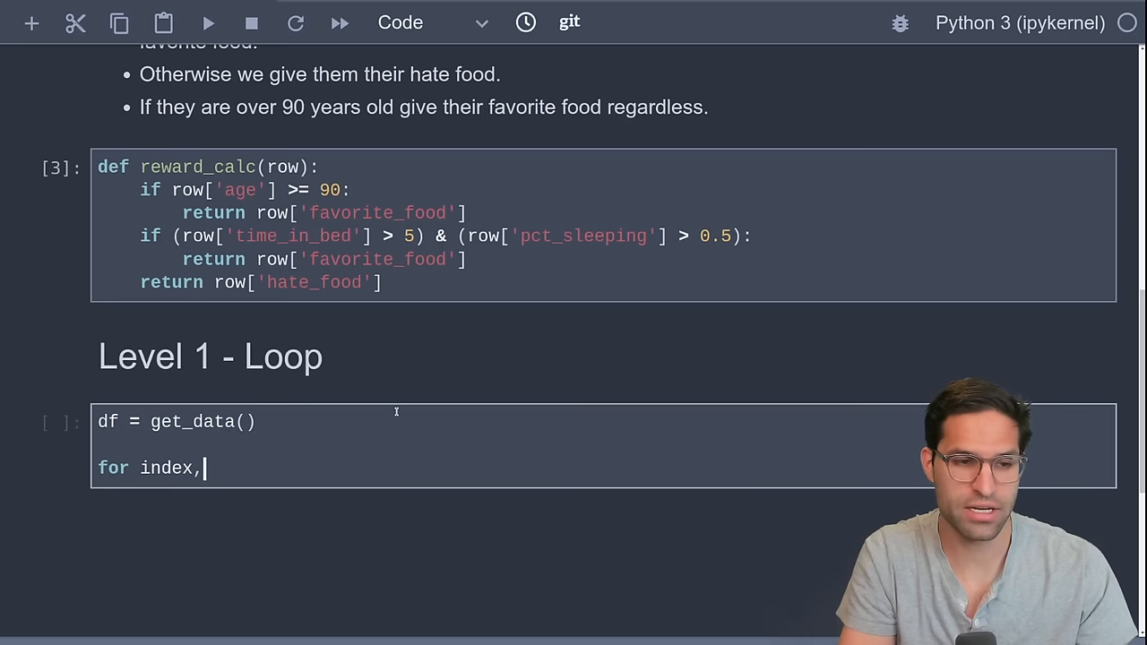
text(row in d)
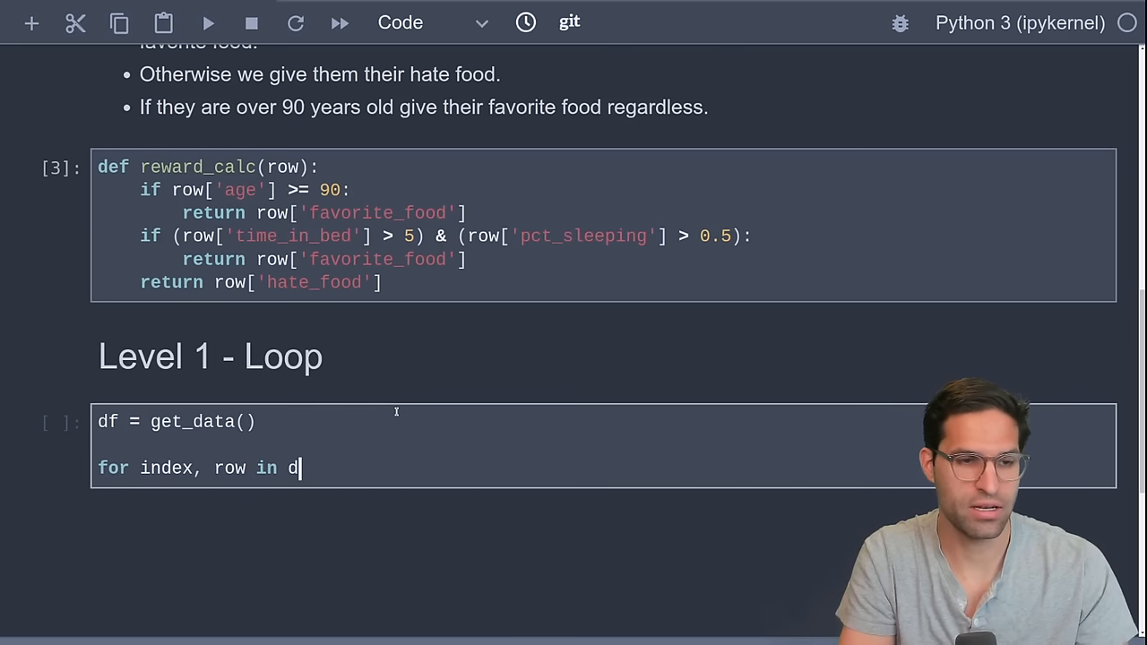
text(f.iter)
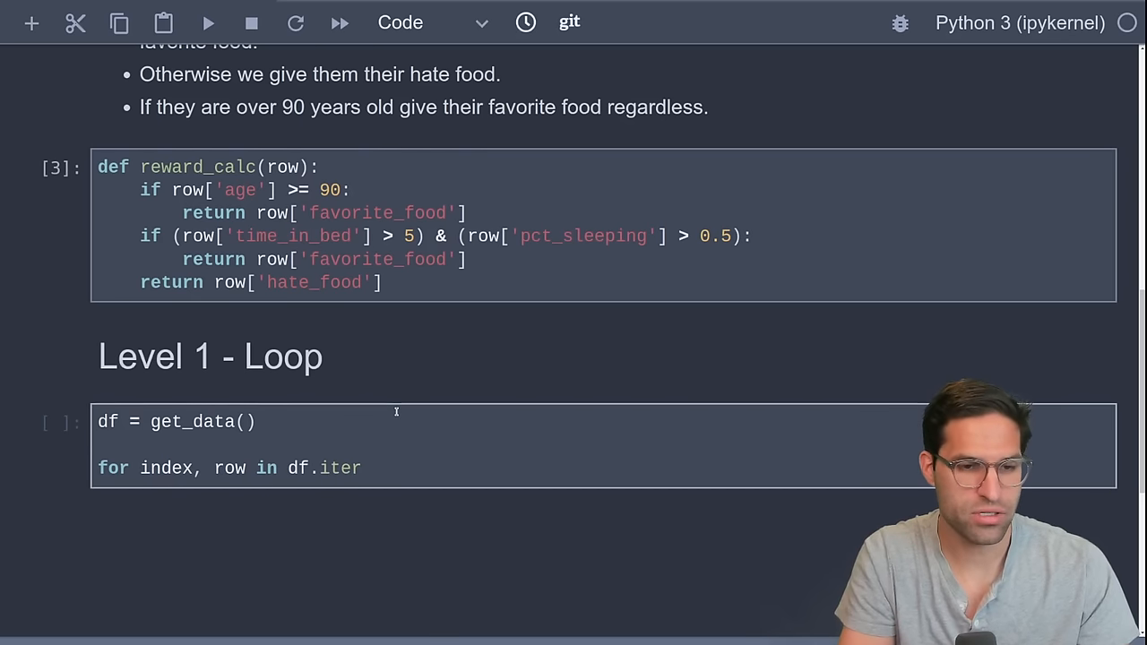
text(rows():)
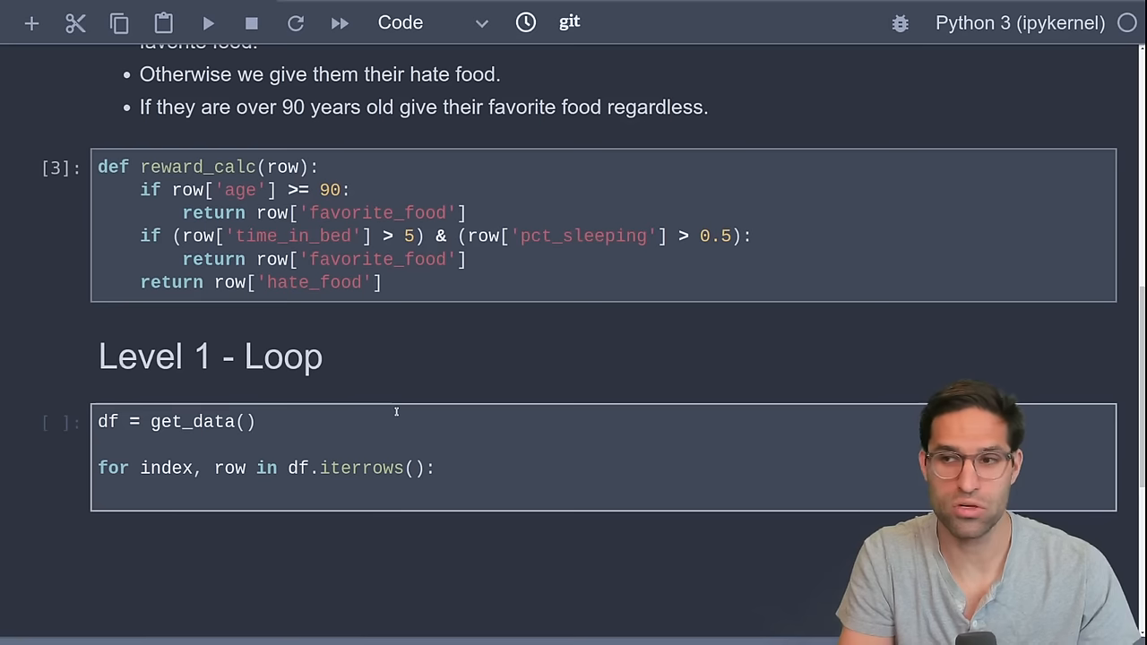
text(reward_calc)
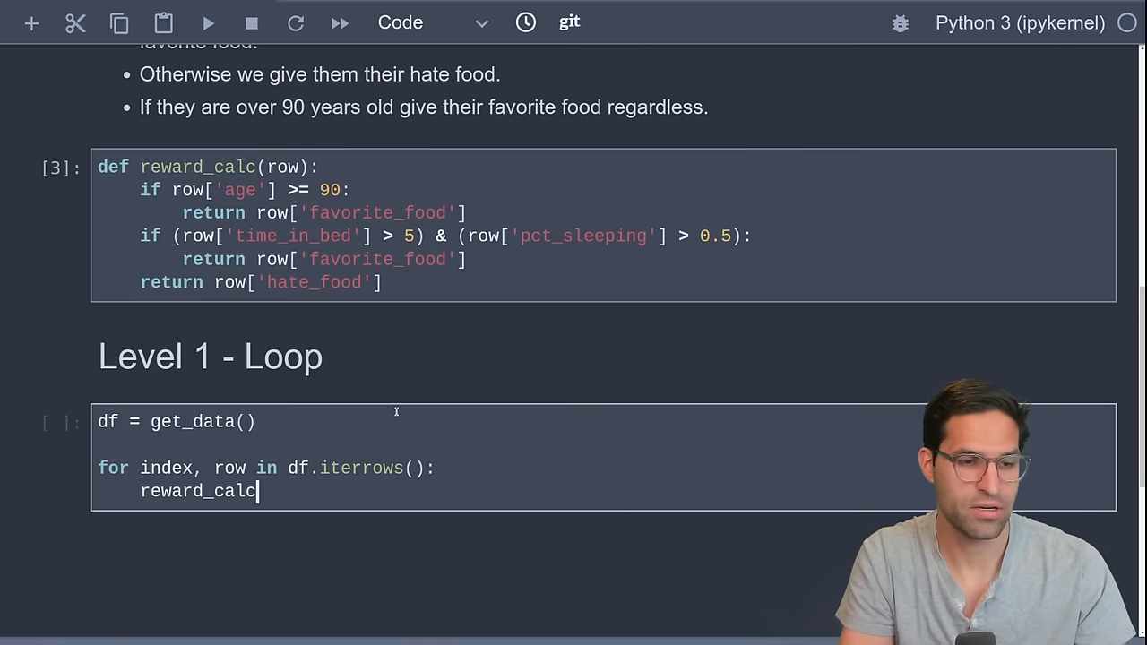
text((row))
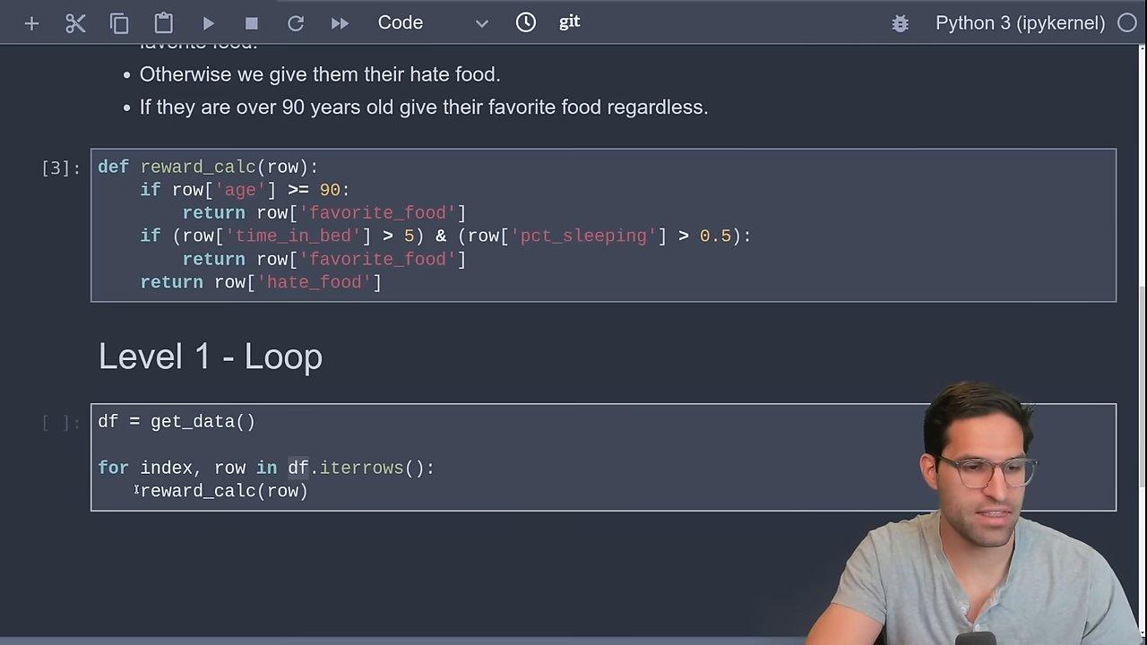
text(df.)
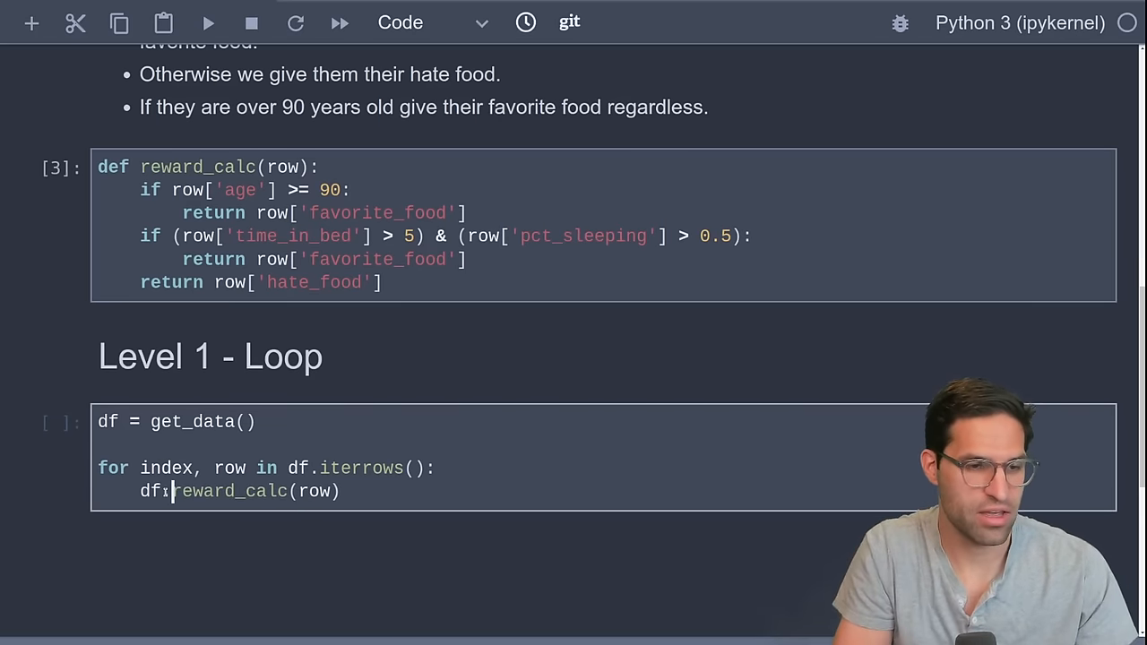
text(.loc[index, 'reward'] =)
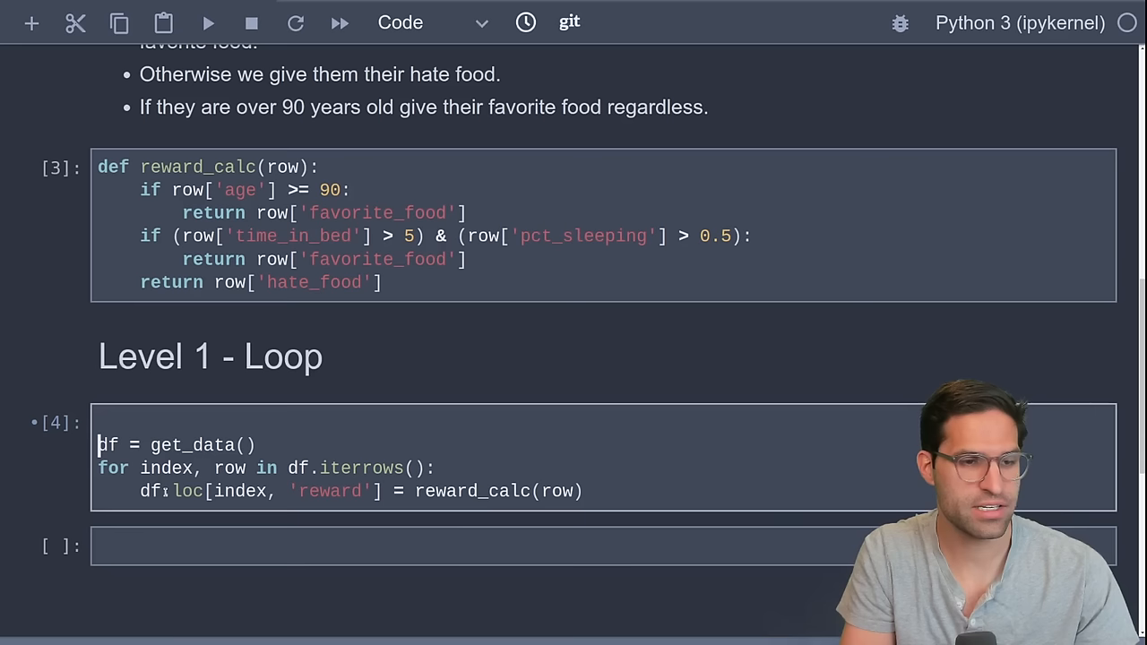
- Add %%timeit to the loop cell and run it, giving 3.44 s per loop
text(%%)
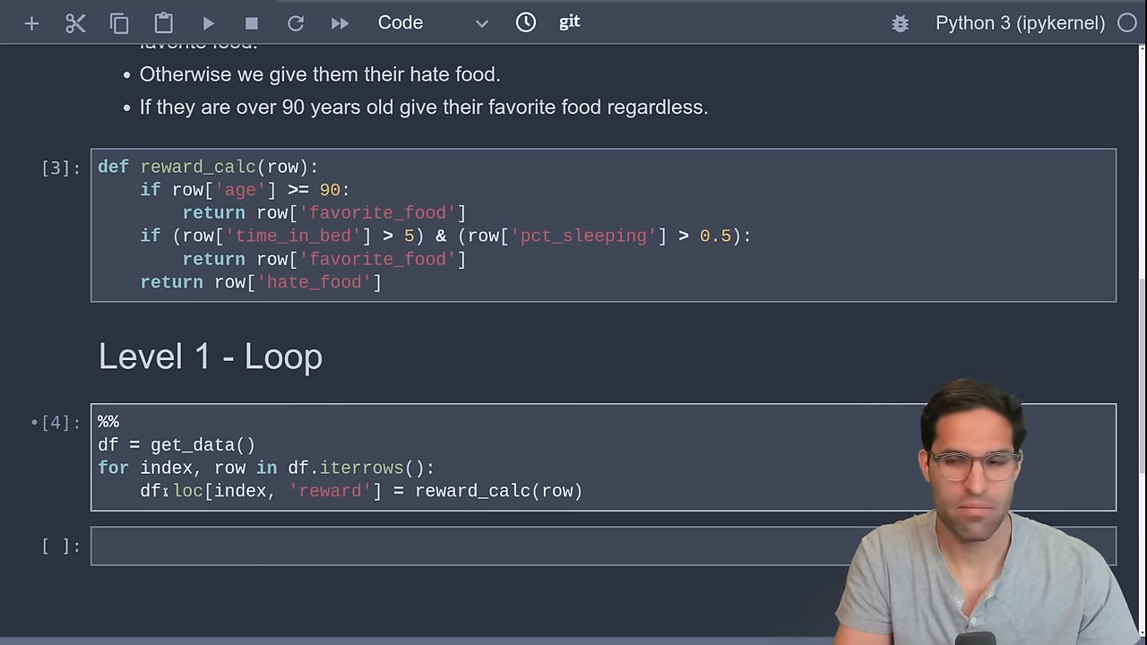
text(timeit)
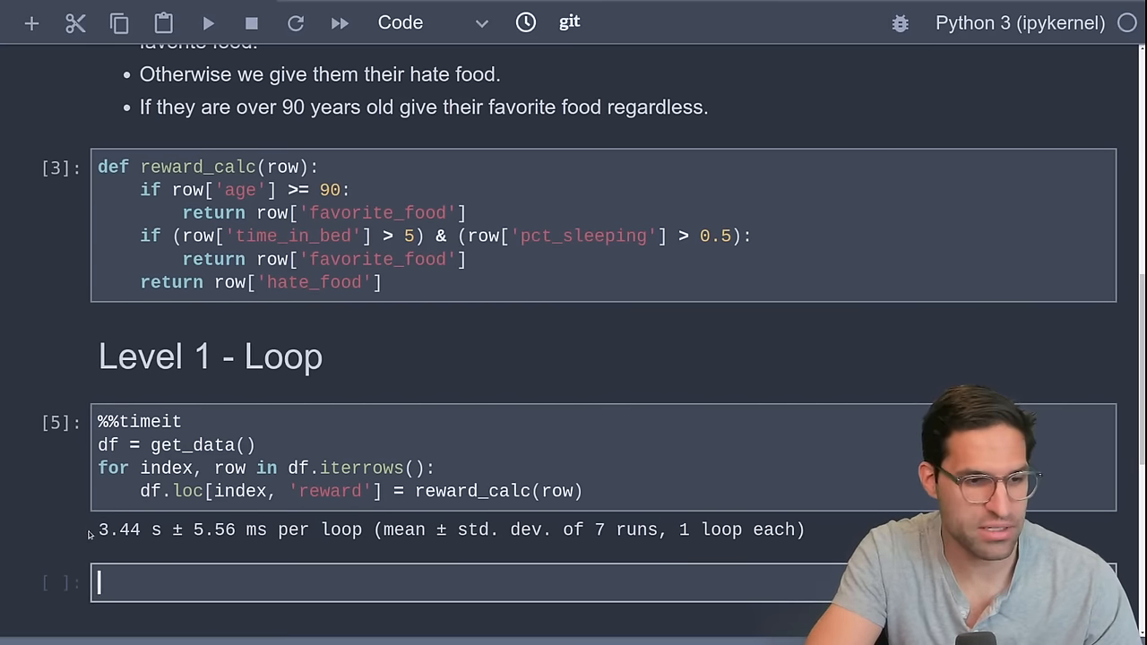
scroll(down, 3)
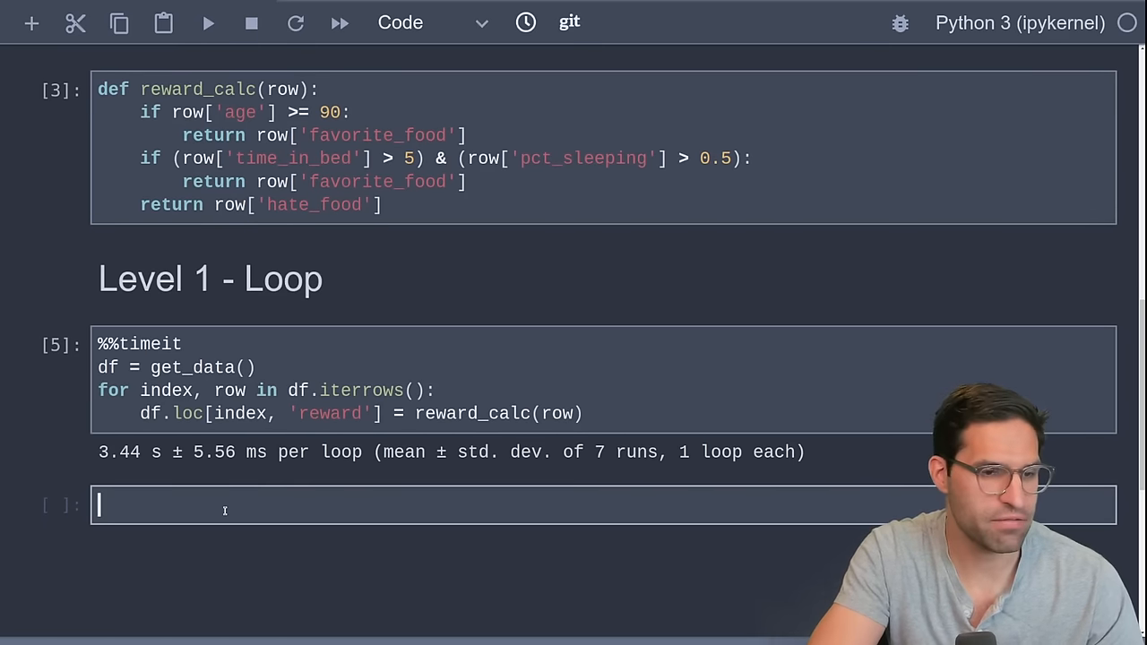
- Render a '## Level 2 - Apply' markdown heading below the timing result
text(##)
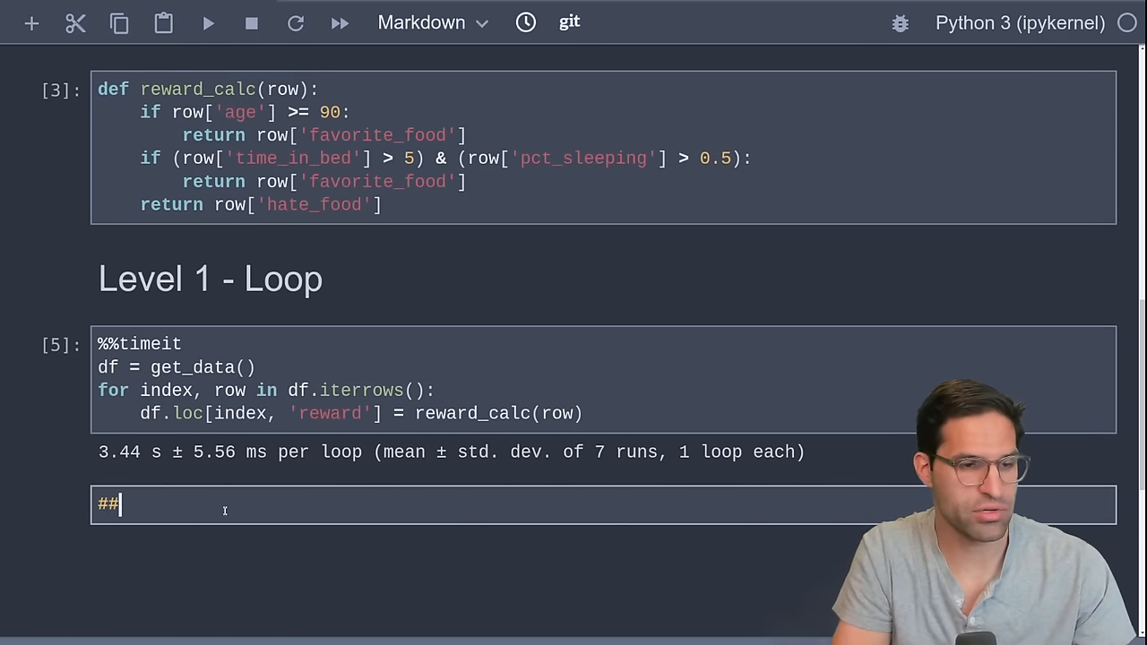
text(Level 2 - Ap)
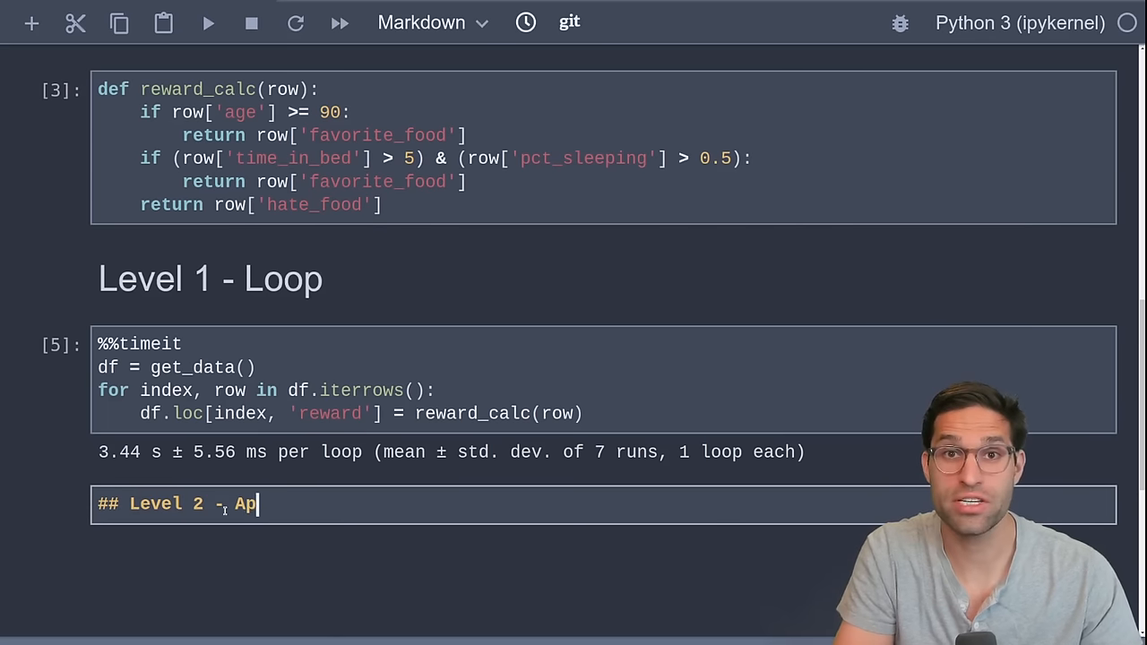
key(shift+enter)
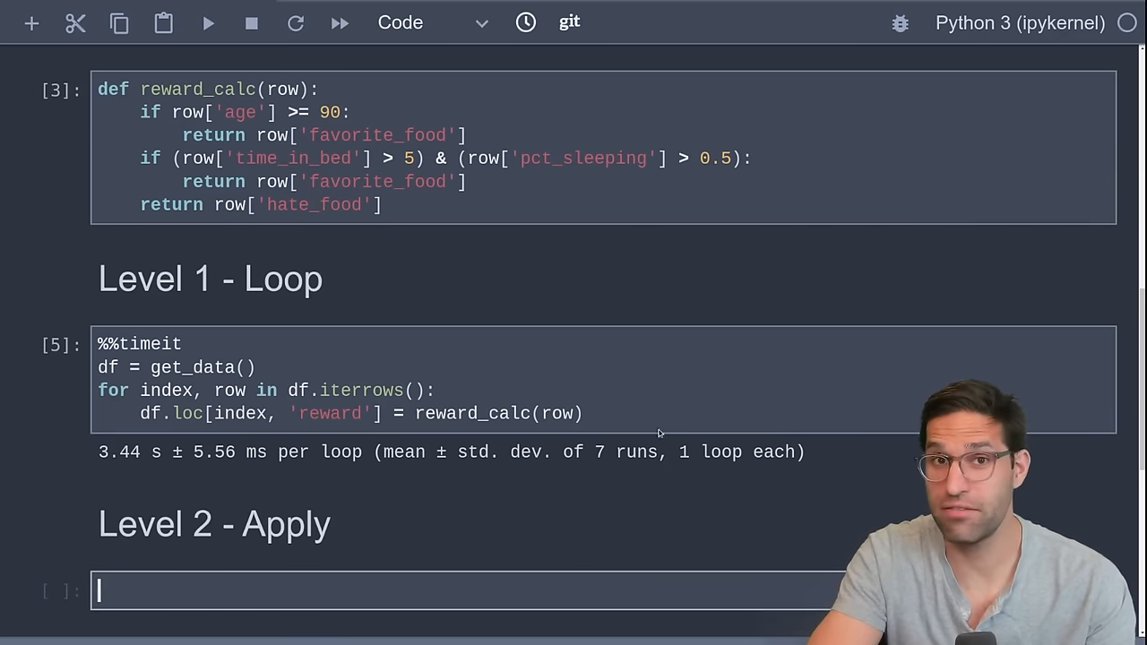
- Time df = get_data() and df['reward'] = df.apply(reward_calc, axis=1) with %%timeit: 189 ms
scroll(down, 3)
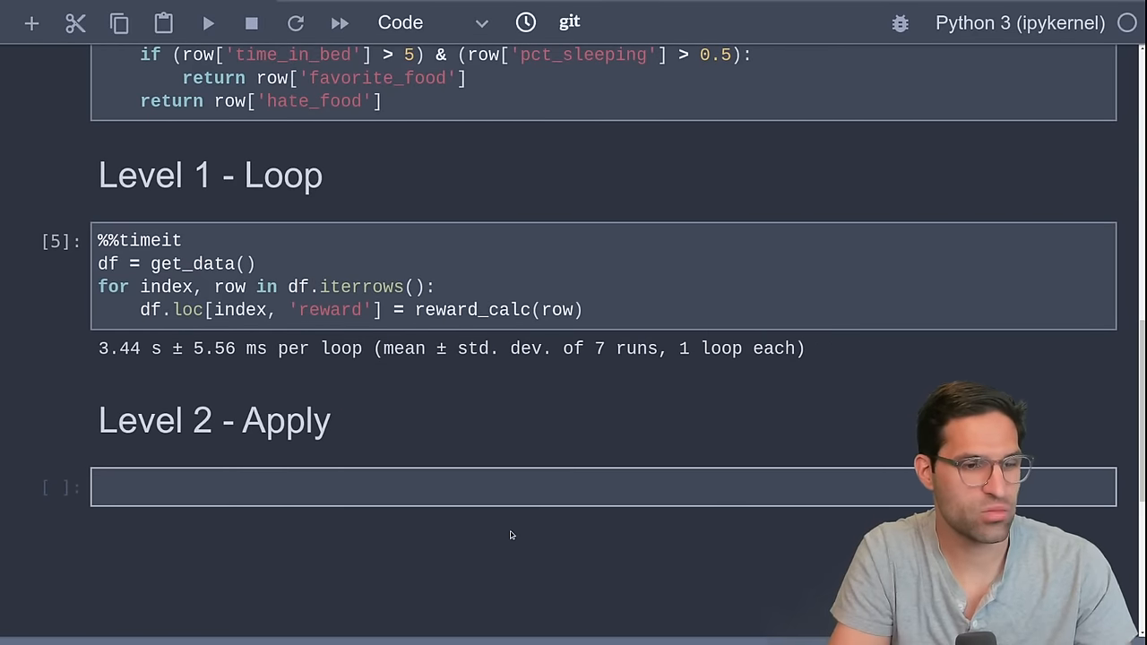
text(df)
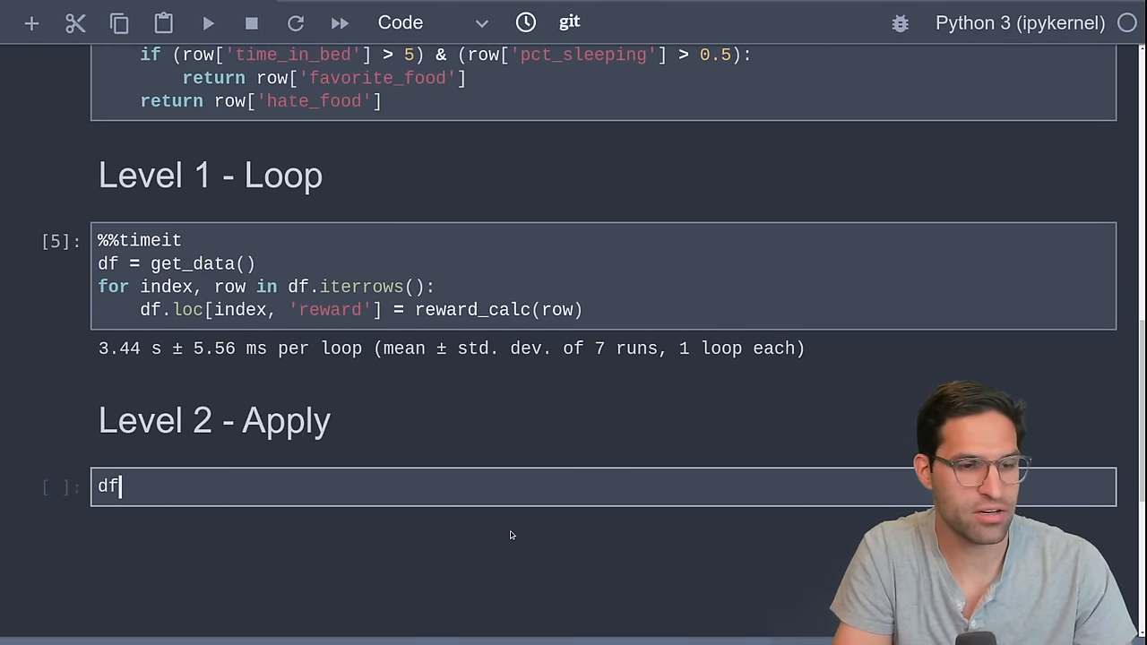
text(.apply)
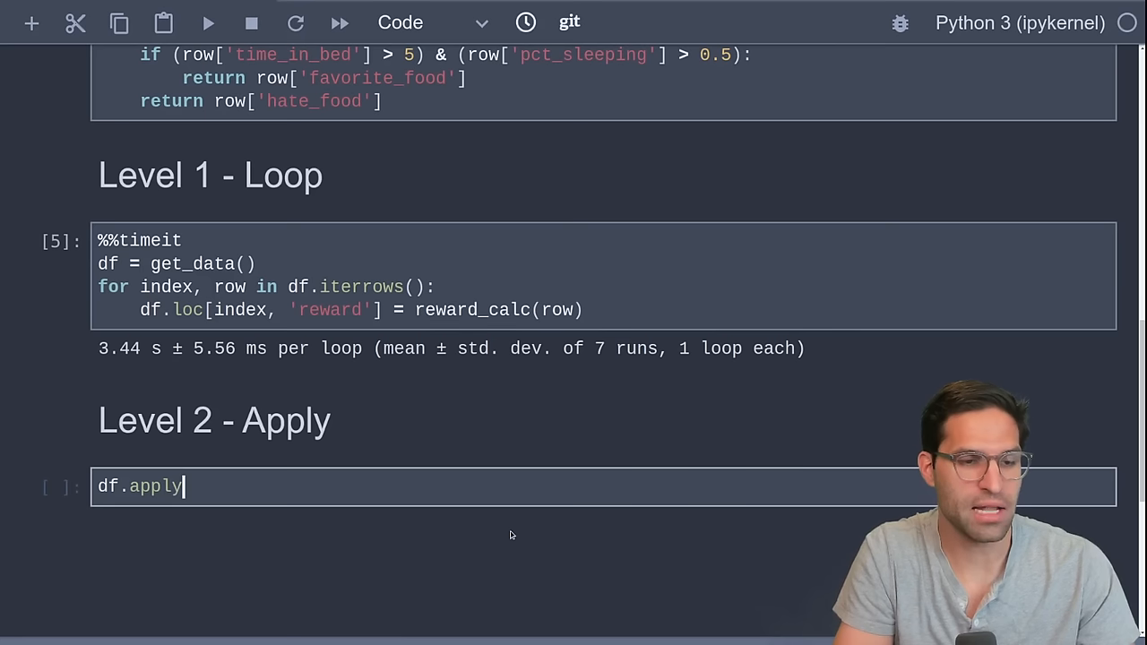
text((rw)
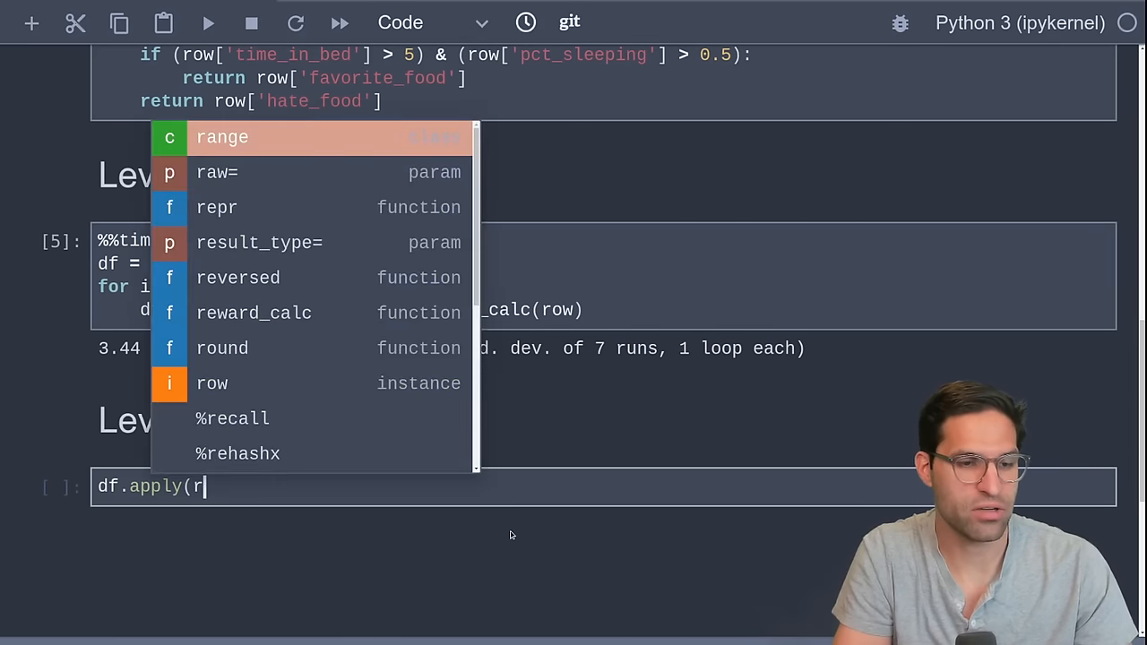
text(eward_calc, axis=1)
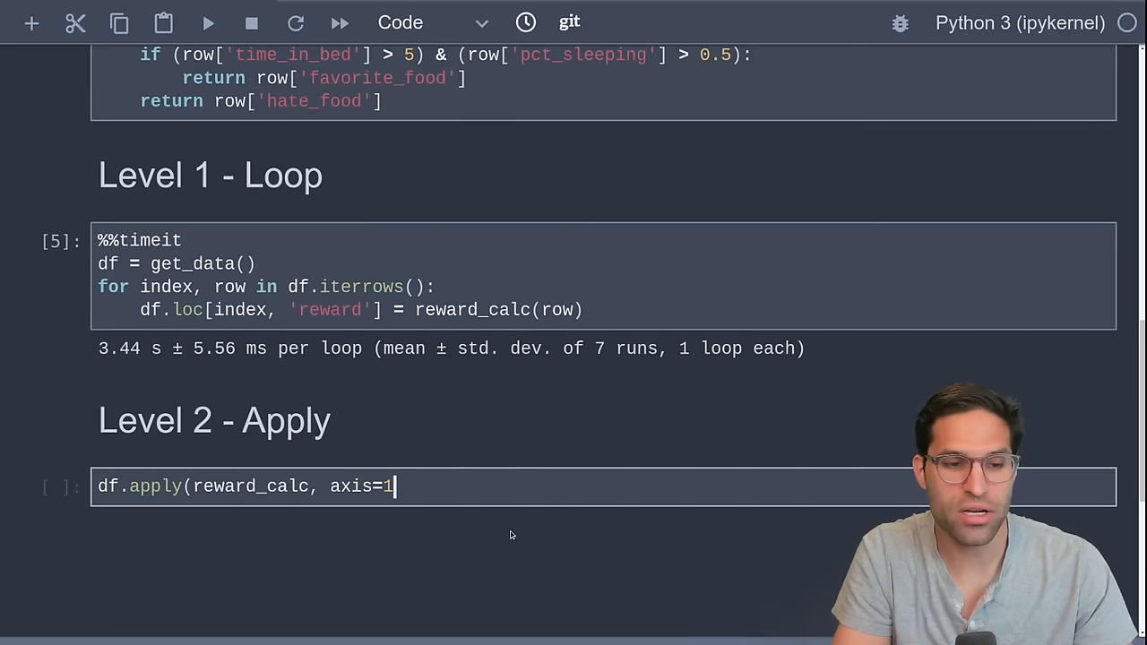
text())
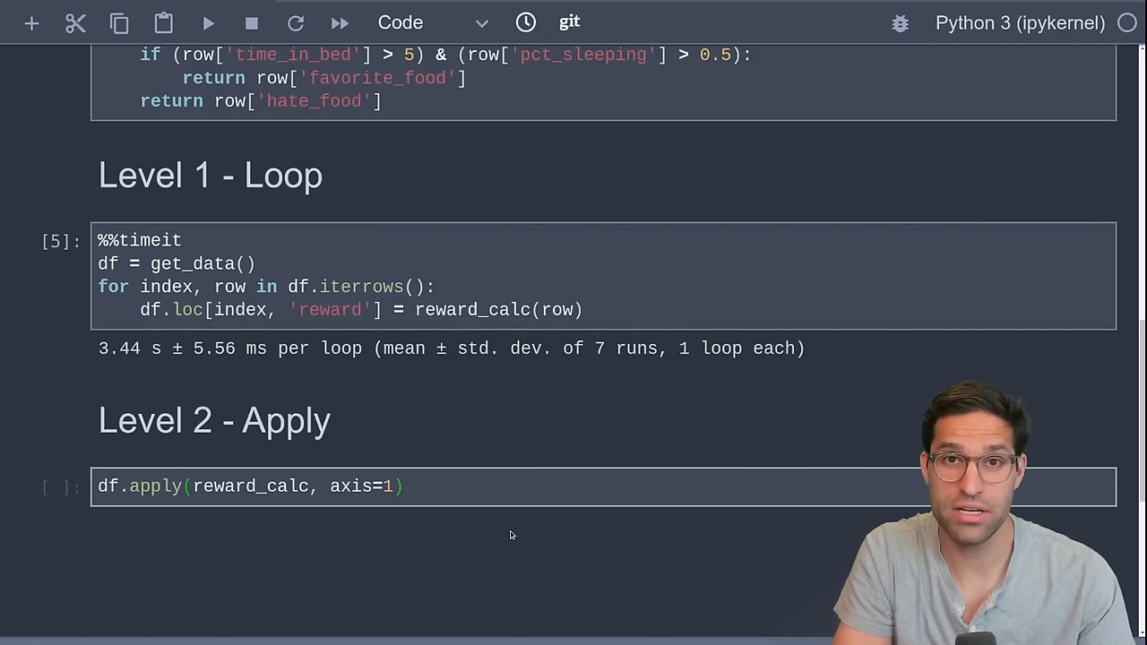
click(404, 486)
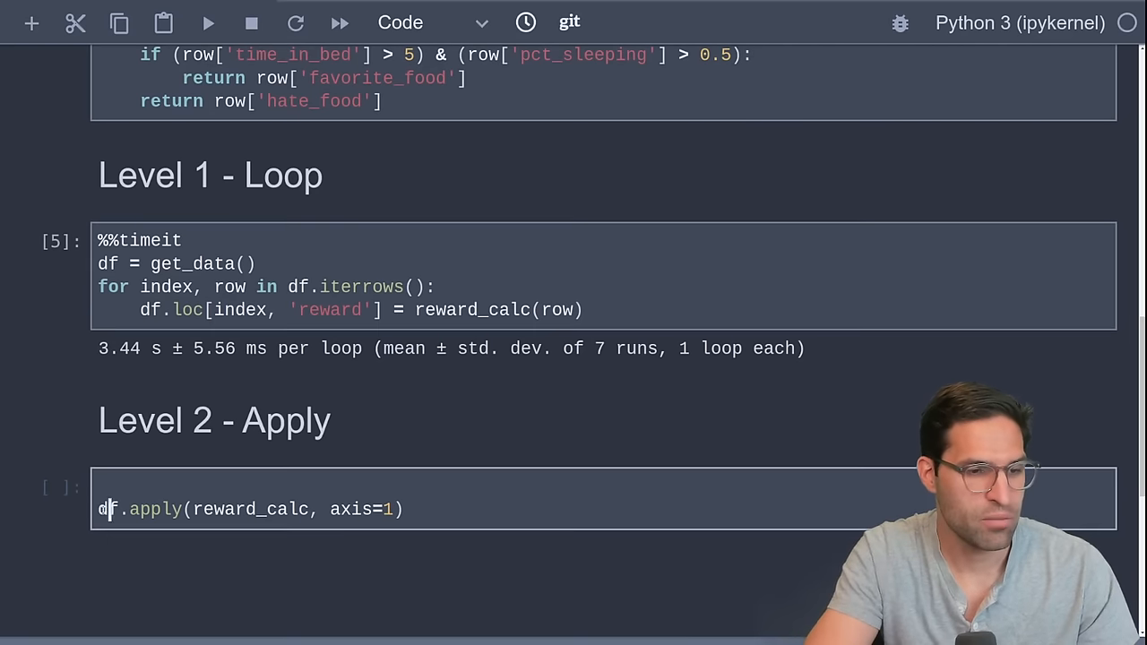
text([')
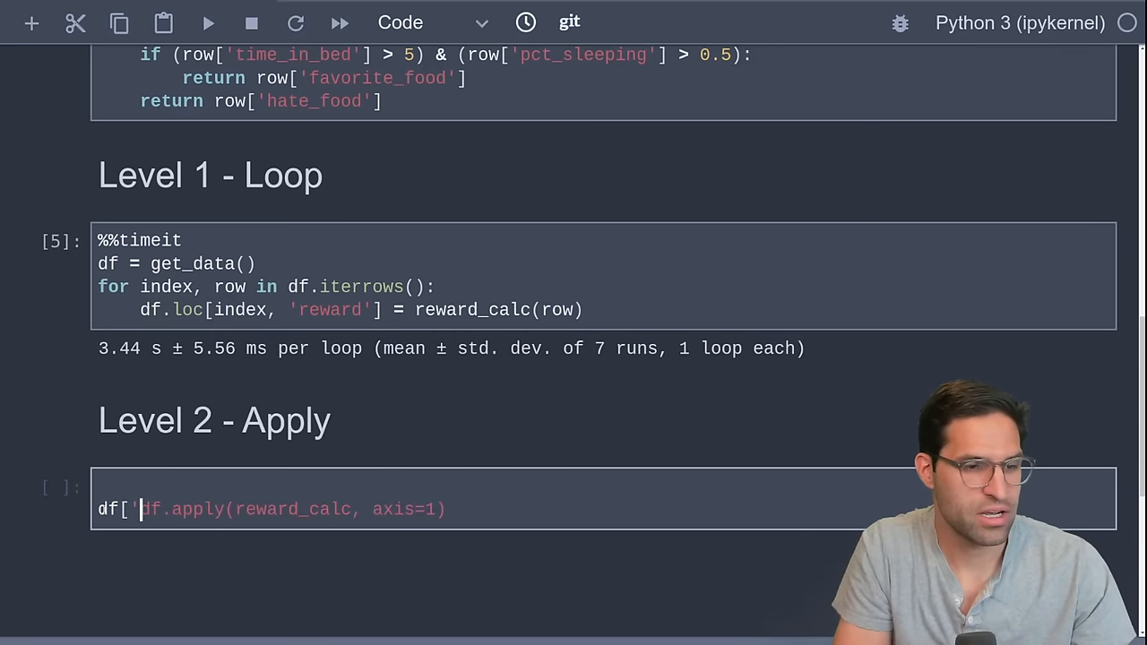
text(reward)
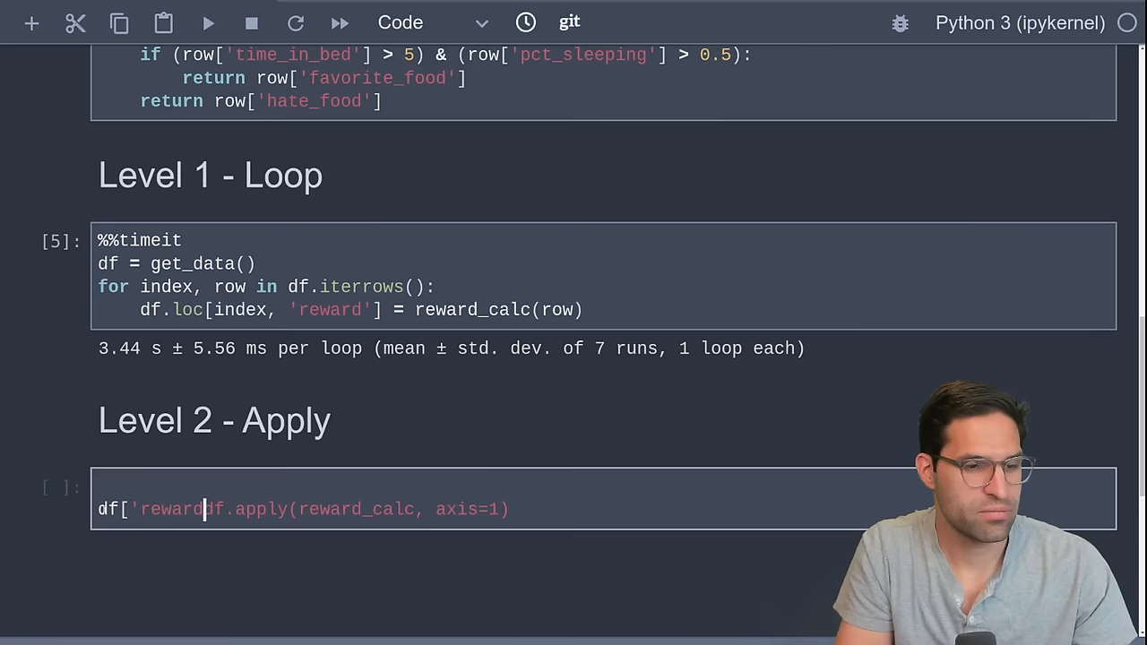
text(df = get_data()
text('] = )
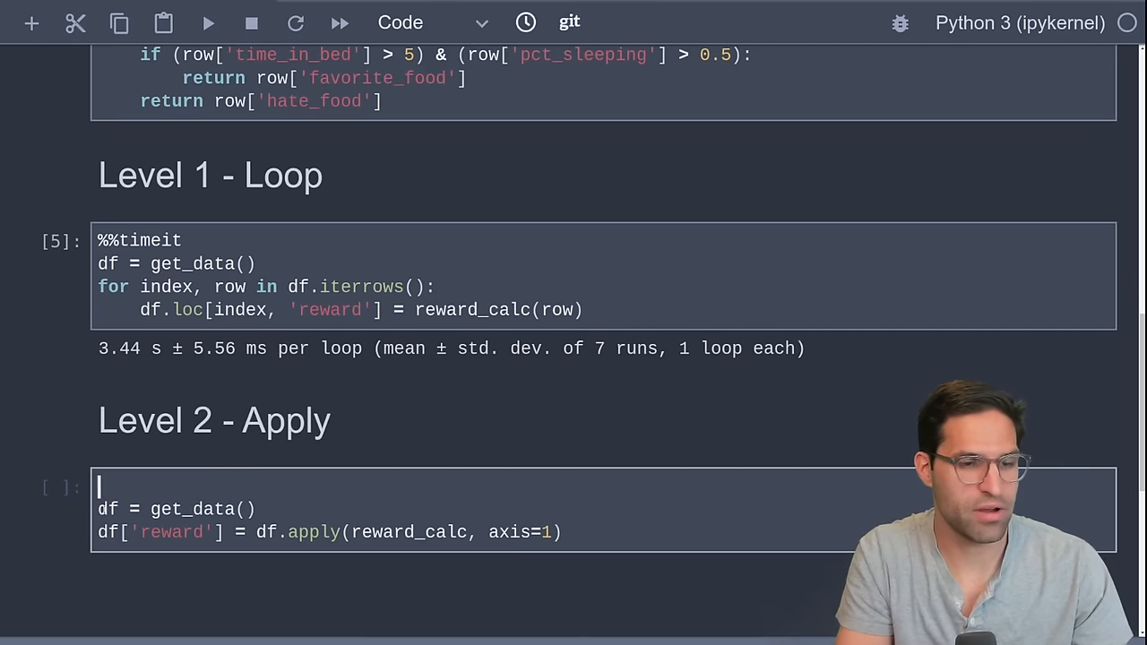
text(%%timeit)
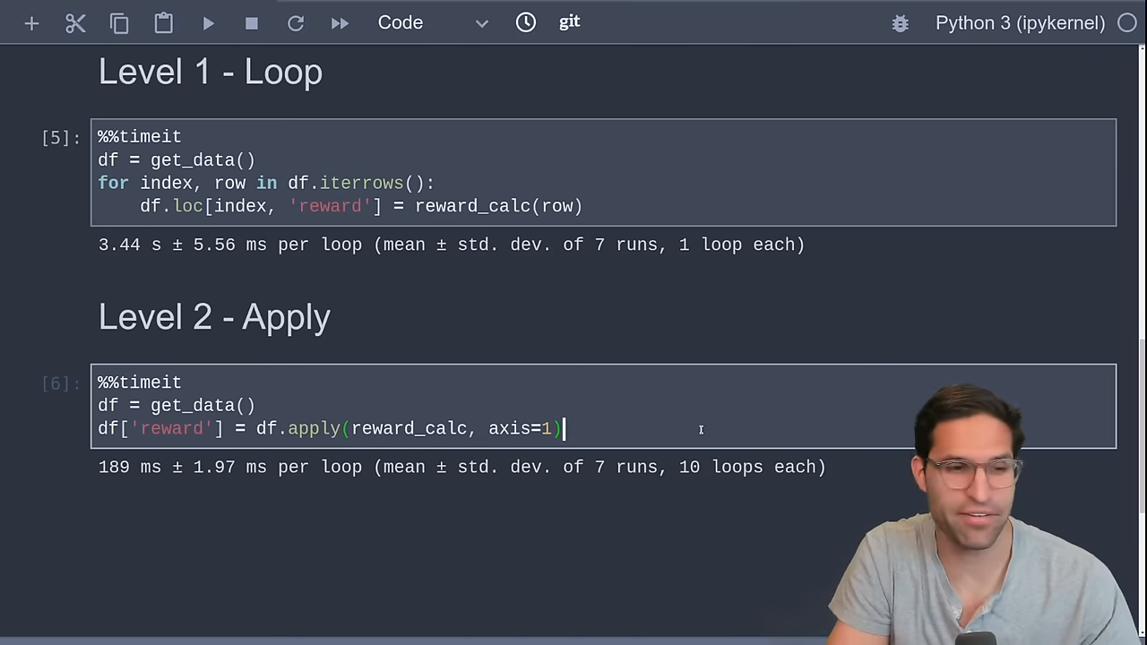
- Type a '## Level 3 - Vectorized' markdown heading after the apply timing
text(# Level 3 -)
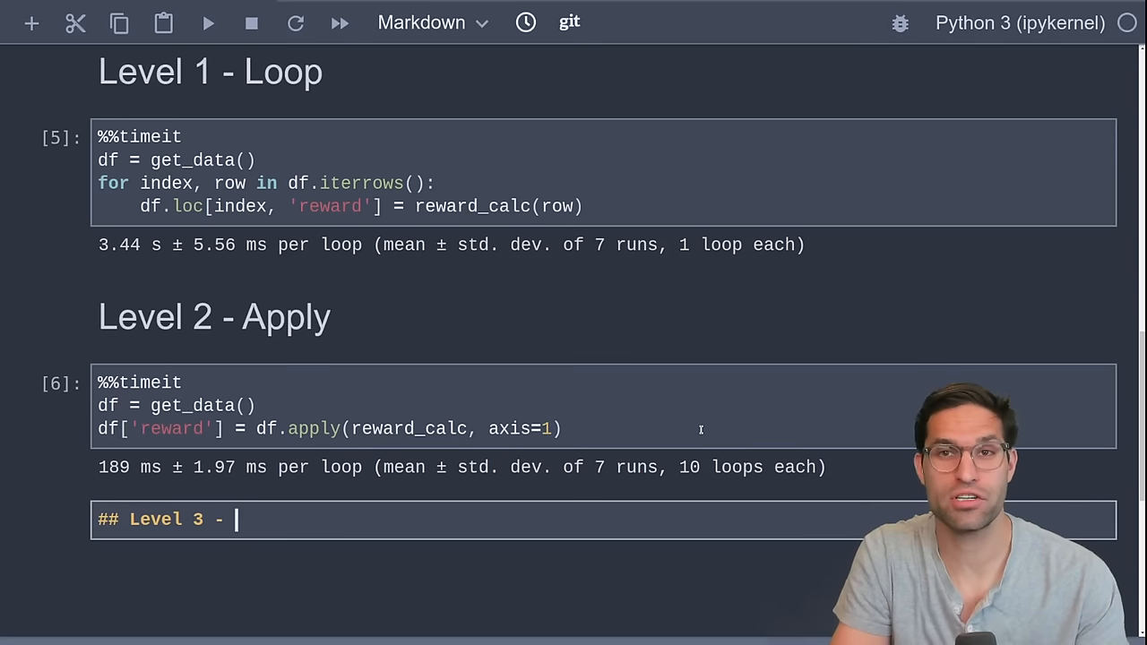
text(V)
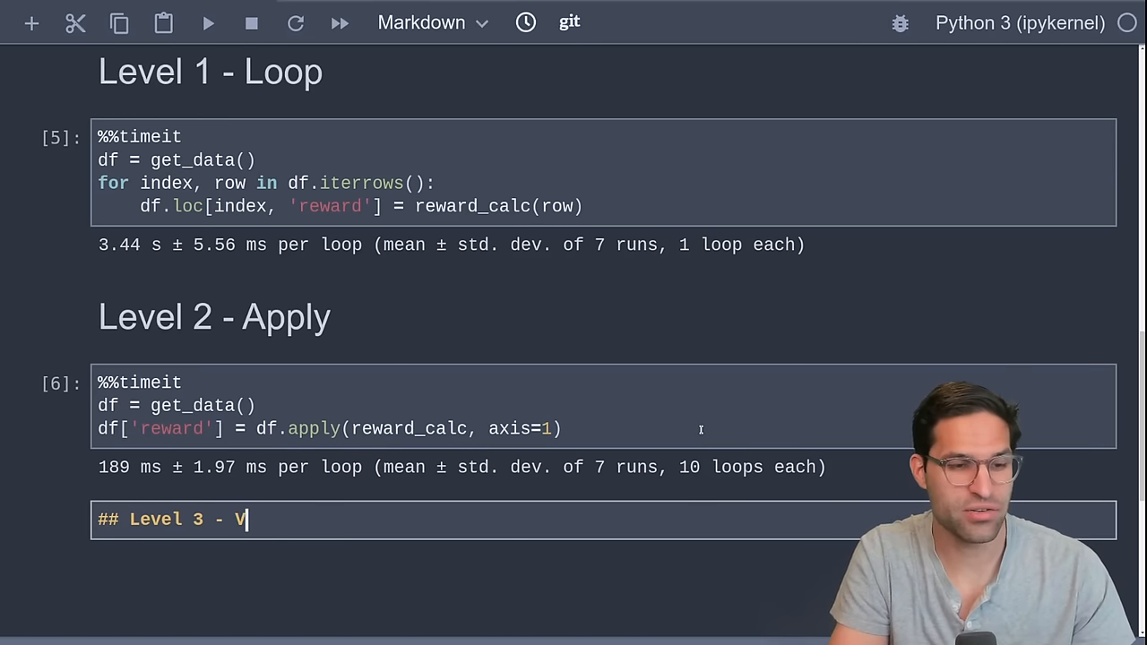
text(ecot)
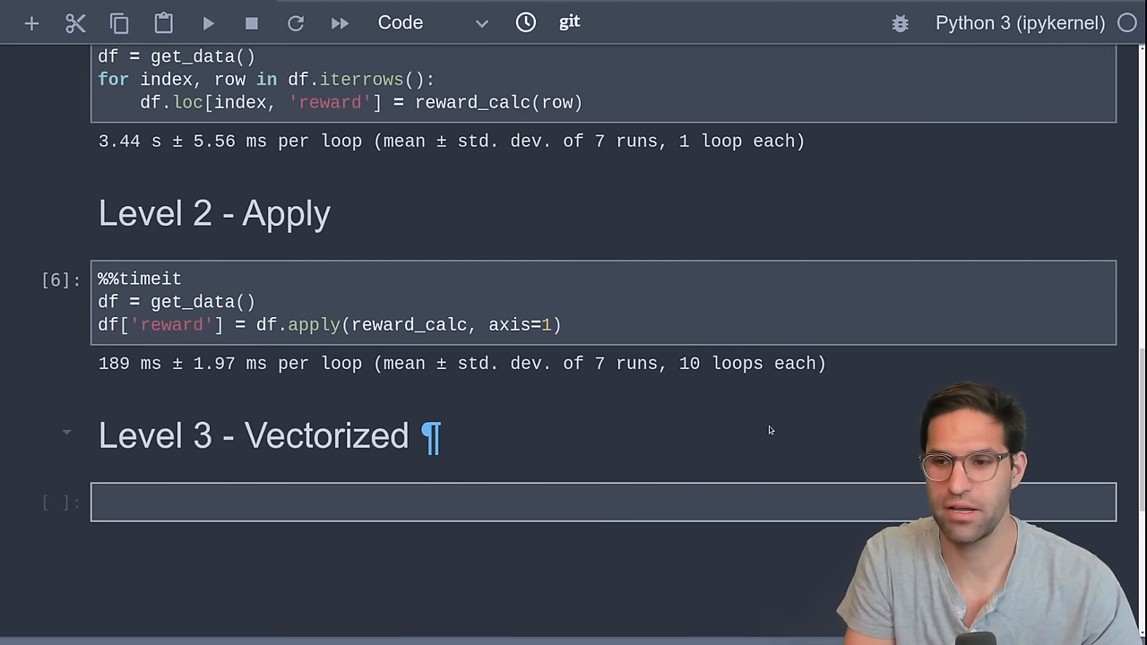
- Enter ((pct_sleeping > 0.5) & (time_in_bed > 5)) | (age > 90) and check row 9999's True result
text(df)
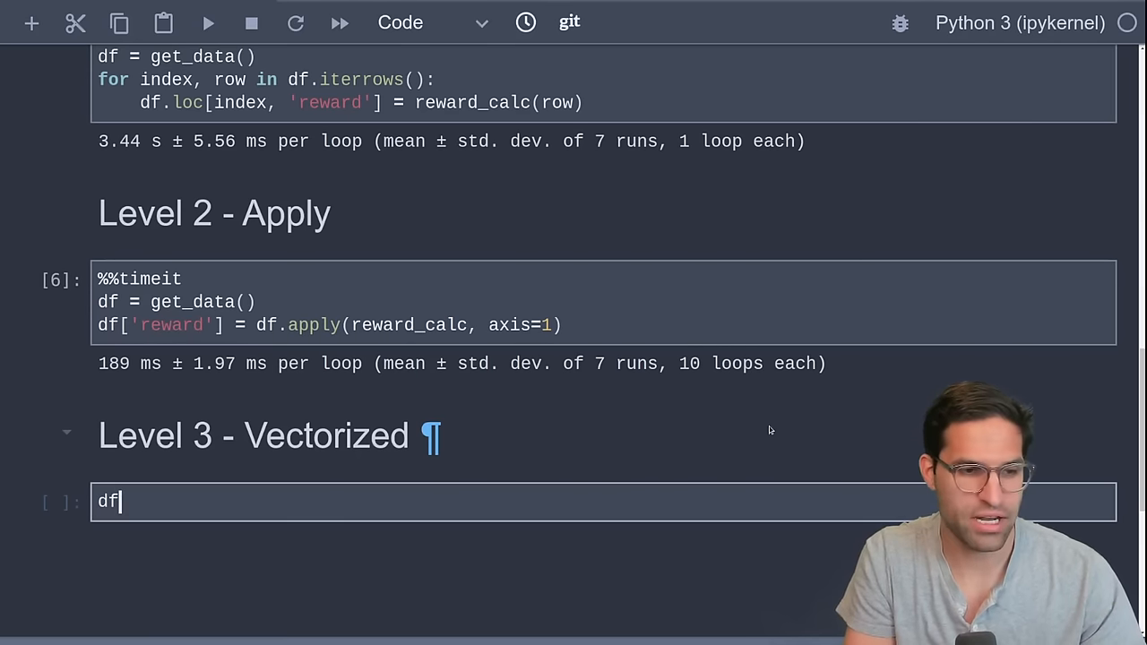
text(['p)
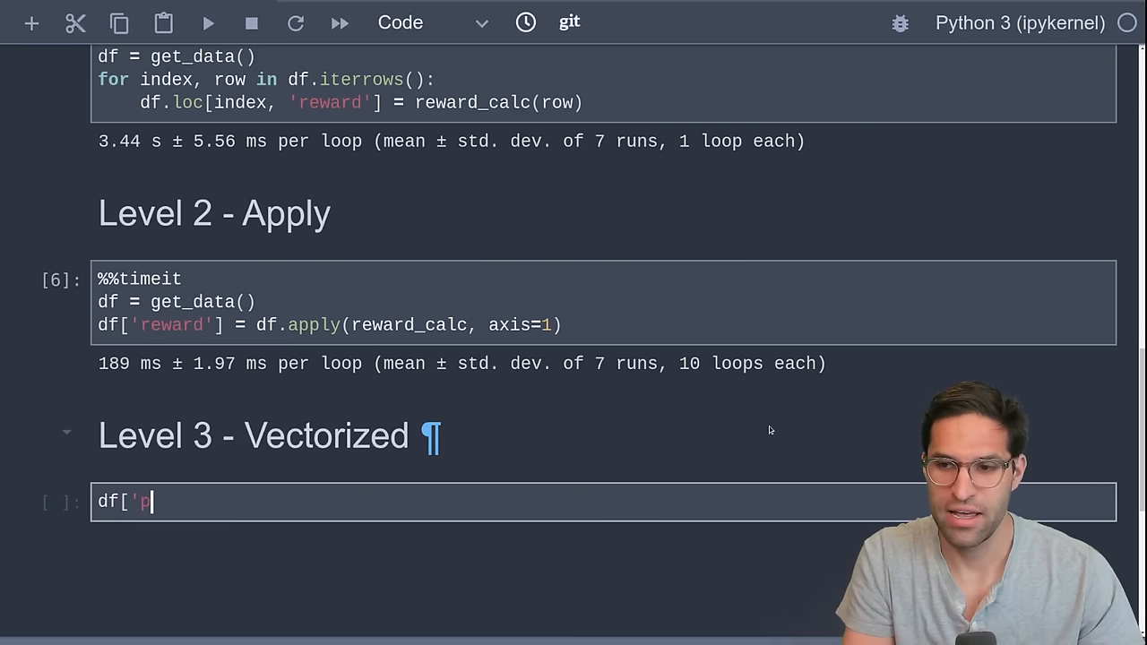
text(ct_sleeping)
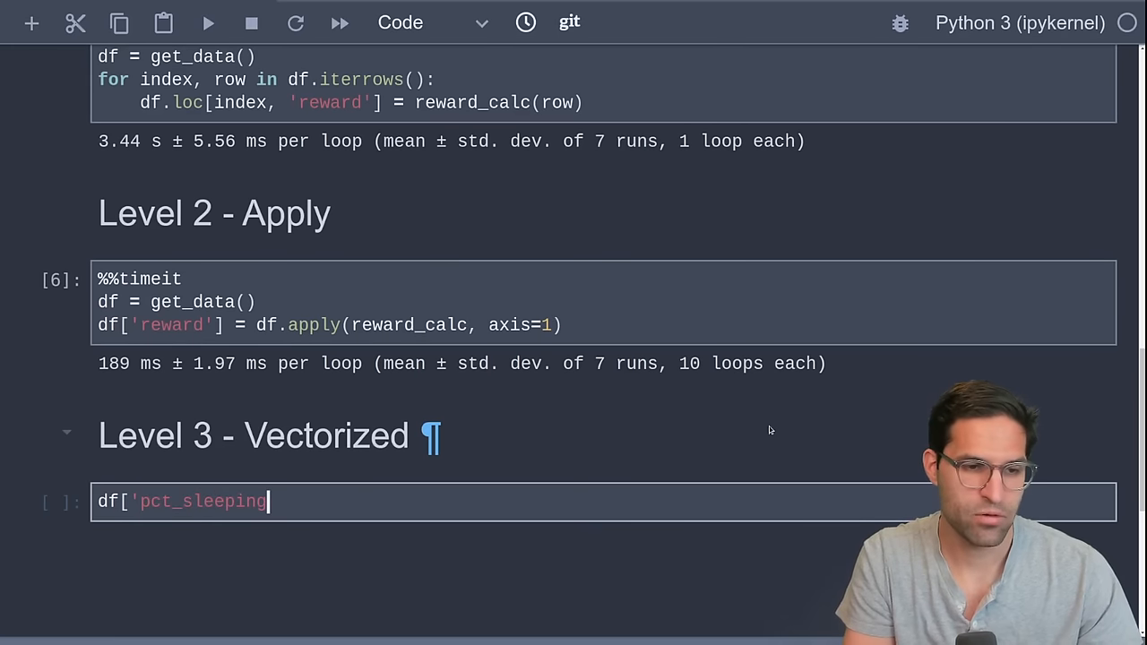
text('] > 0.5))
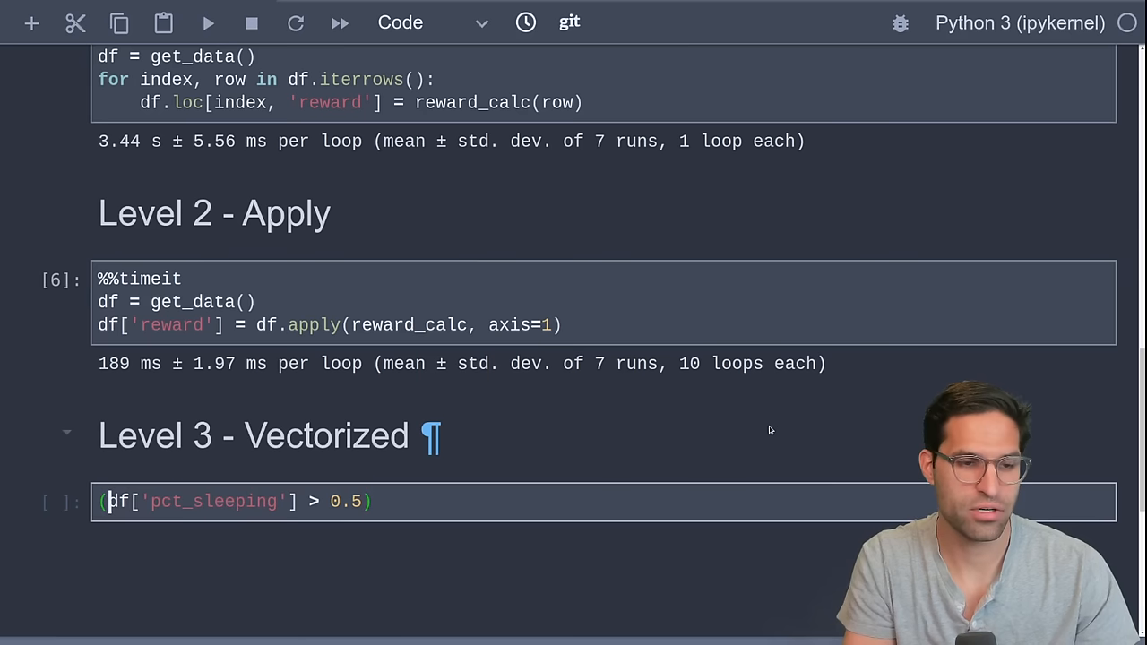
text(*)
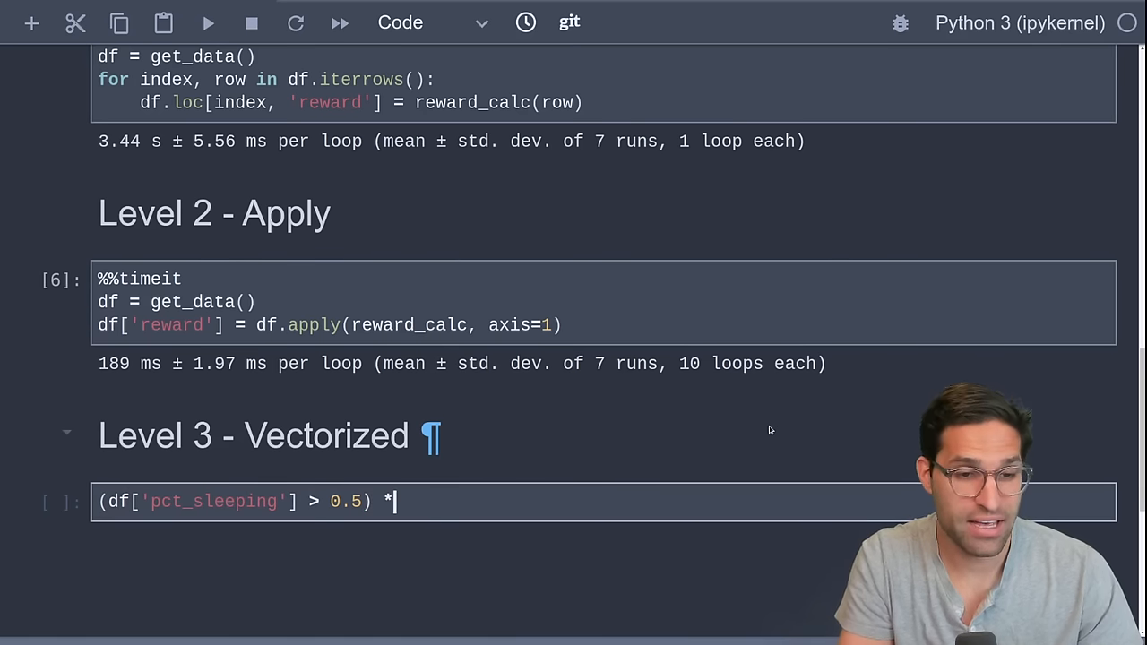
text(& (df['time_in_bed')
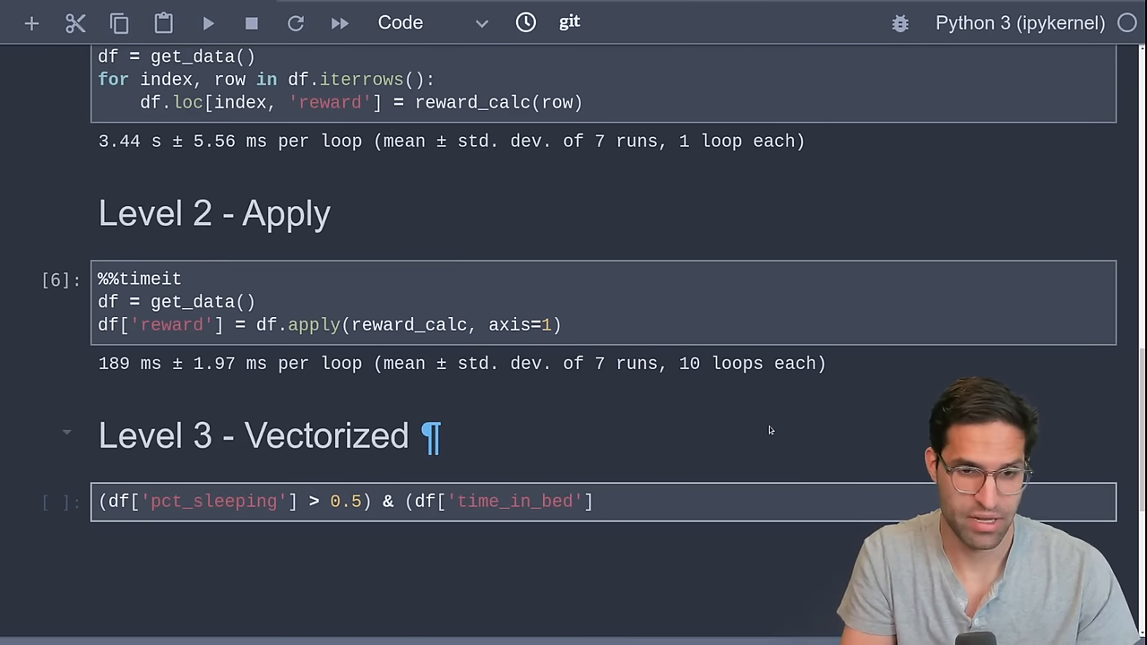
text(> 5)) | df['ag)
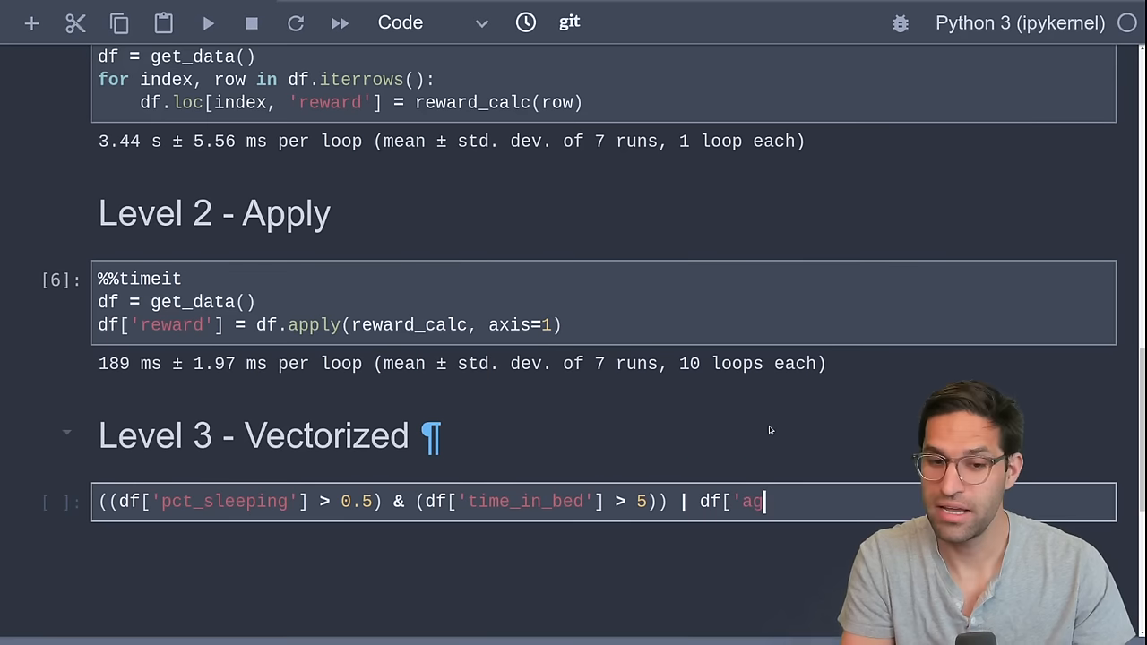
text(e'] > 90)
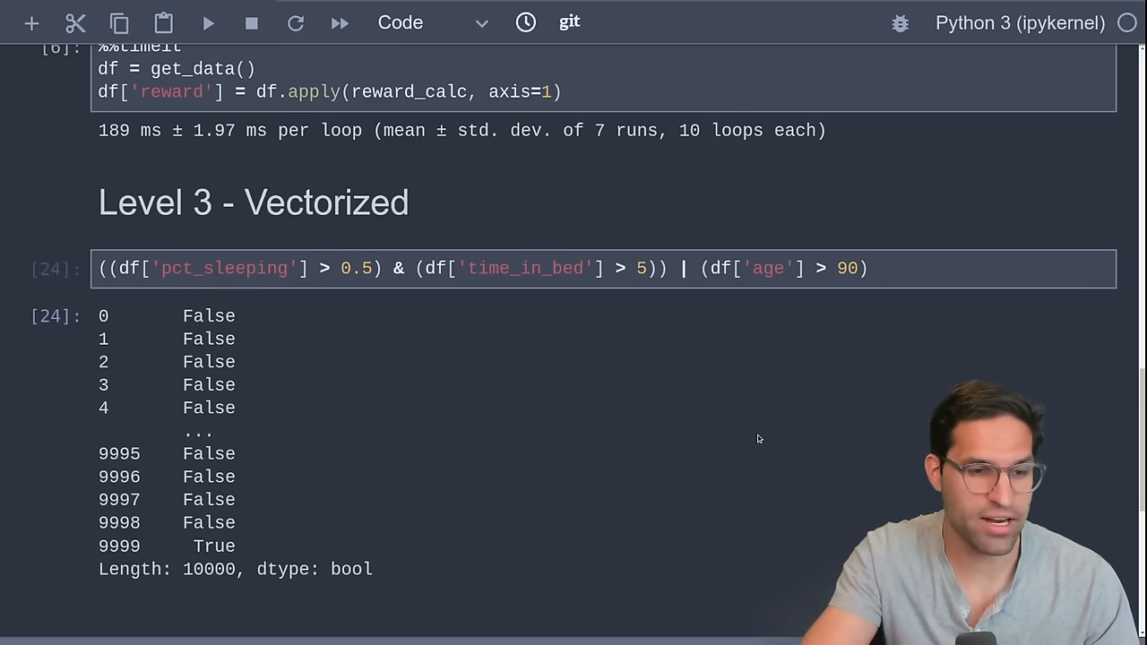
double_click(214, 547)
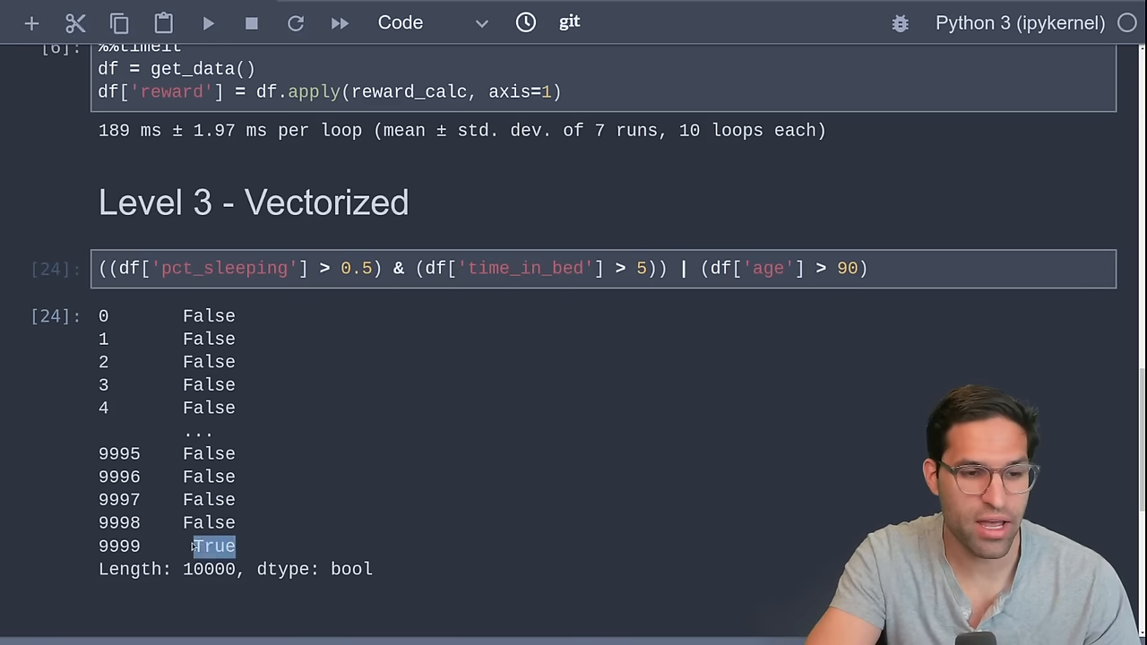
click(753, 269)
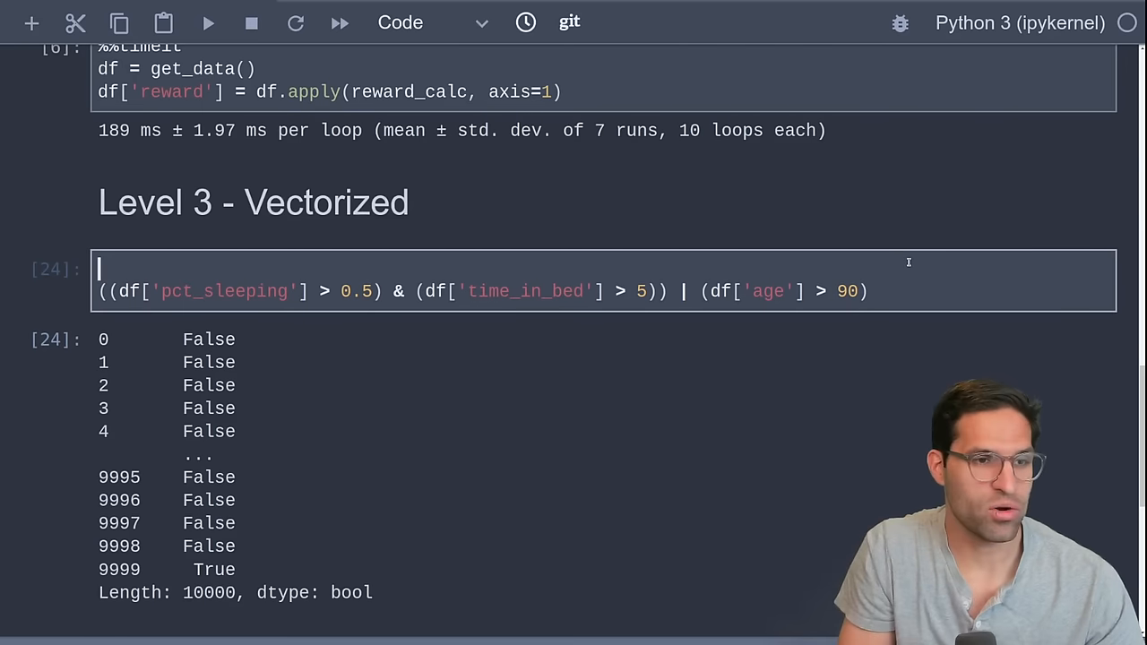
- Load data with df = get_data() and default the reward column to hate_food
text(df = get_data()
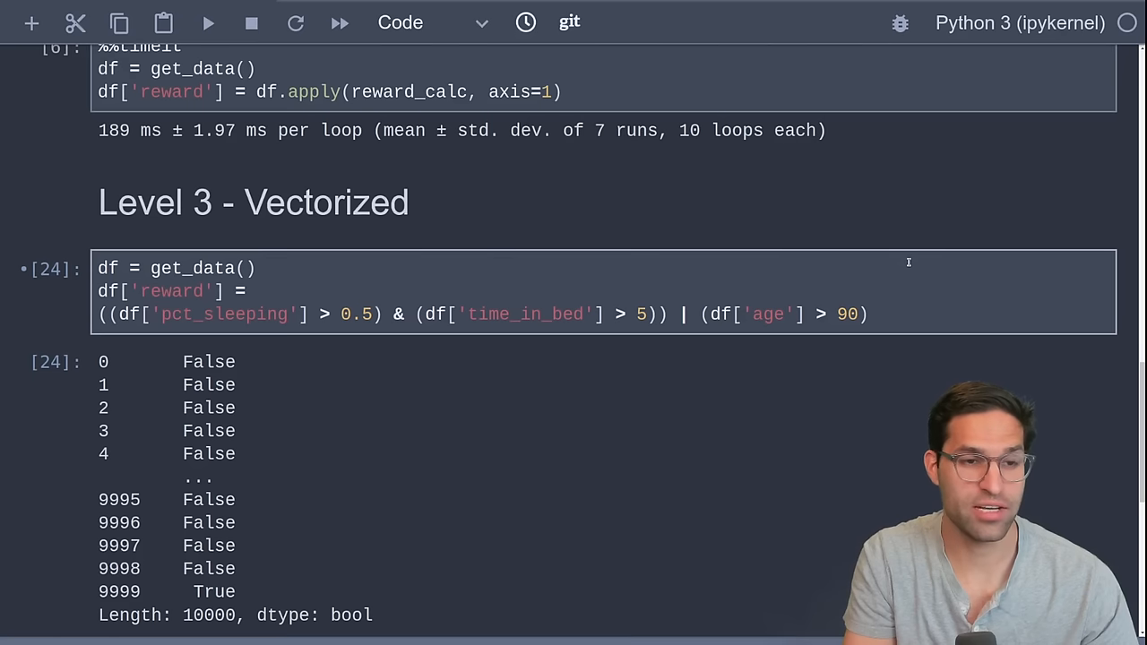
text(df['b)
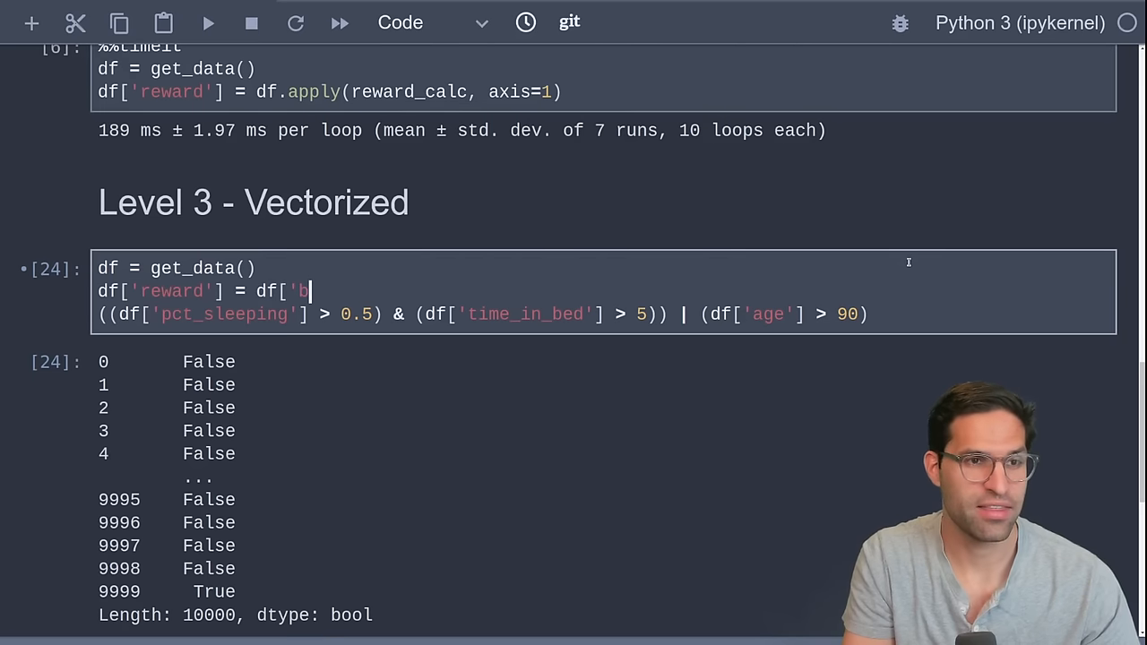
text(hate_food'])
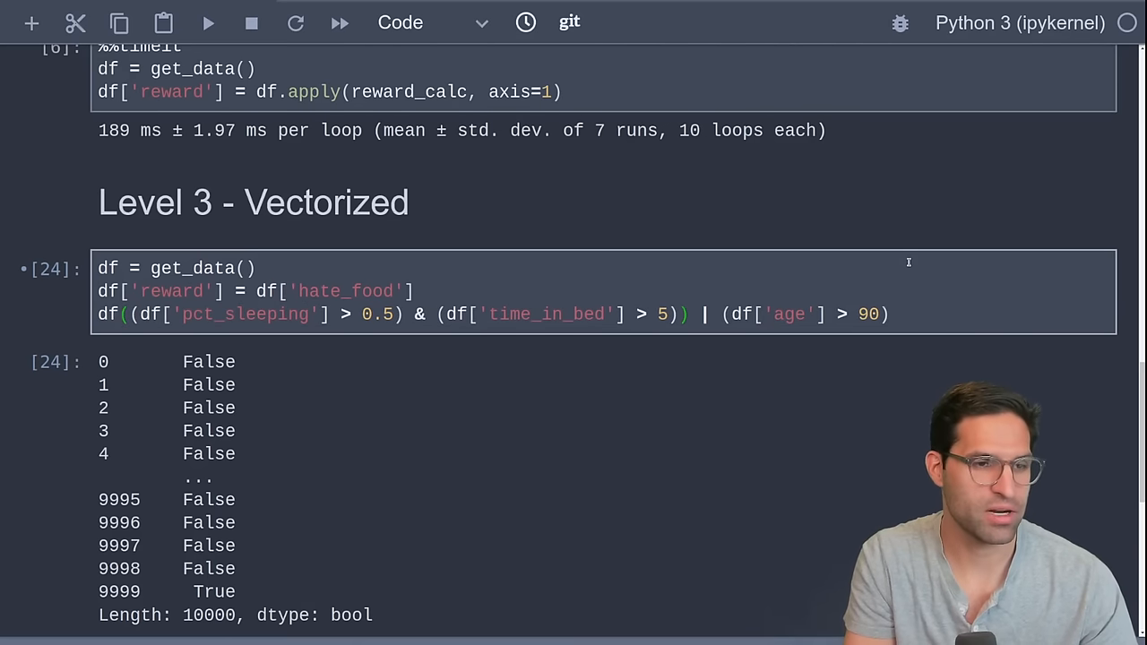
- Set reward to favorite_food via df.loc where the condition holds, timed with %%timeit
text(df.loc[)
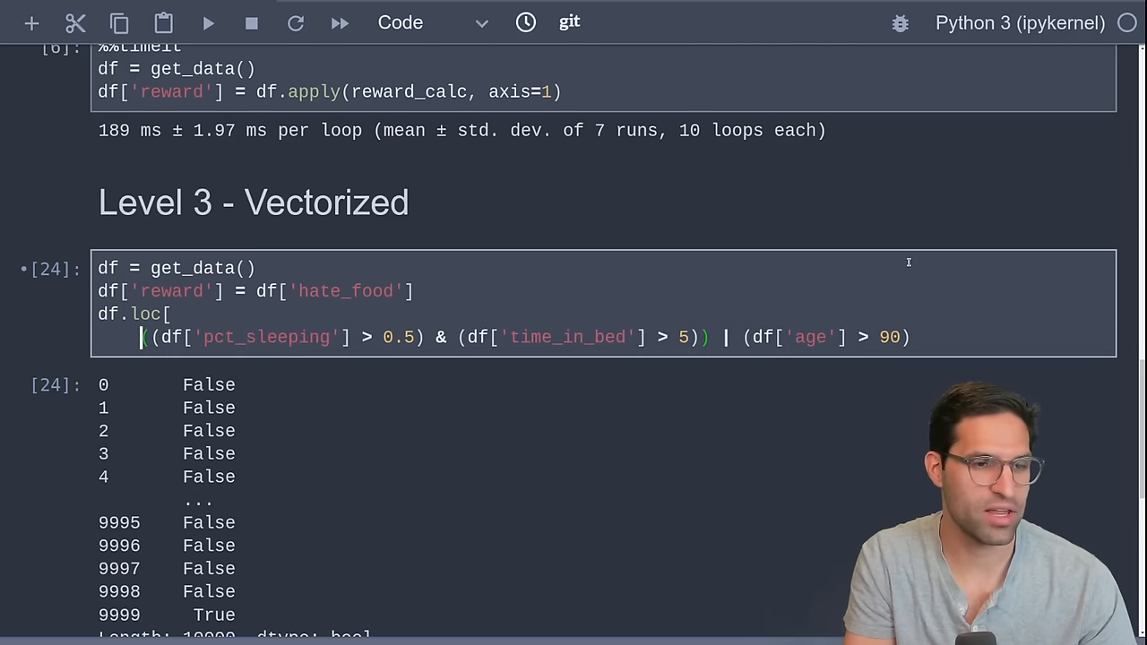
text(.)
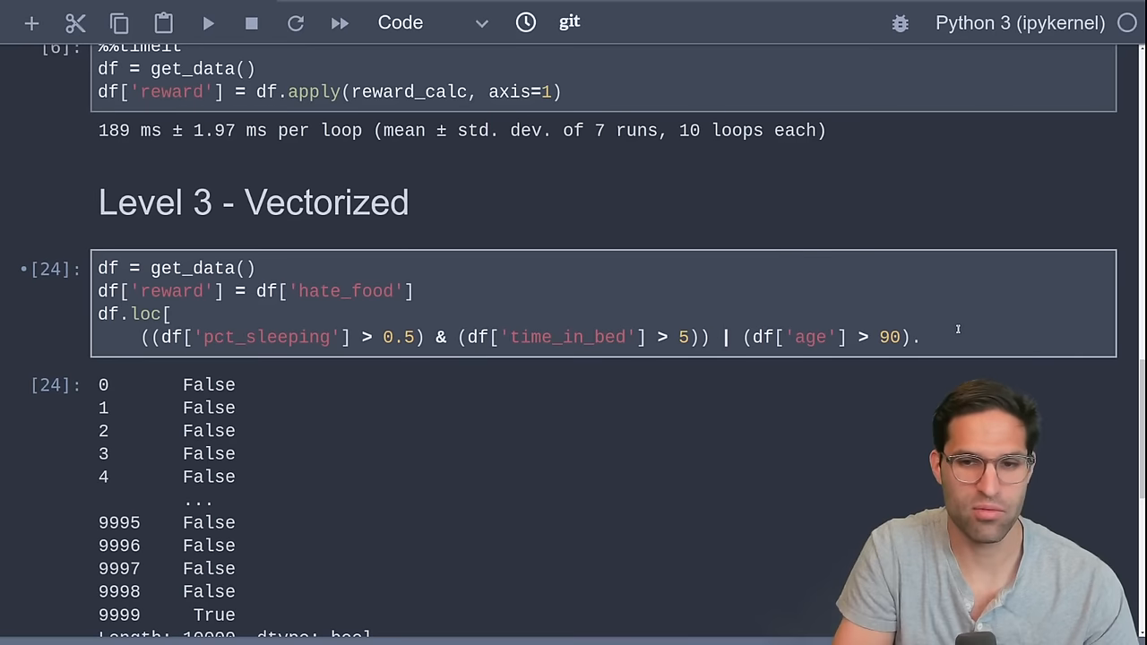
text(, 'r)
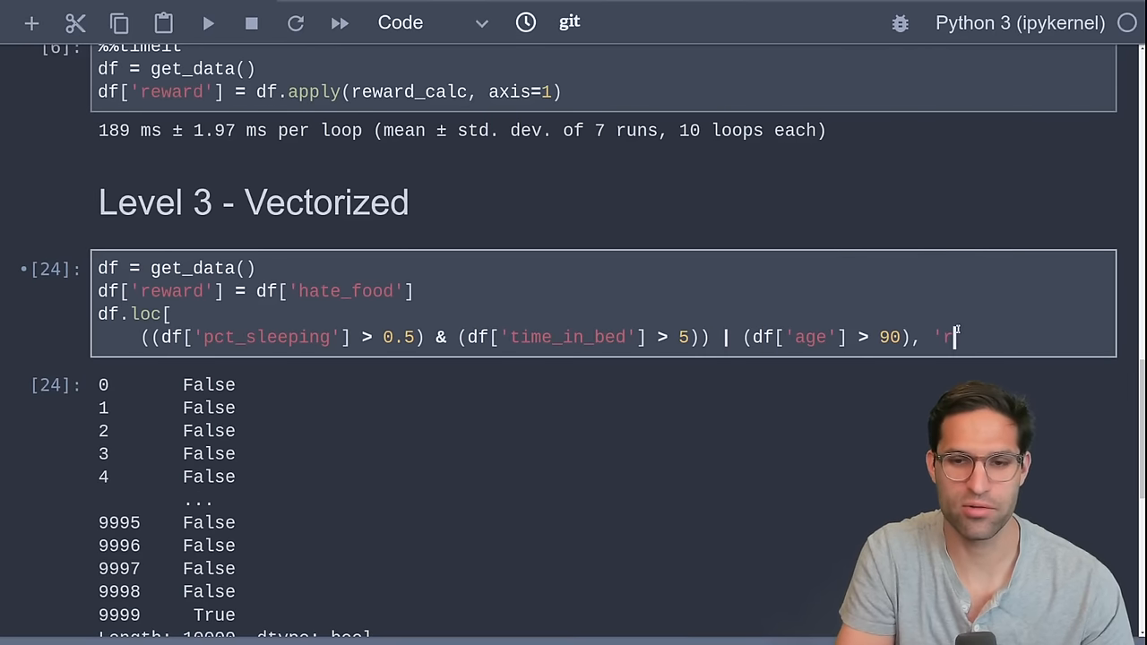
text(eward'] = df['favorite_food)
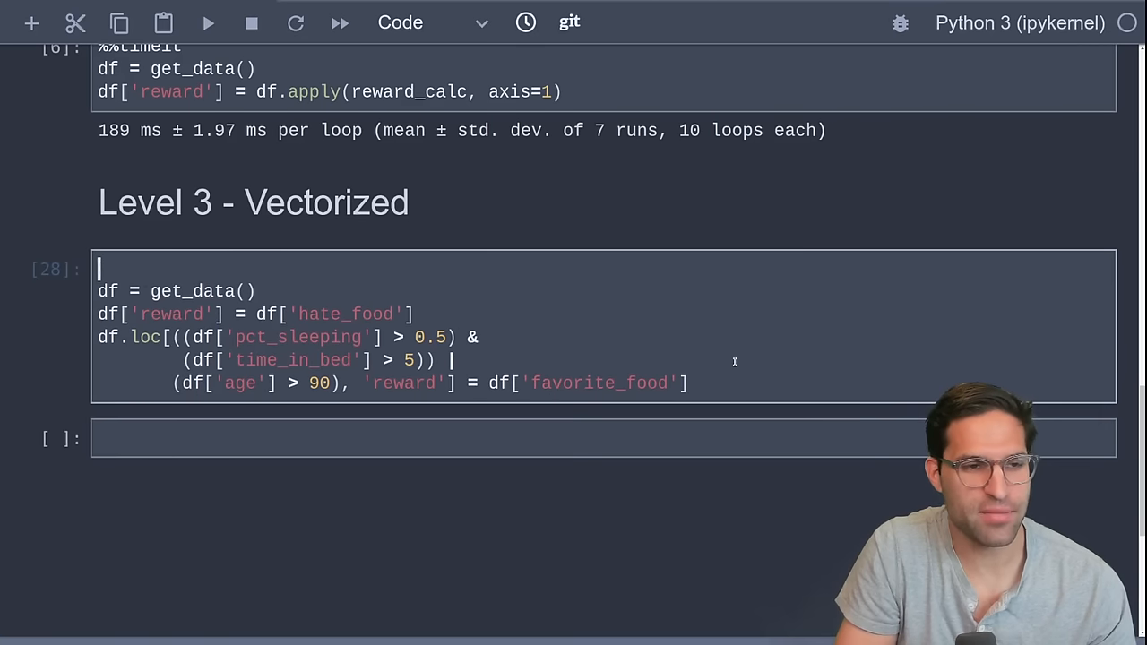
text(%%timeit)
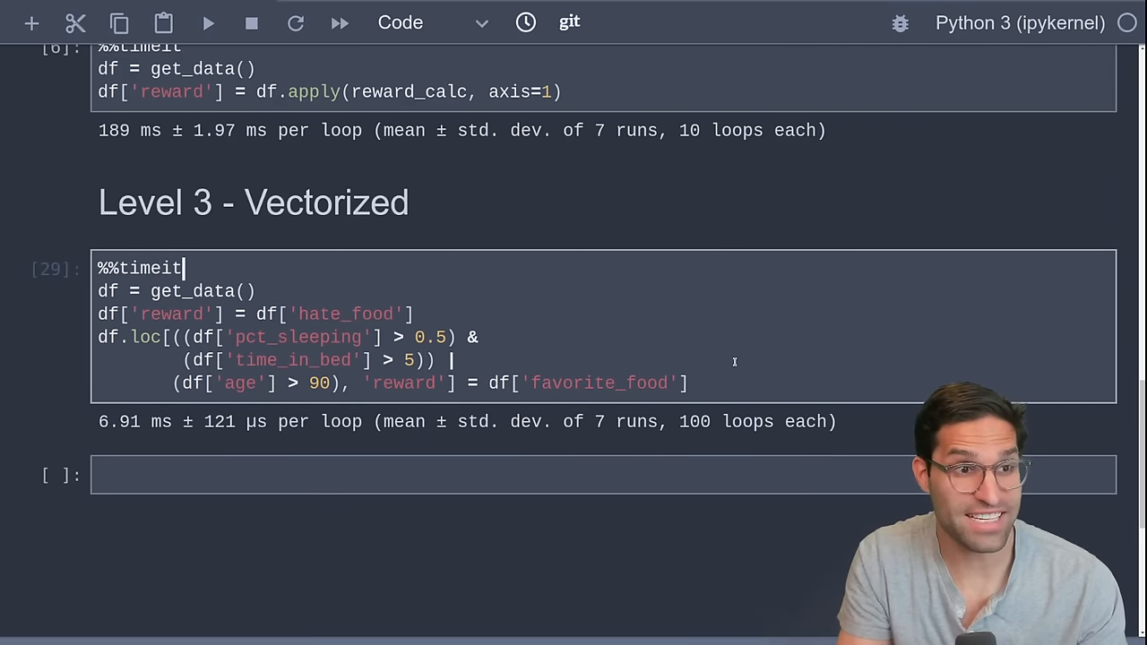
mouse_move(154, 442)
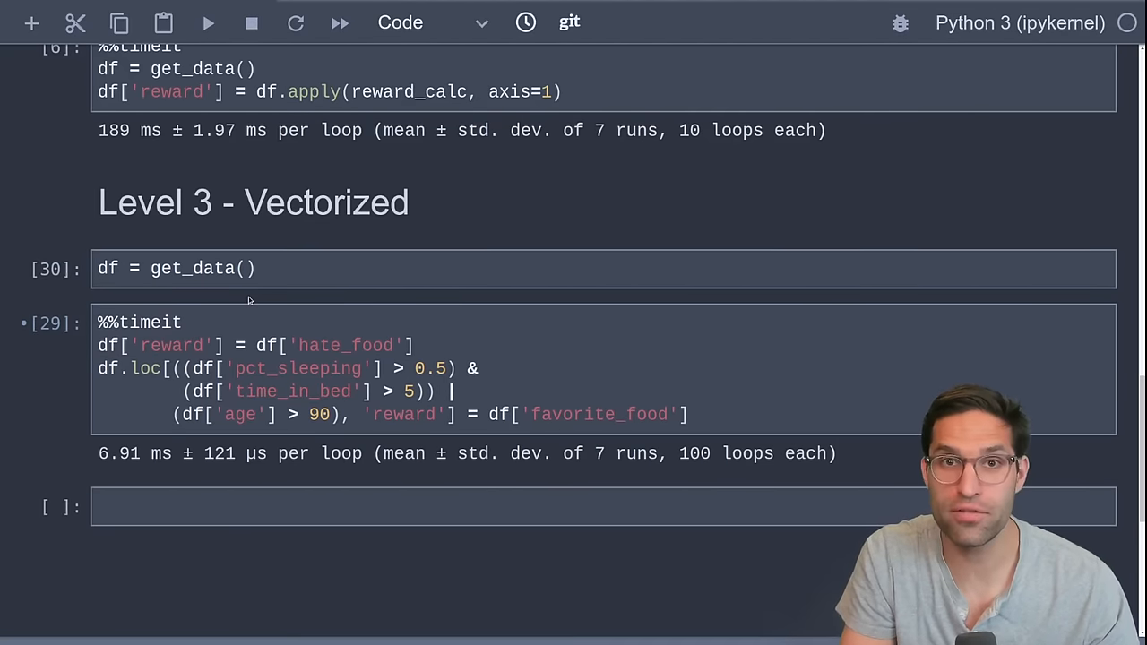
- Rerun the %%timeit vectorized reward calculation cell
key(shift+enter)
text(results.set_index('type')['mean'].plot)
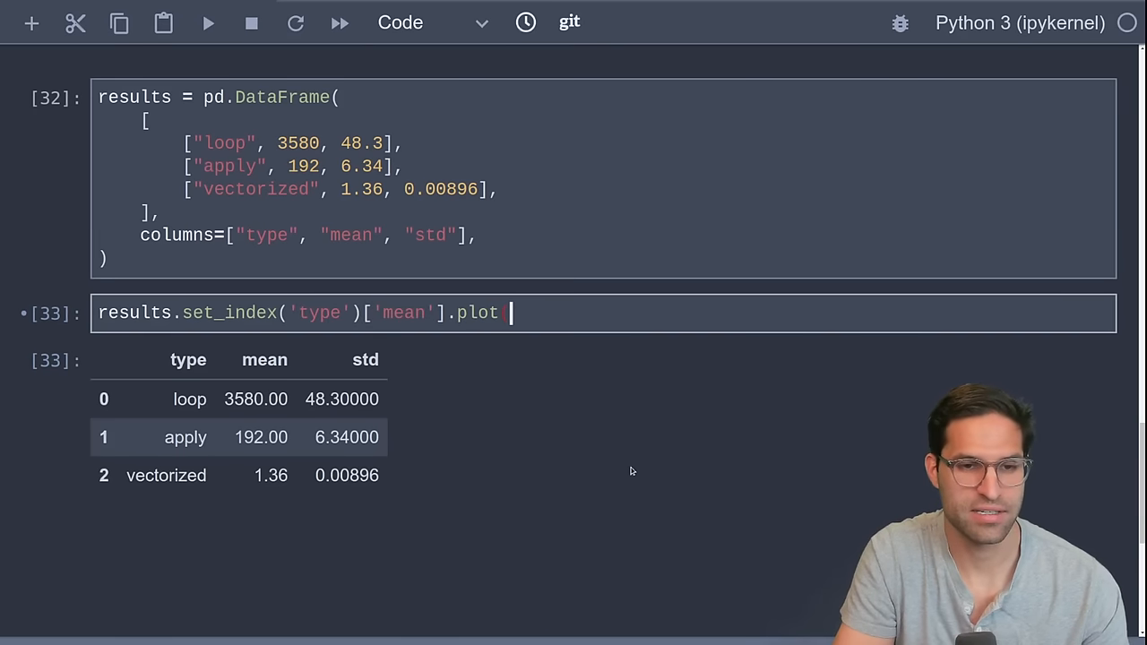
- Plot mean times with kind='bar' and title 'Time to Run Reward Calc'
text((kind='bar', title='Time to Run Reward Calc)
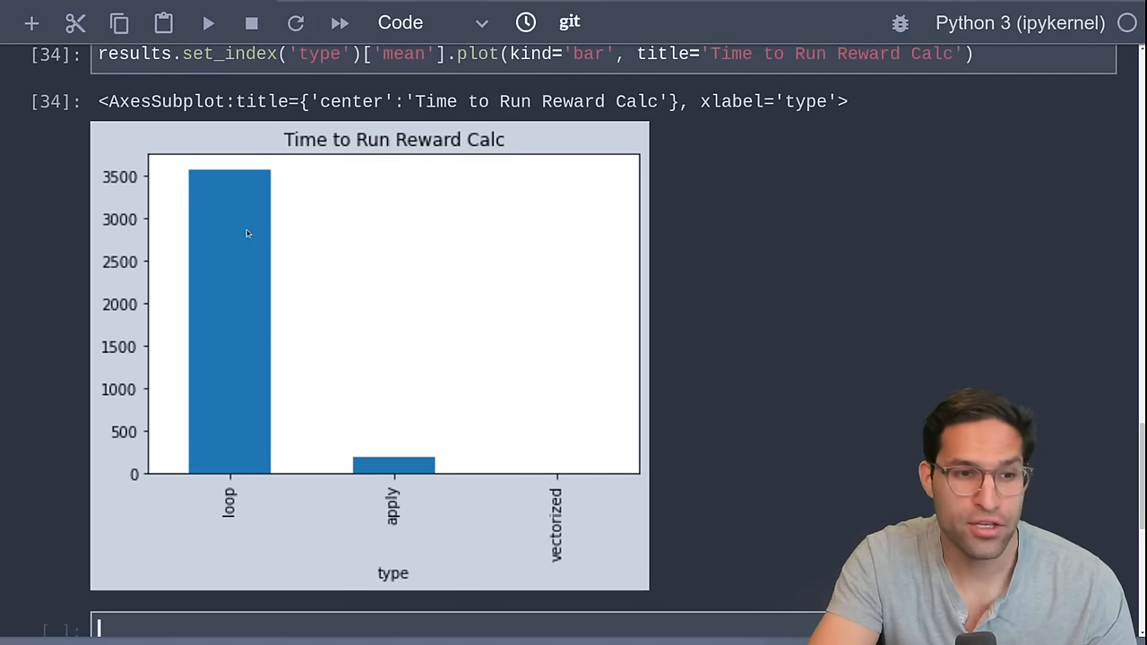
mouse_move(448, 475)
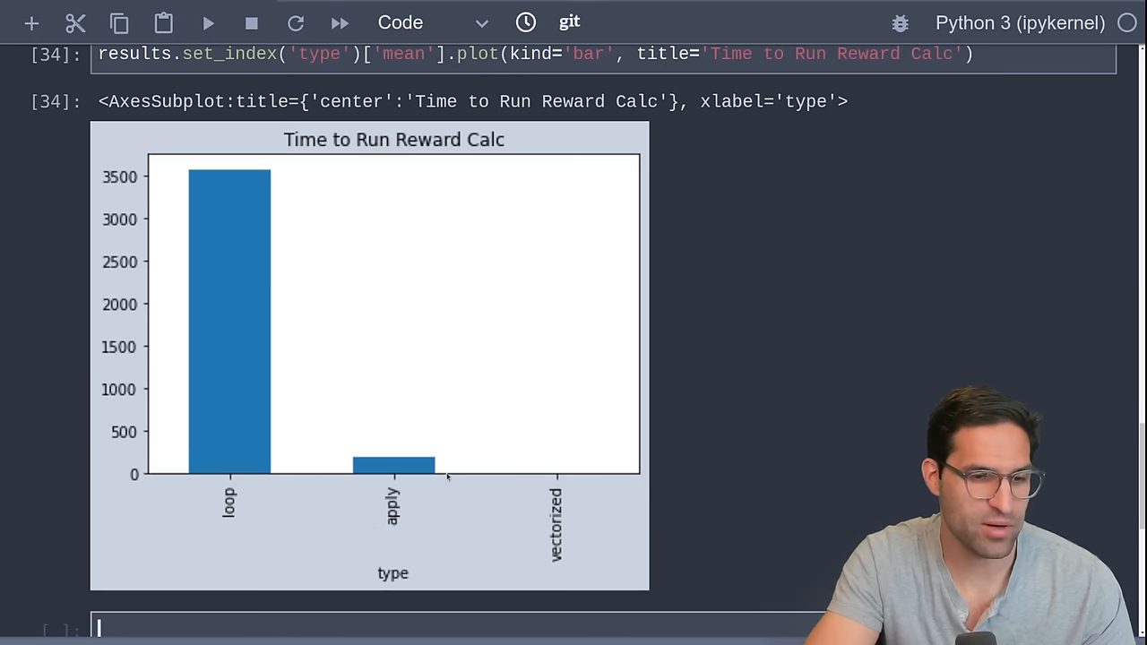
mouse_move(363, 484)
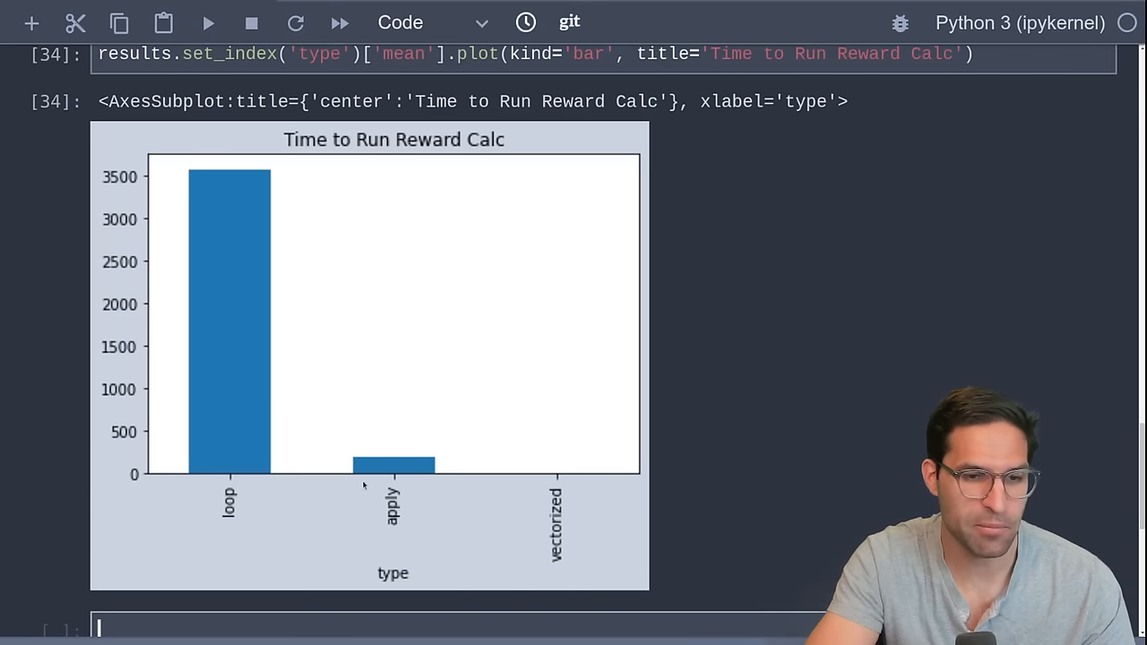
mouse_move(354, 451)
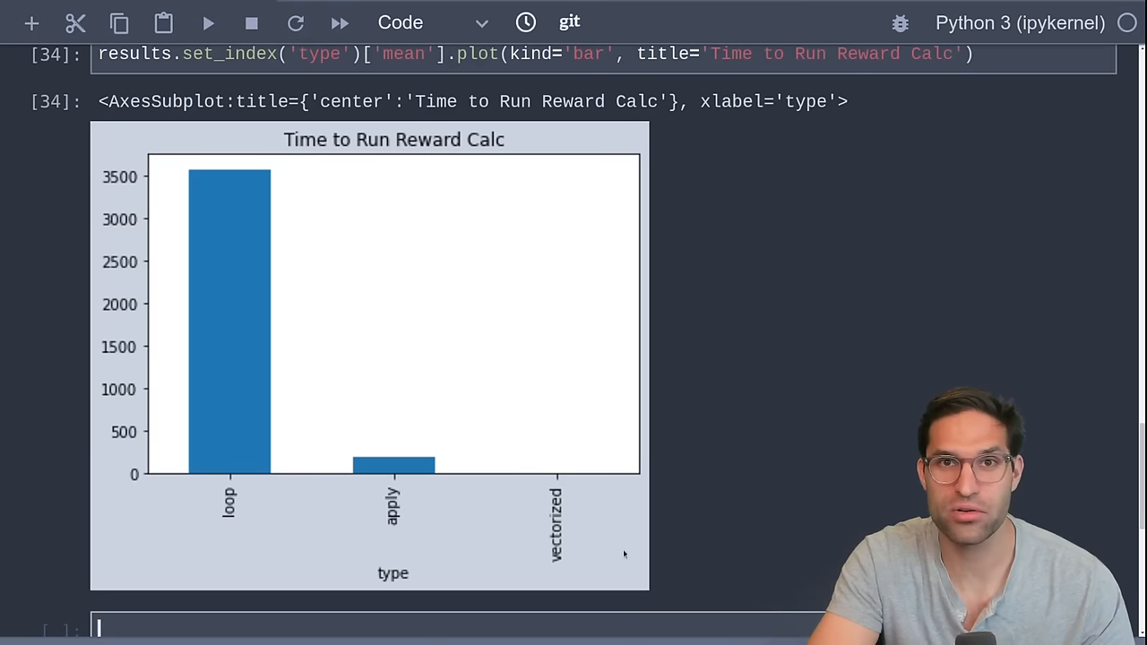
mouse_move(635, 492)
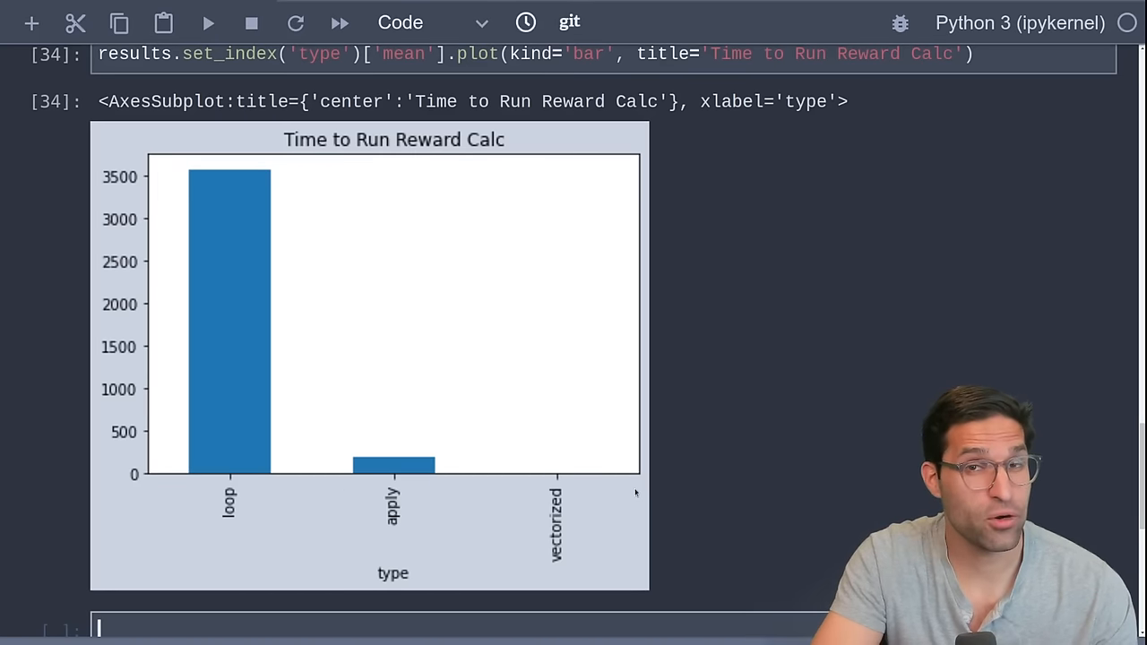
mouse_move(692, 520)
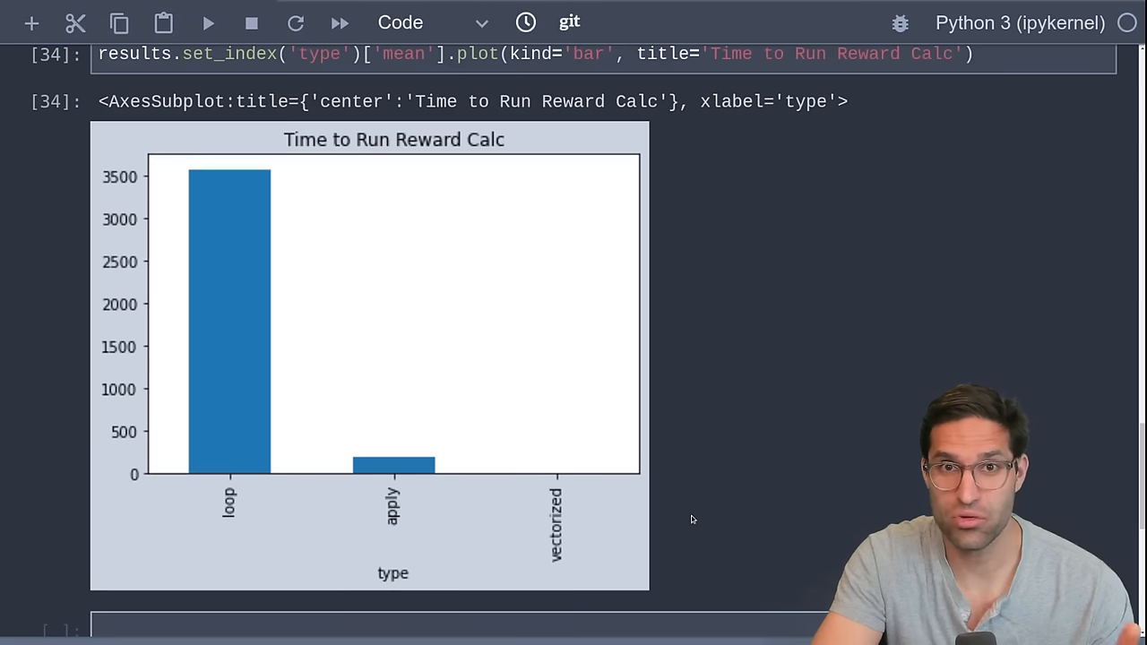